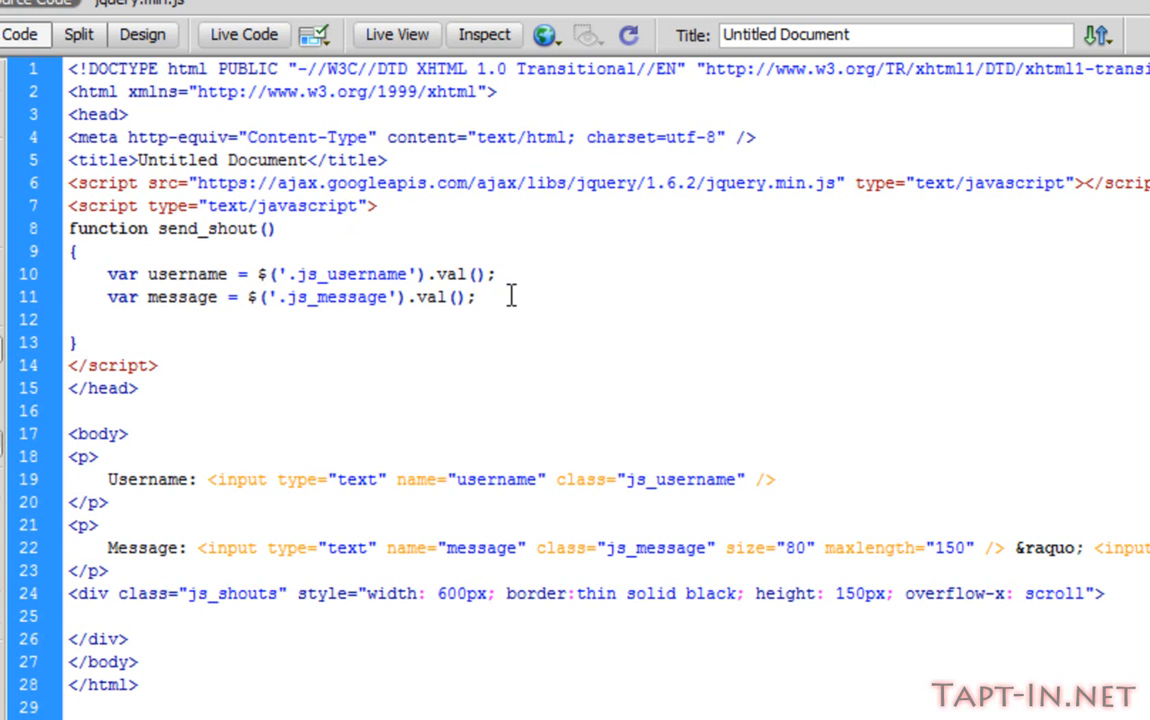
Write $.post("chat.php", {}); on a new line inside send_shout
{"action": "type", "text": ";"}
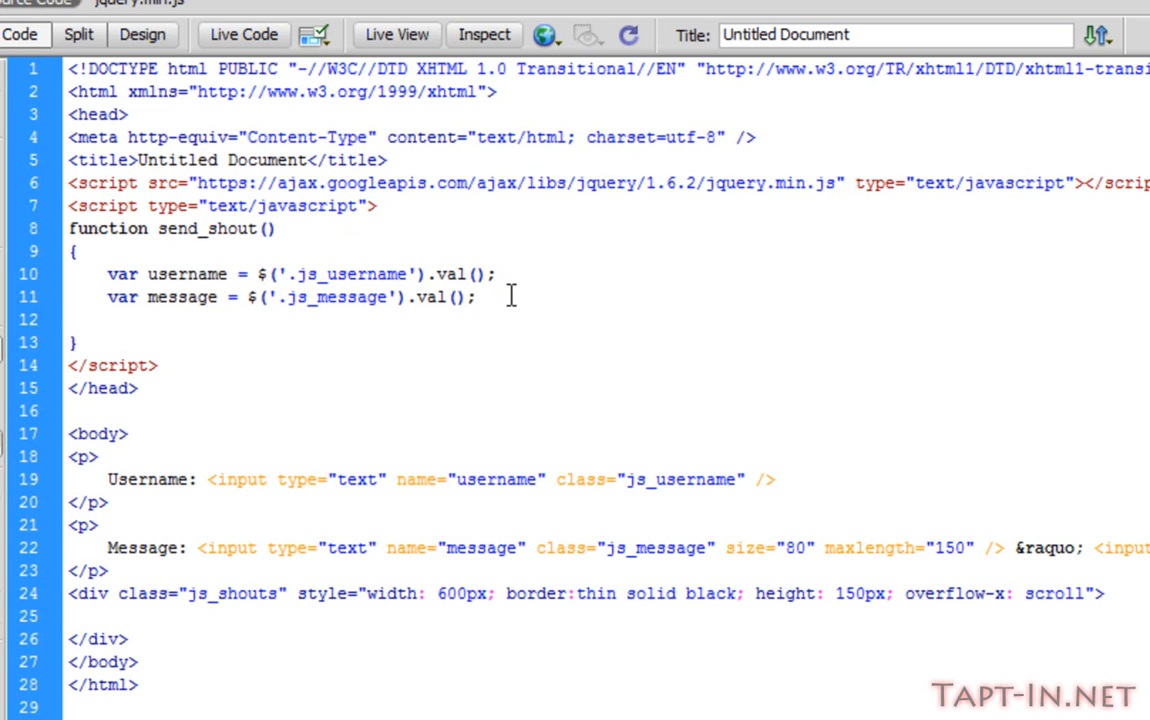
{"action": "type", "text": ";"}
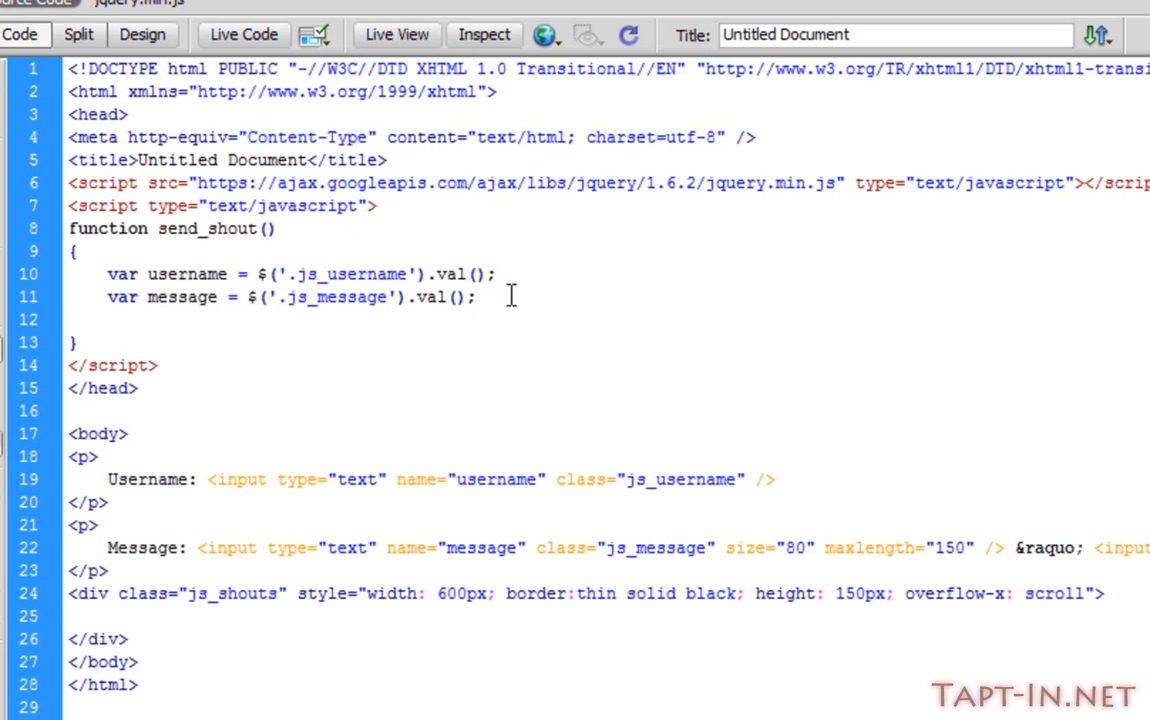
{"action": "type", "text": ";"}
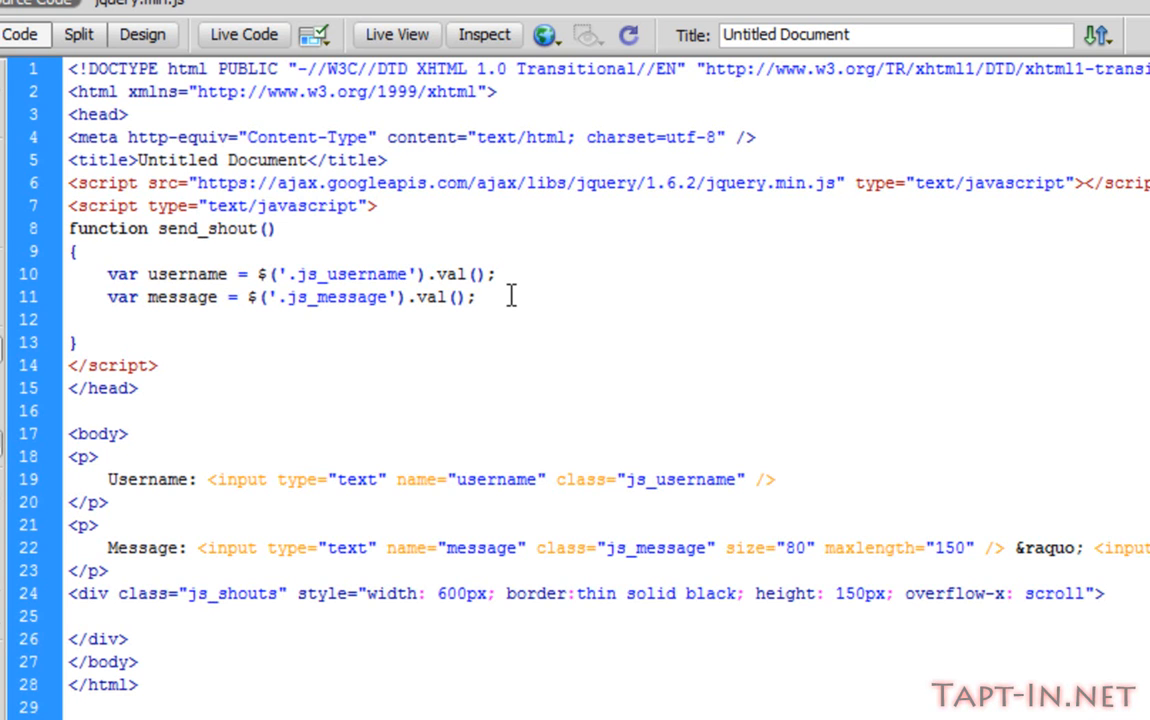
{"action": "type", "text": "$"}
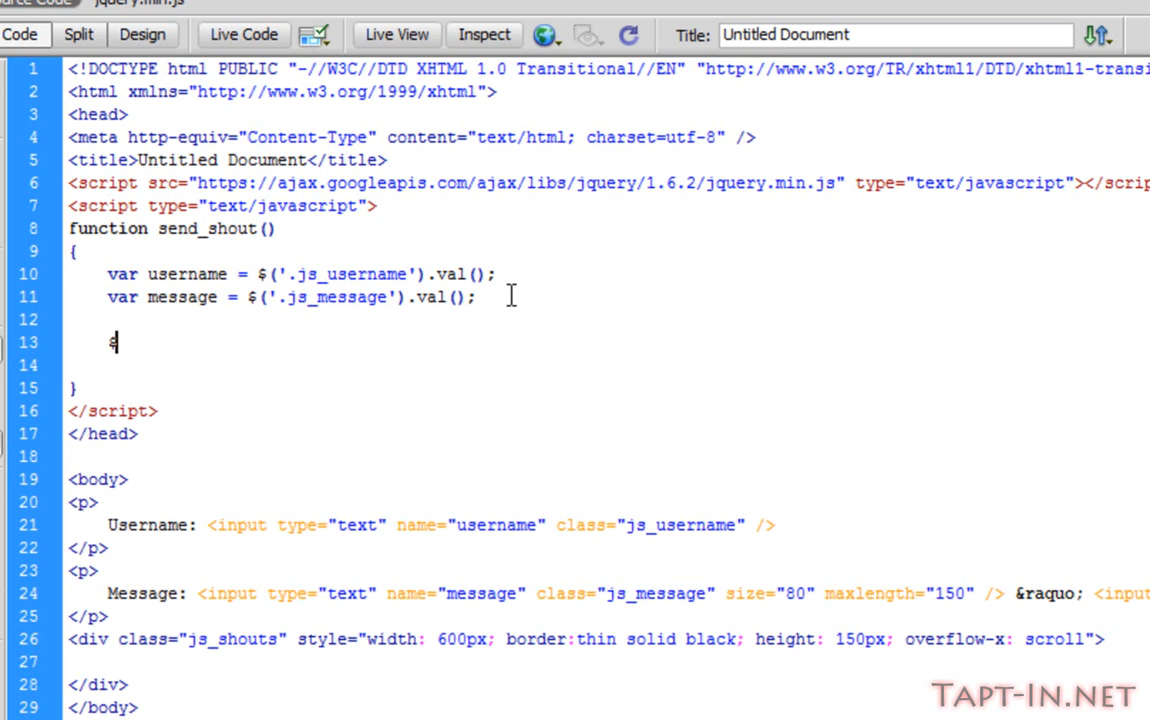
{"action": "type", "text": ".post"}
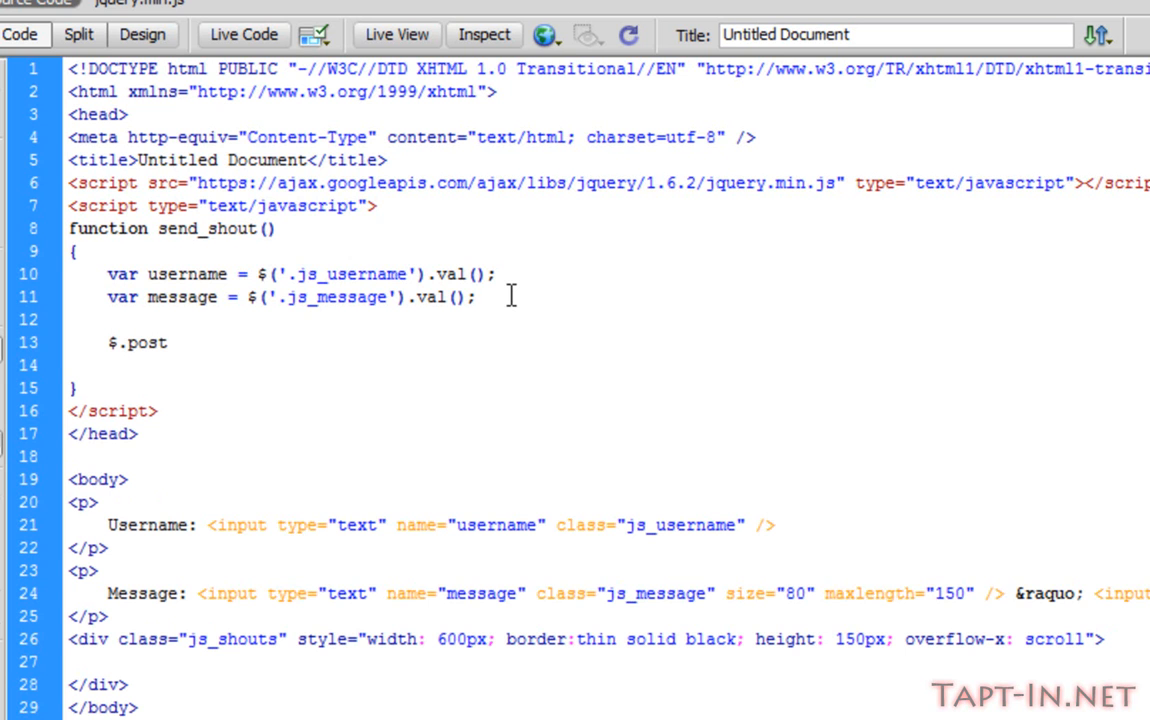
{"action": "type", "text": "();"}
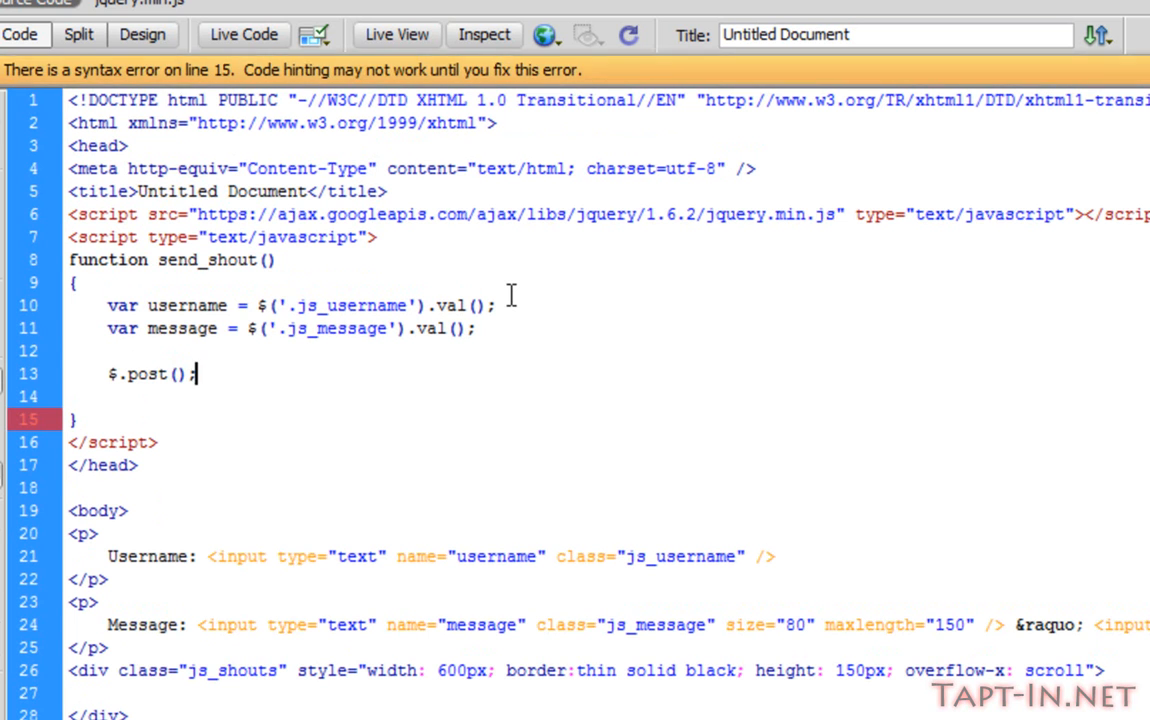
{"action": "type", "text": "\"\""}
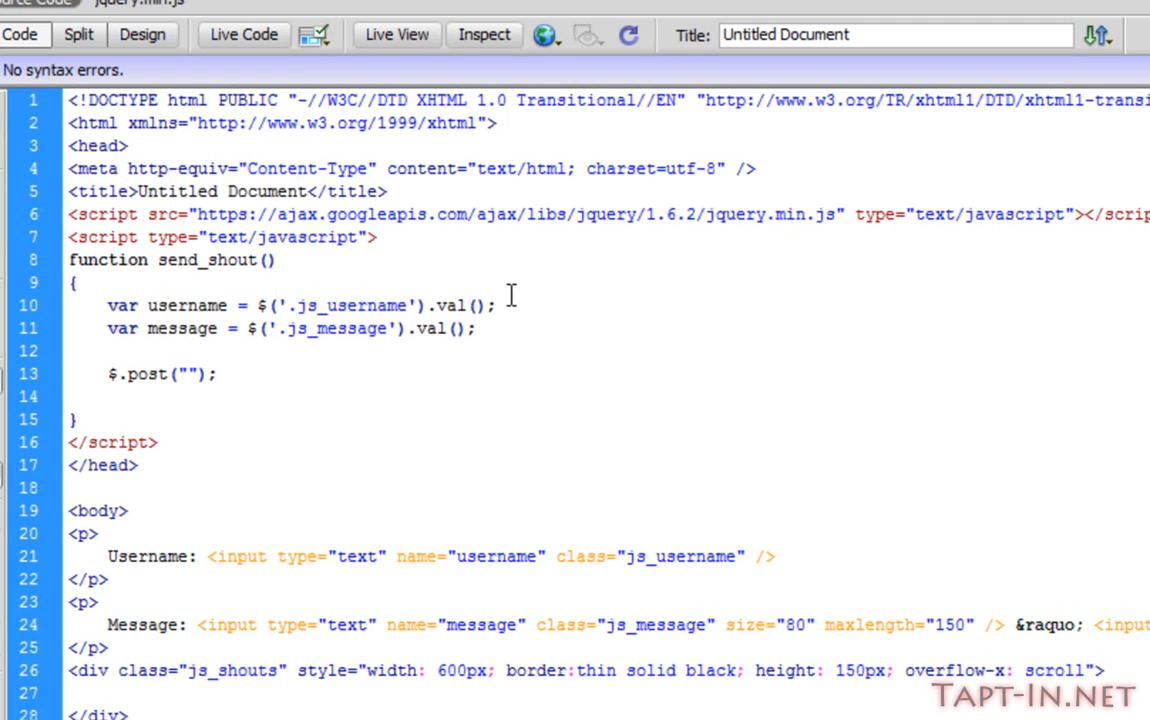
{"action": "type", "text": "chat.php"}
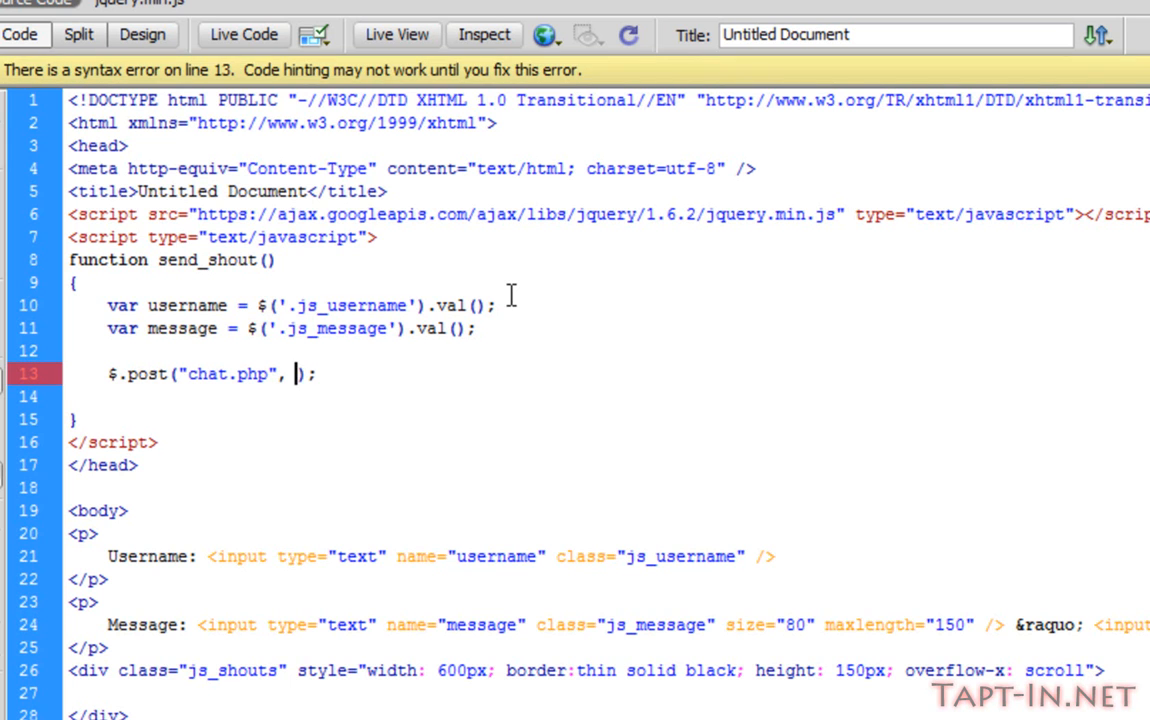
{"action": "type", "text": "{}"}
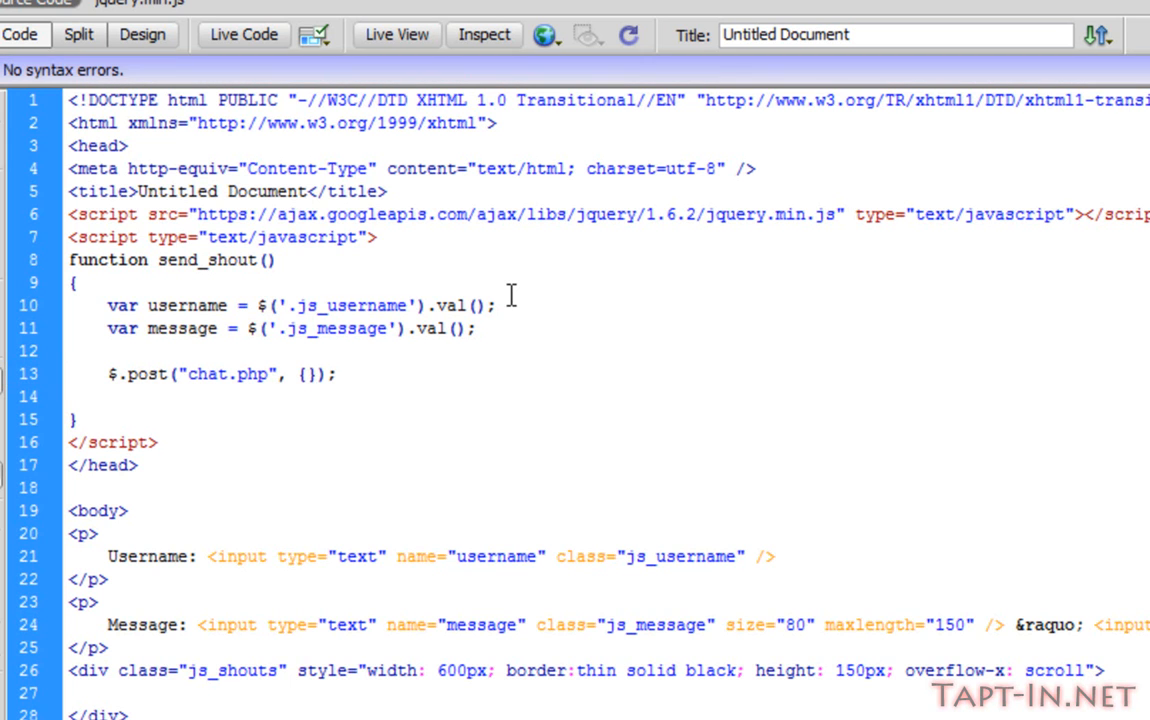
Place the insertion point inside the empty {} data braces
{"action": "left_click", "coordinate": [305, 373]}
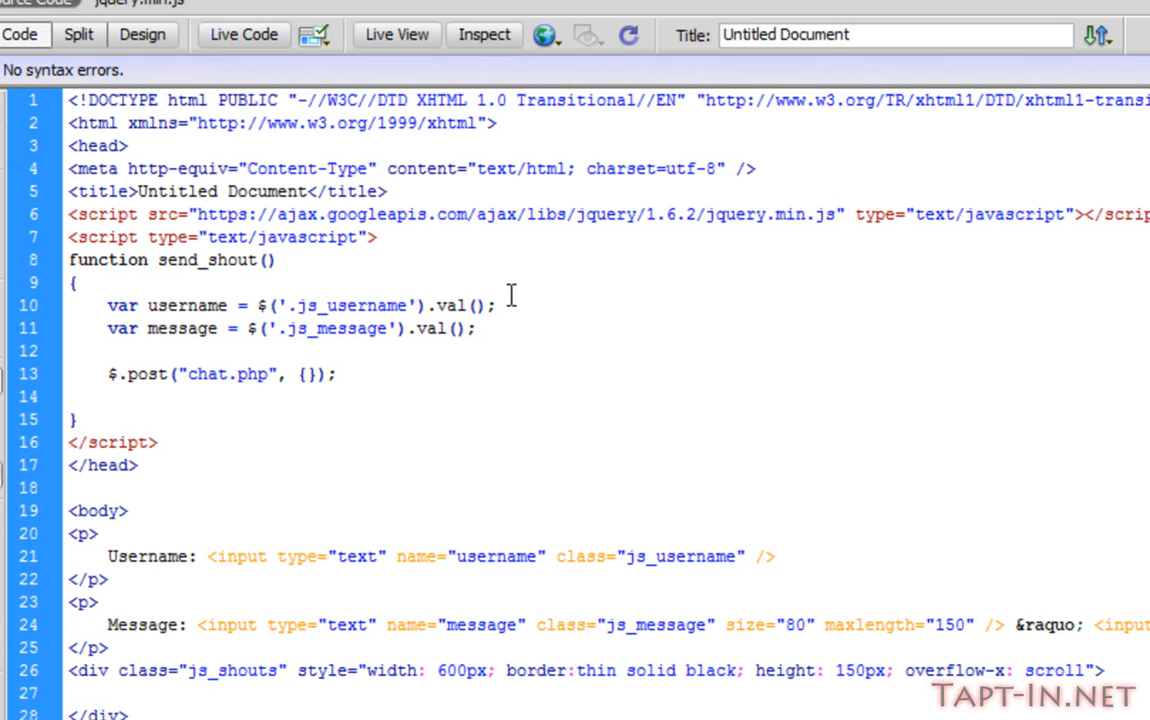
{"action": "left_click", "coordinate": [305, 373]}
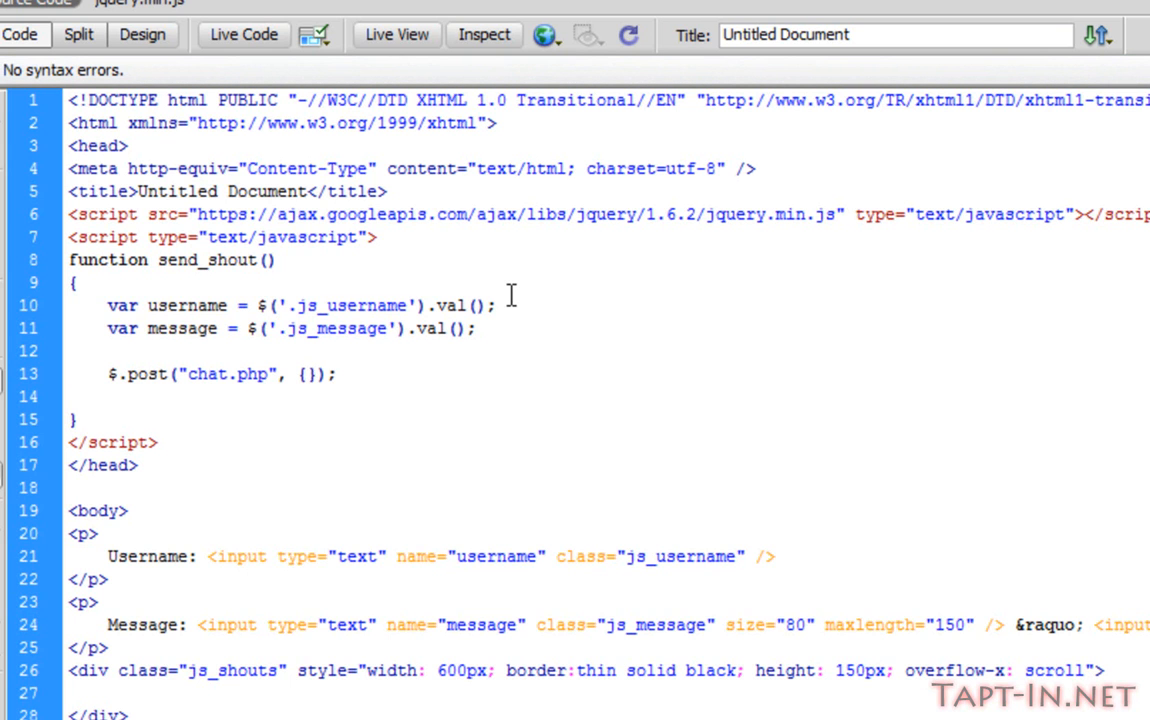
{"action": "left_click", "coordinate": [305, 373]}
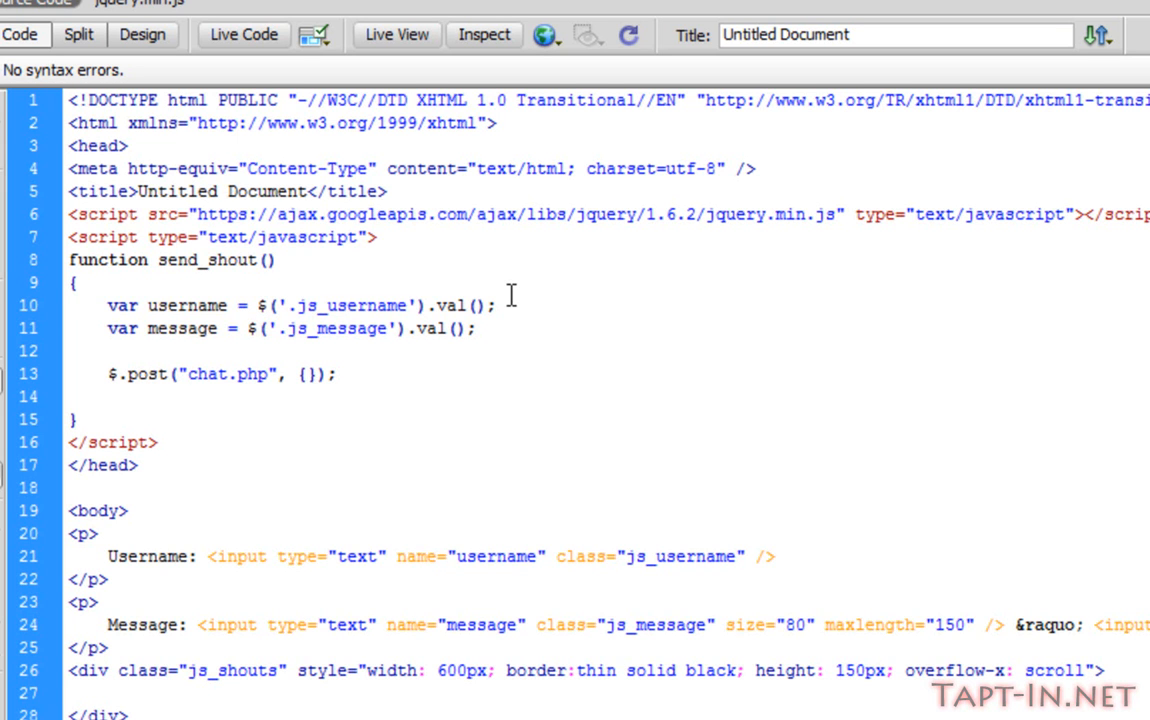
{"action": "left_click", "coordinate": [304, 373]}
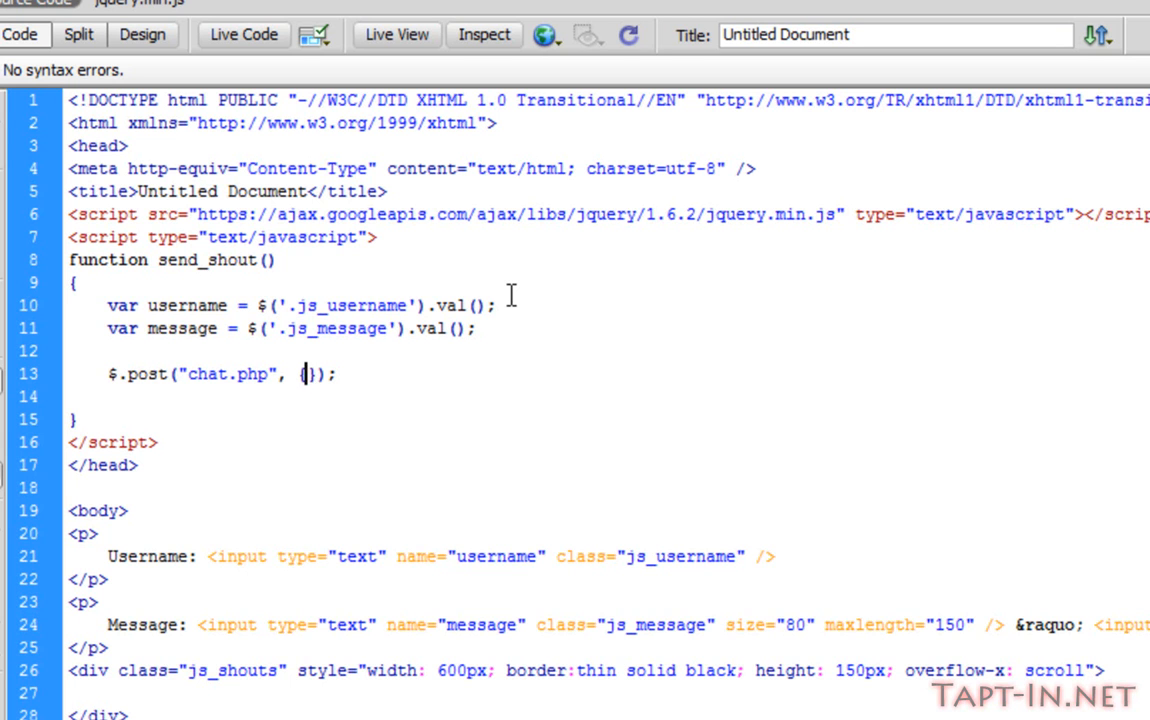
Type mode : 'send-shout' inside the $.post data braces
{"action": "type", "text": "mode:"}
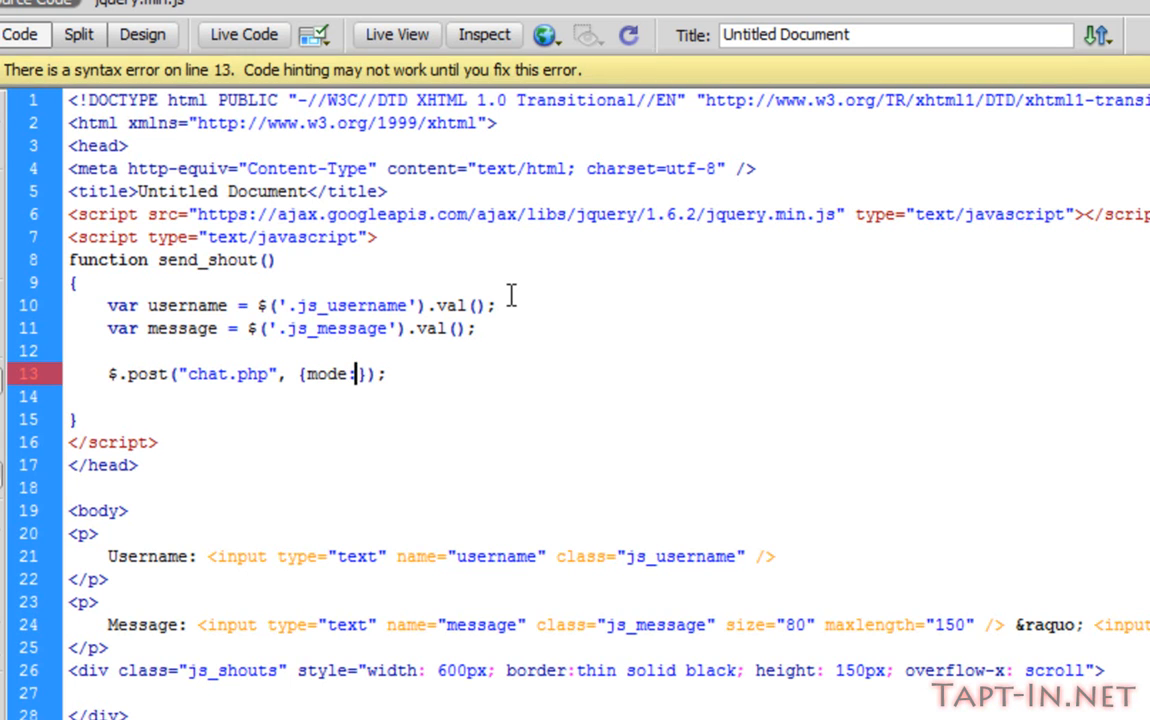
{"action": "key", "text": "Backspace"}
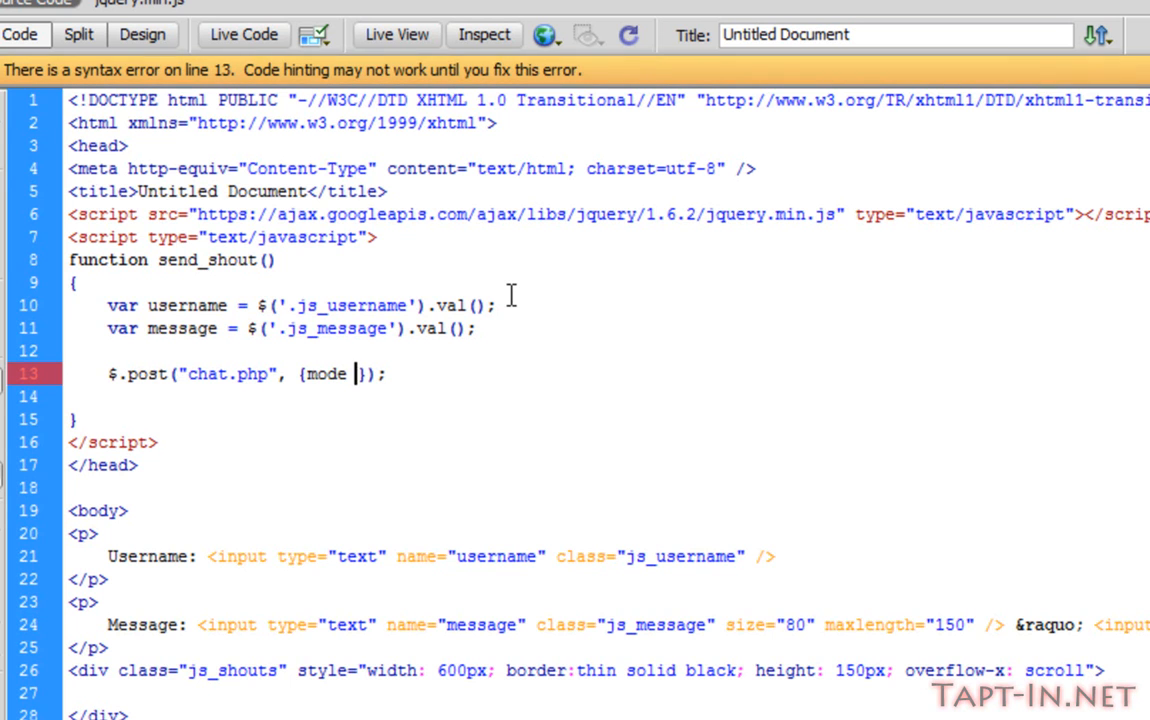
{"action": "type", "text": ":"}
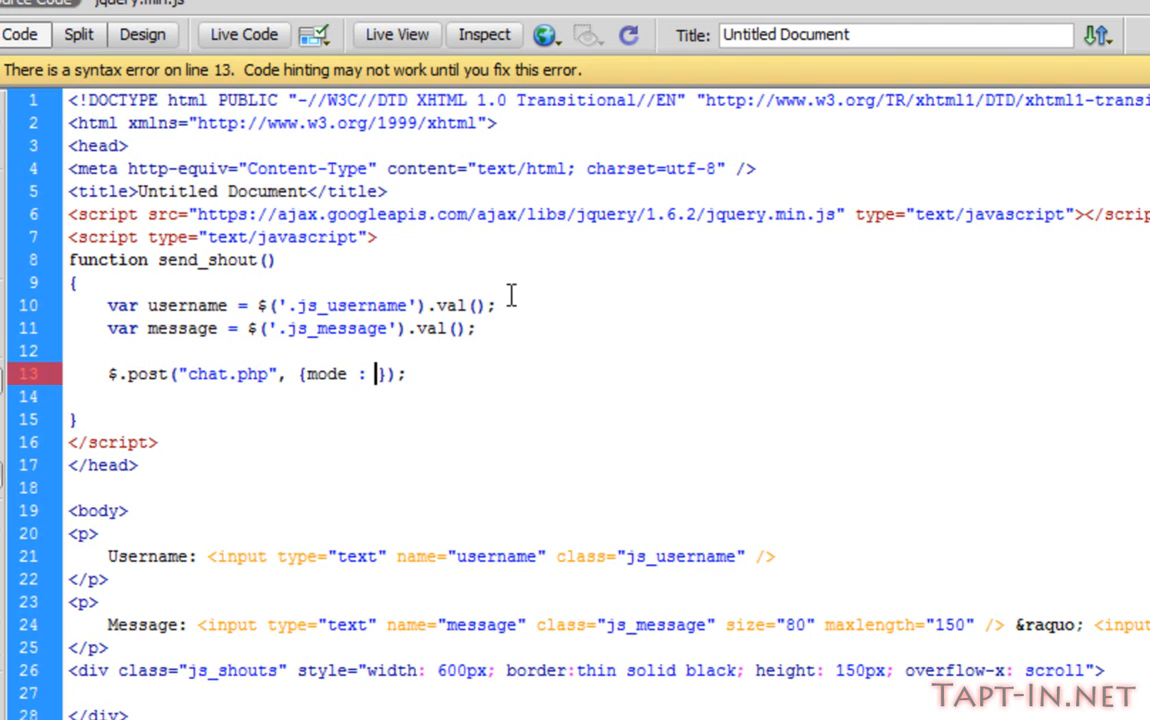
{"action": "type", "text": "''"}
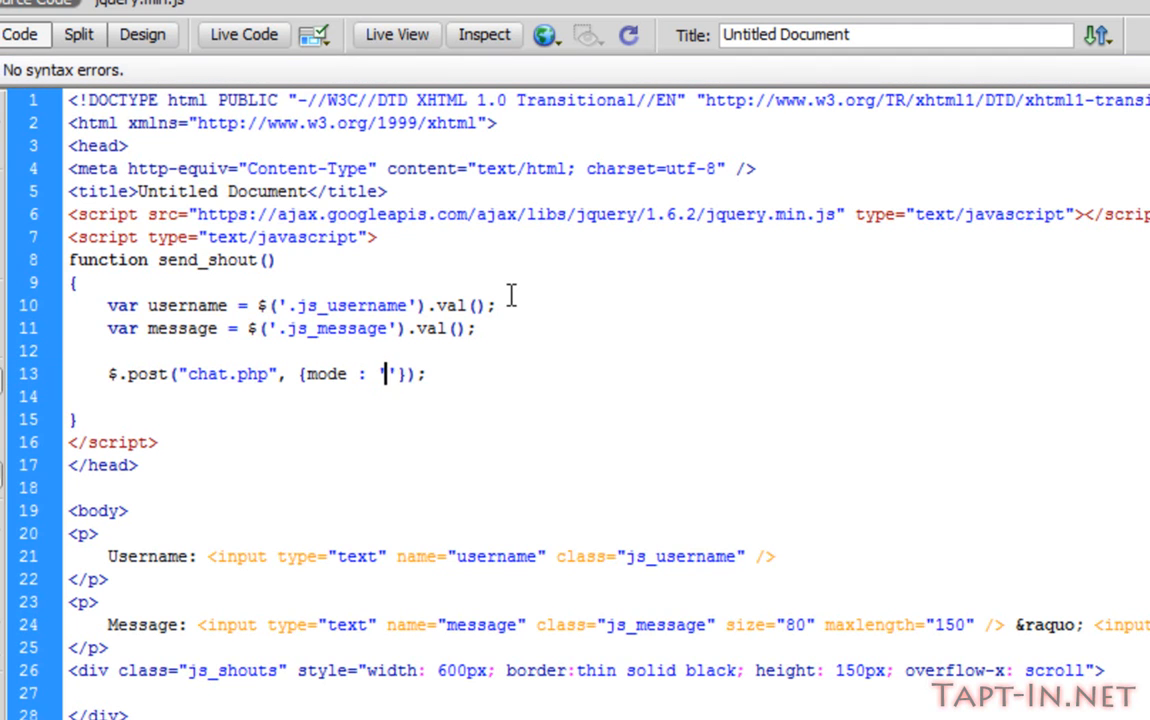
{"action": "type", "text": "send-shout"}
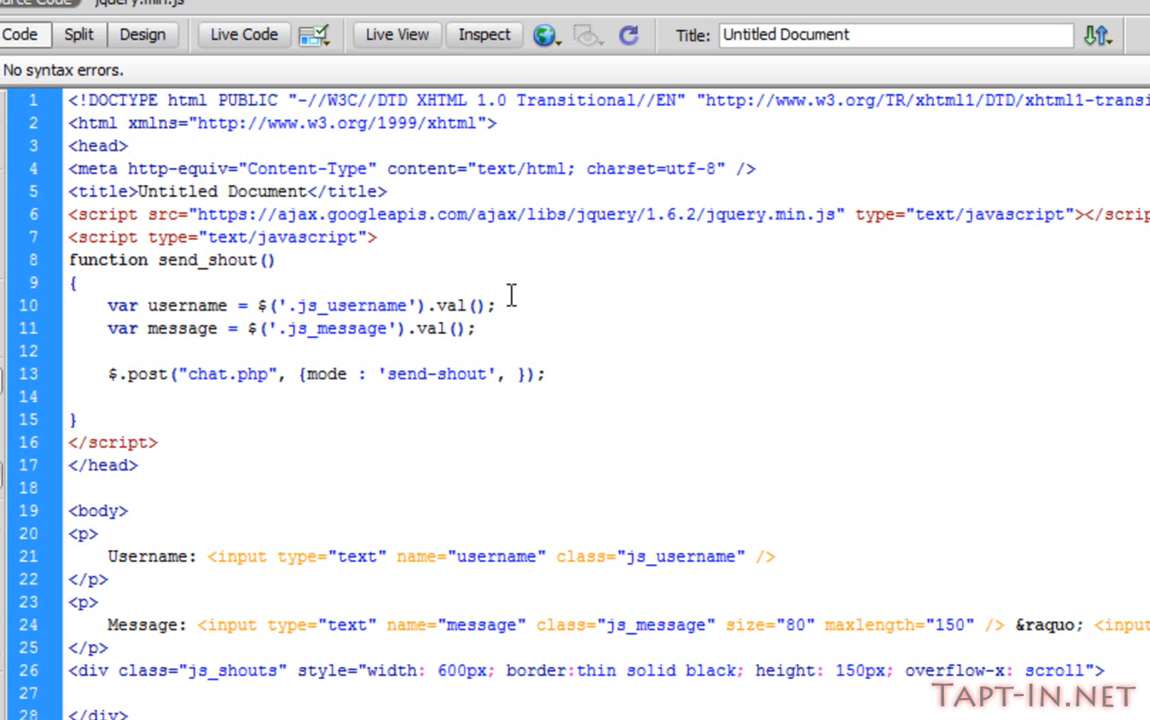
{"action": "left_click", "coordinate": [510, 373]}
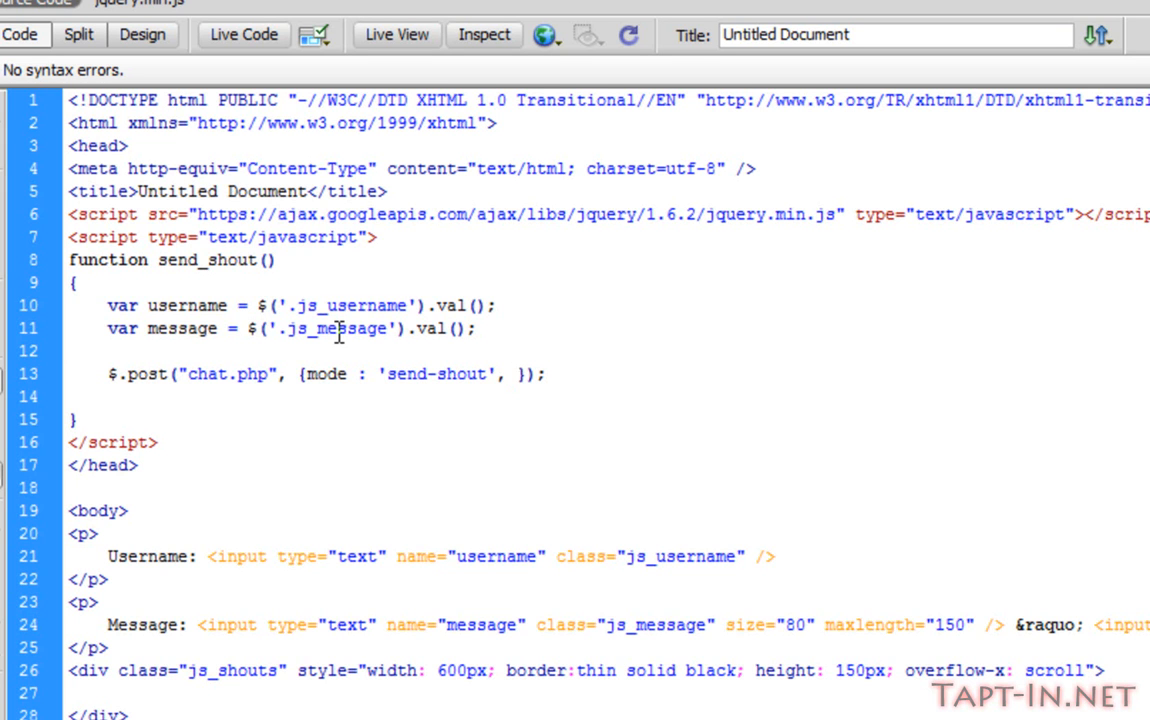
{"action": "left_click", "coordinate": [513, 373]}
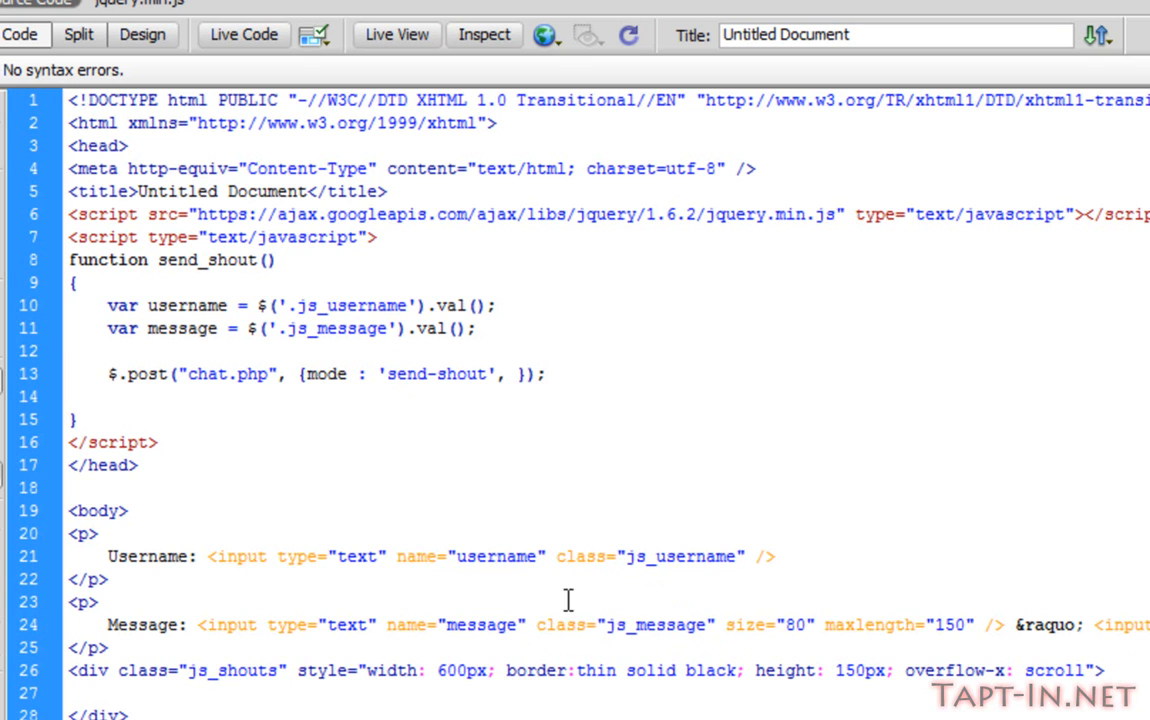
Add user : username and shout : message entries after the mode entry
{"action": "double_click", "coordinate": [335, 328]}
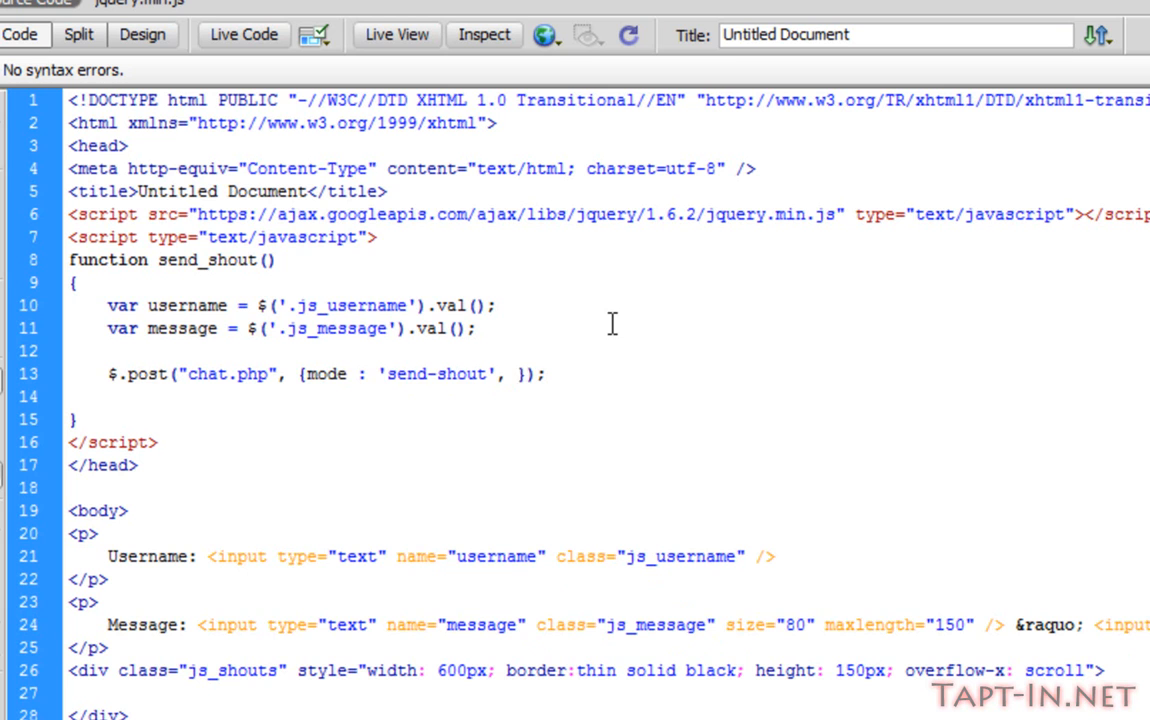
{"action": "left_click", "coordinate": [513, 373]}
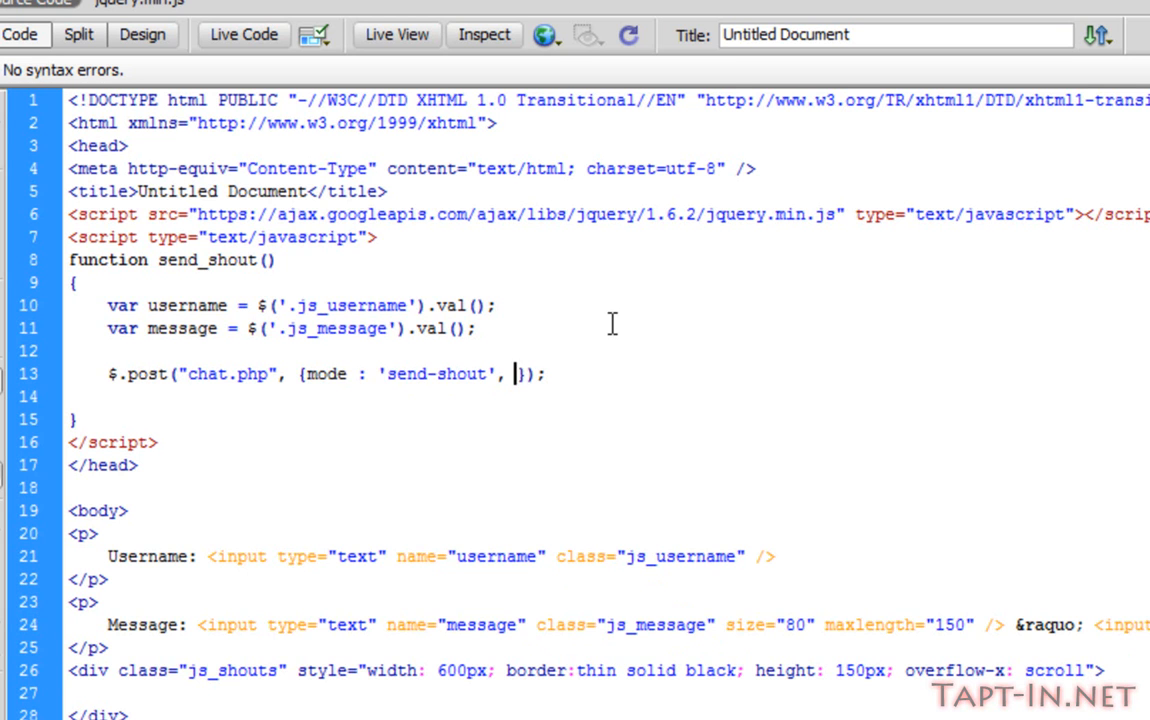
{"action": "type", "text": "user :"}
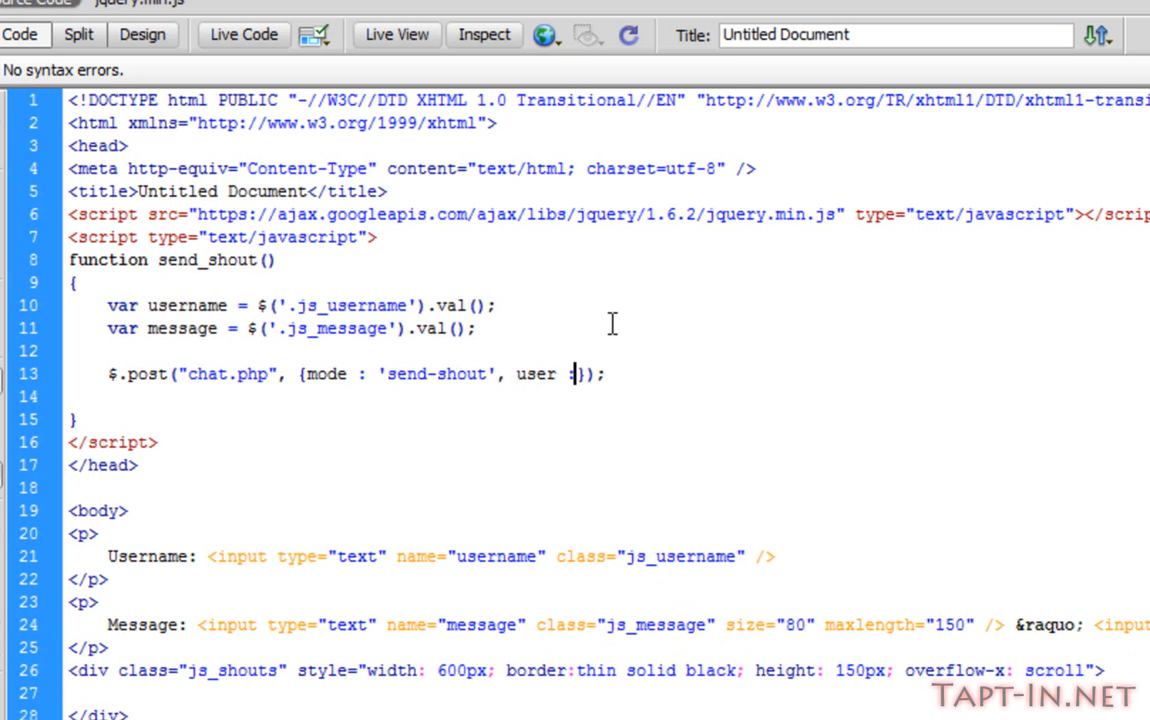
{"action": "type", "text": "us"}
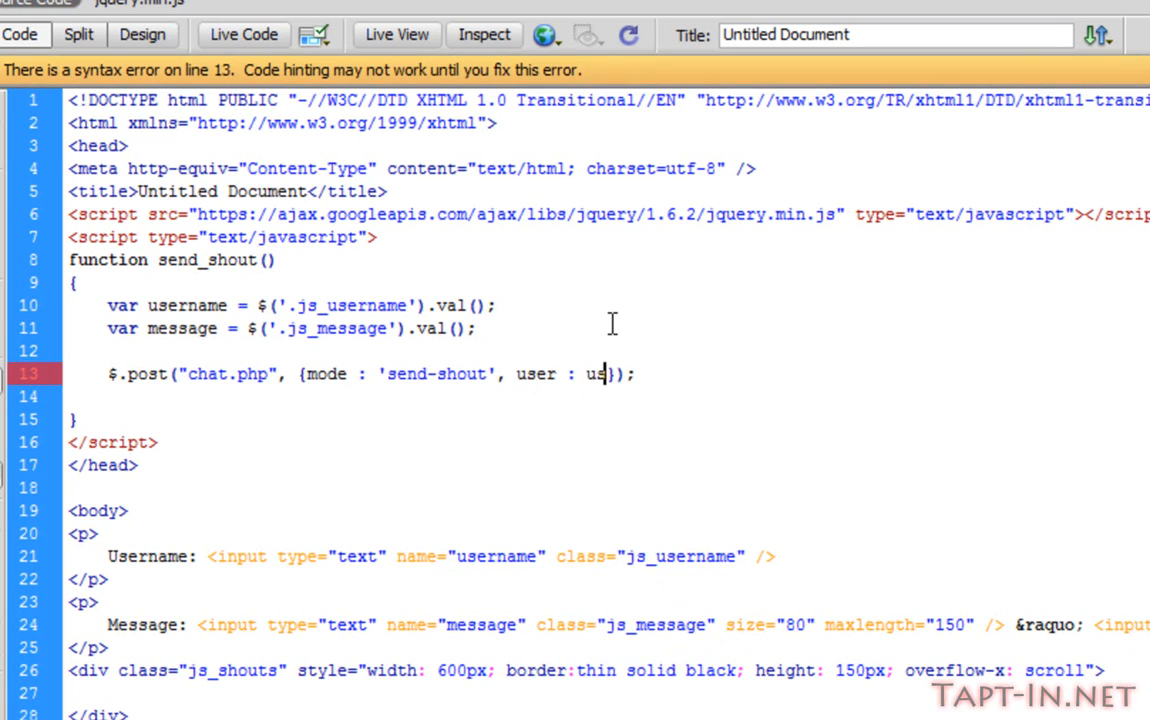
{"action": "type", "text": "ername"}
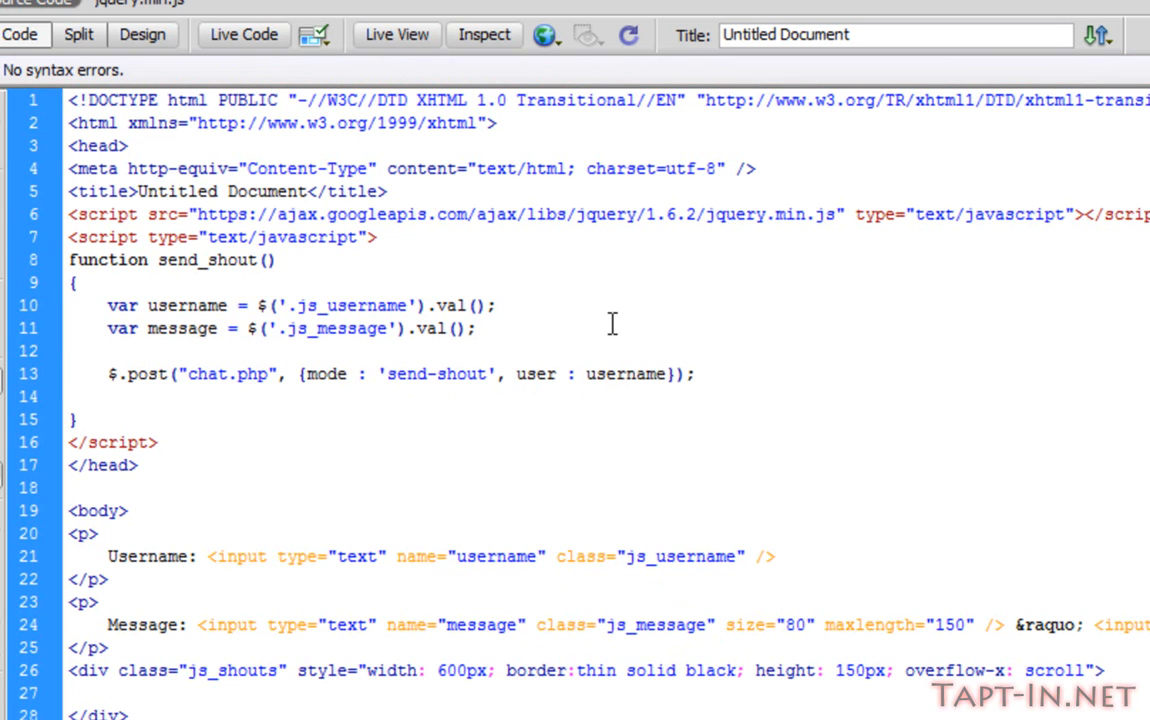
{"action": "left_click", "coordinate": [662, 374]}
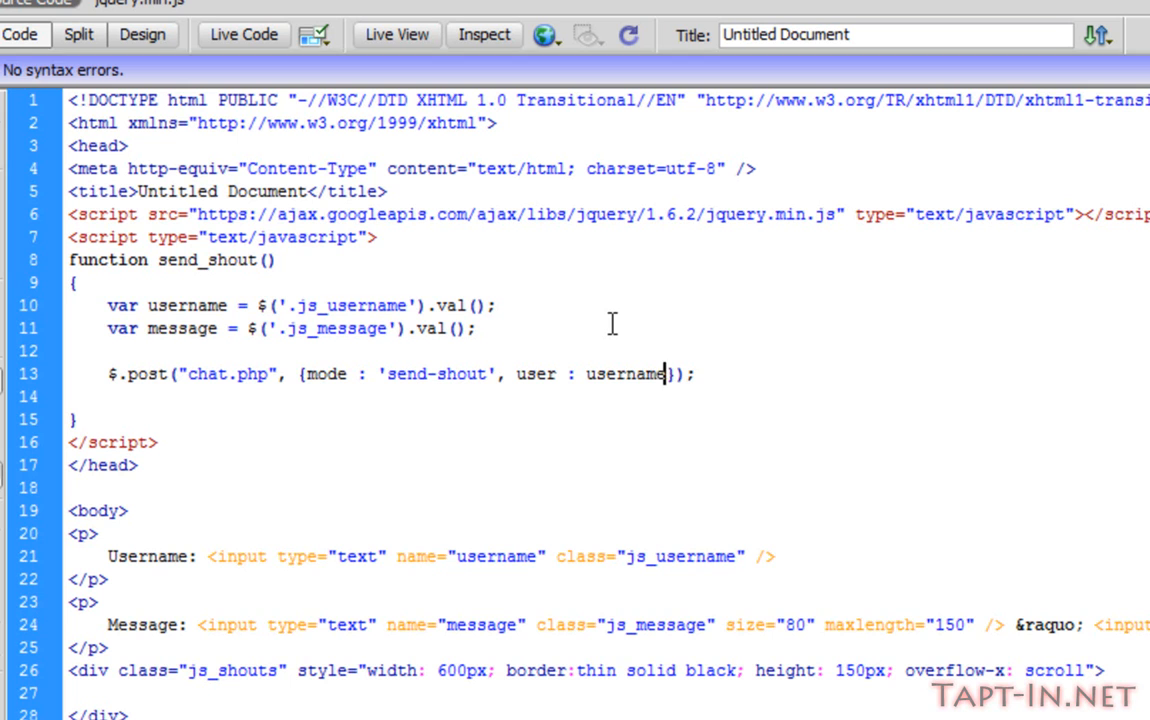
{"action": "type", "text": ","}
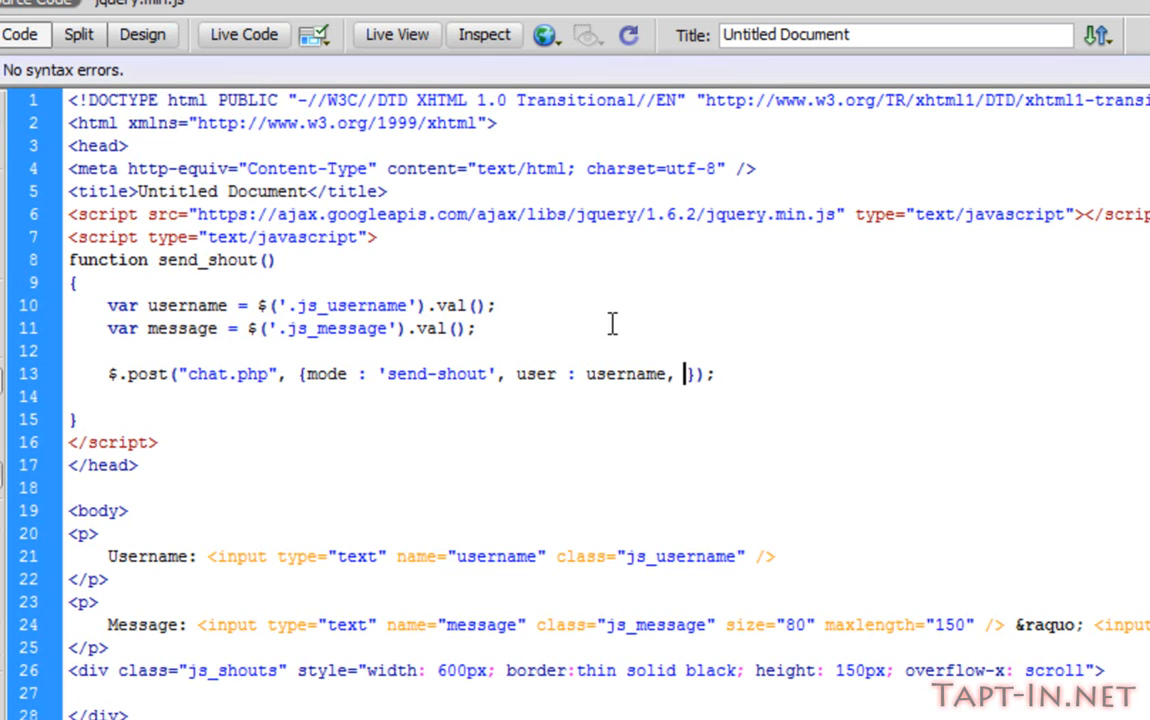
{"action": "type", "text": "shout : m"}
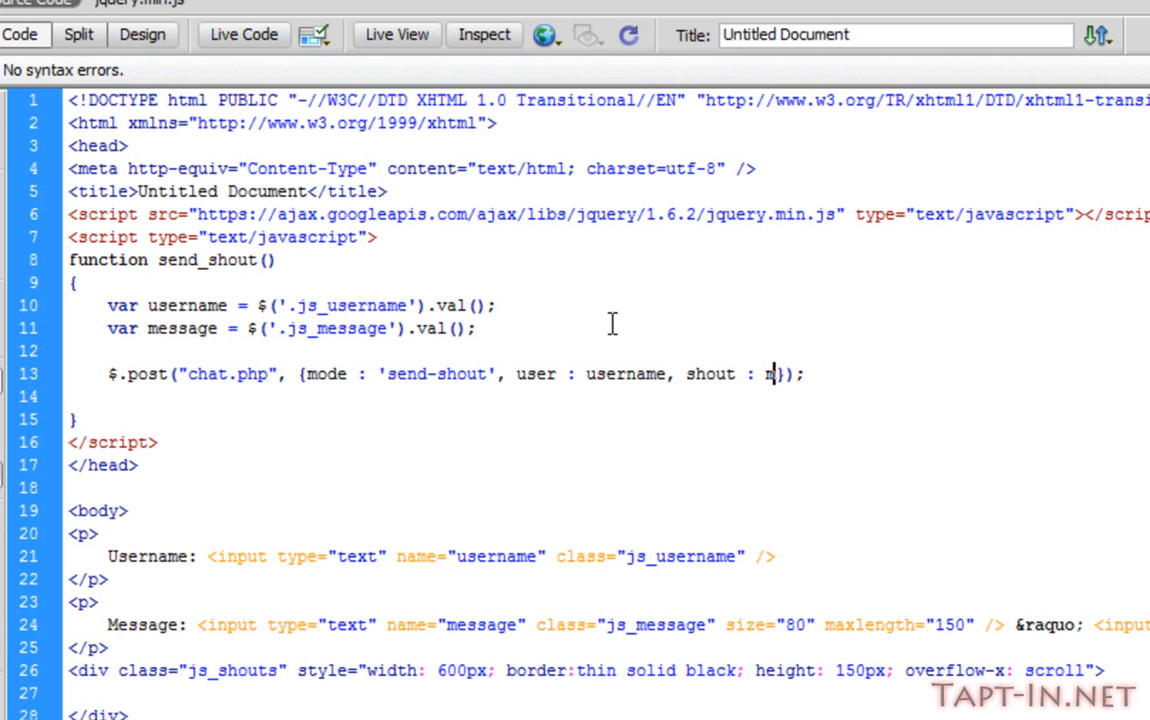
{"action": "type", "text": "essage"}
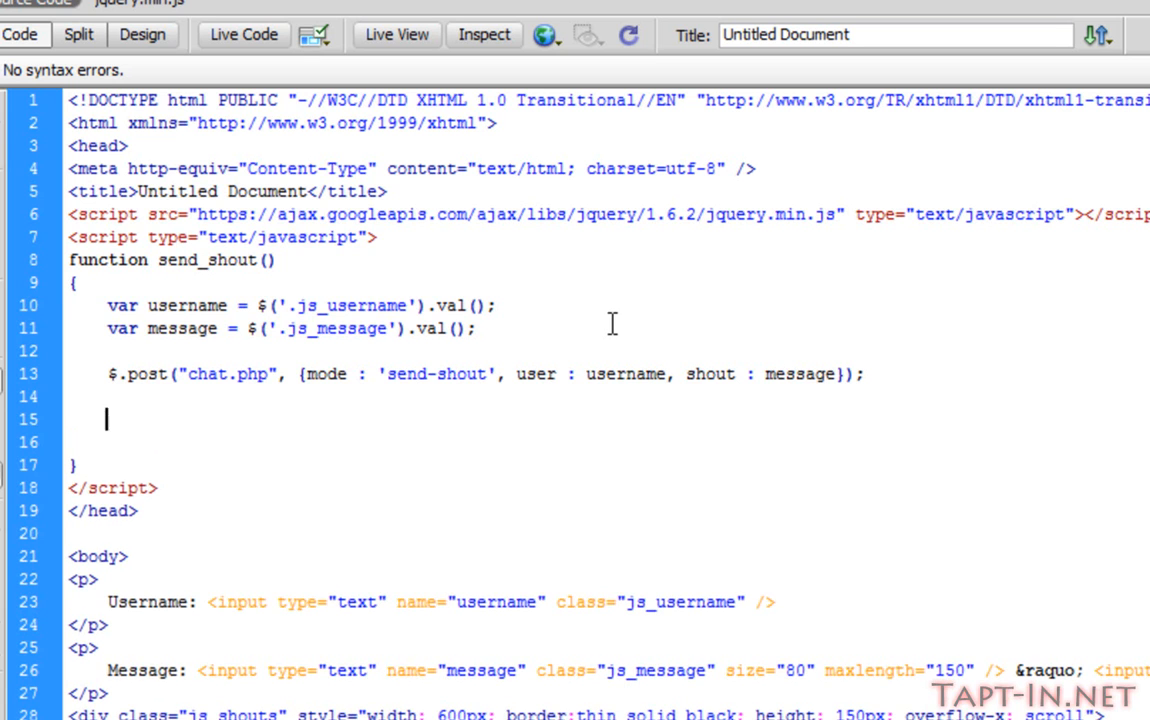
Copy $('.js_message').val(); to a new line and make it val('') to clear the message
{"action": "left_click_drag", "start_coordinate": [178, 305], "coordinate": [480, 329]}
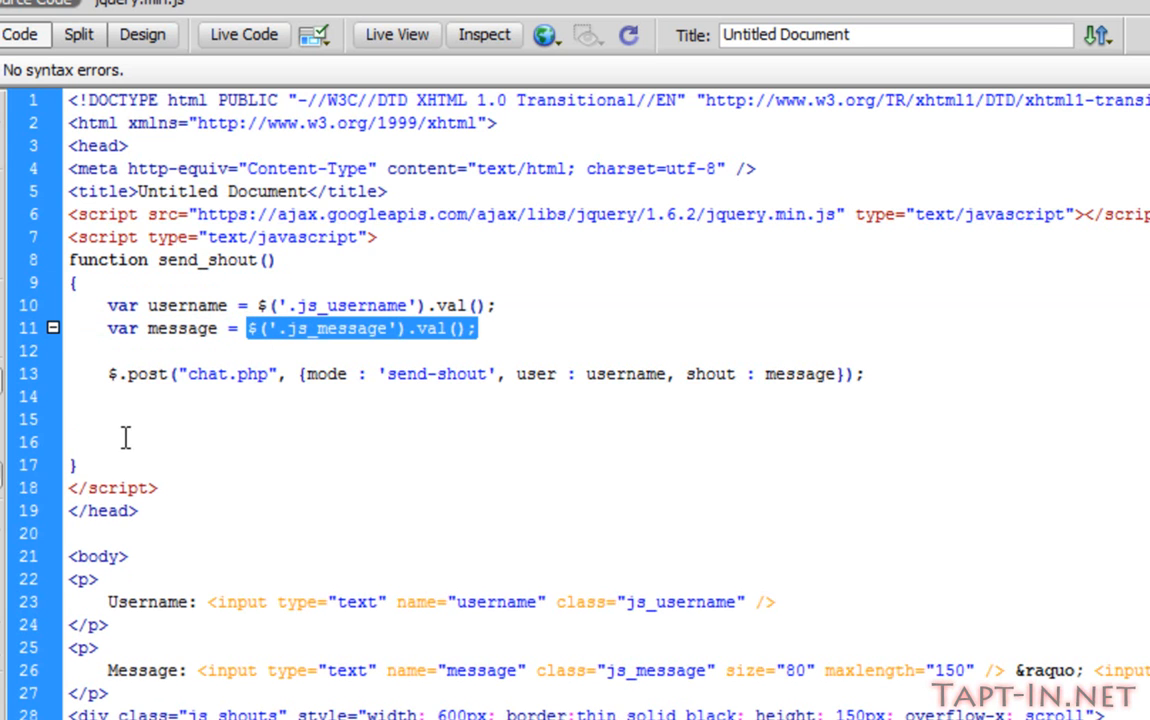
{"action": "type", "text": "$('.js_message').val();"}
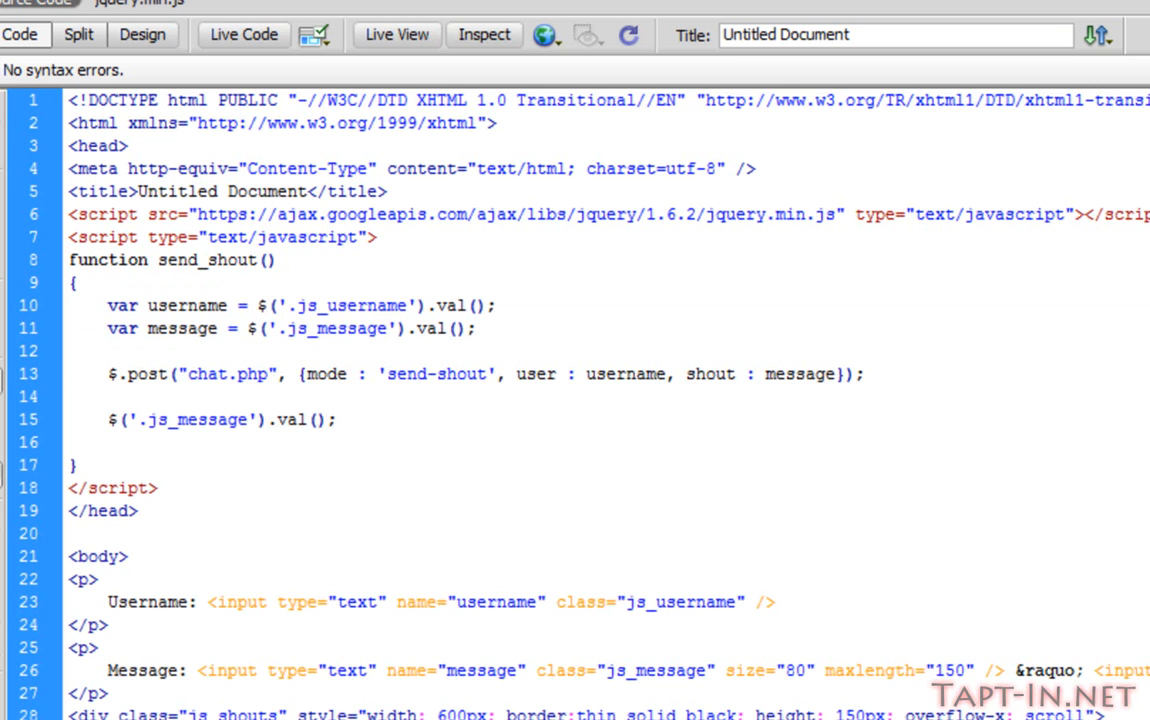
{"action": "left_click", "coordinate": [336, 419]}
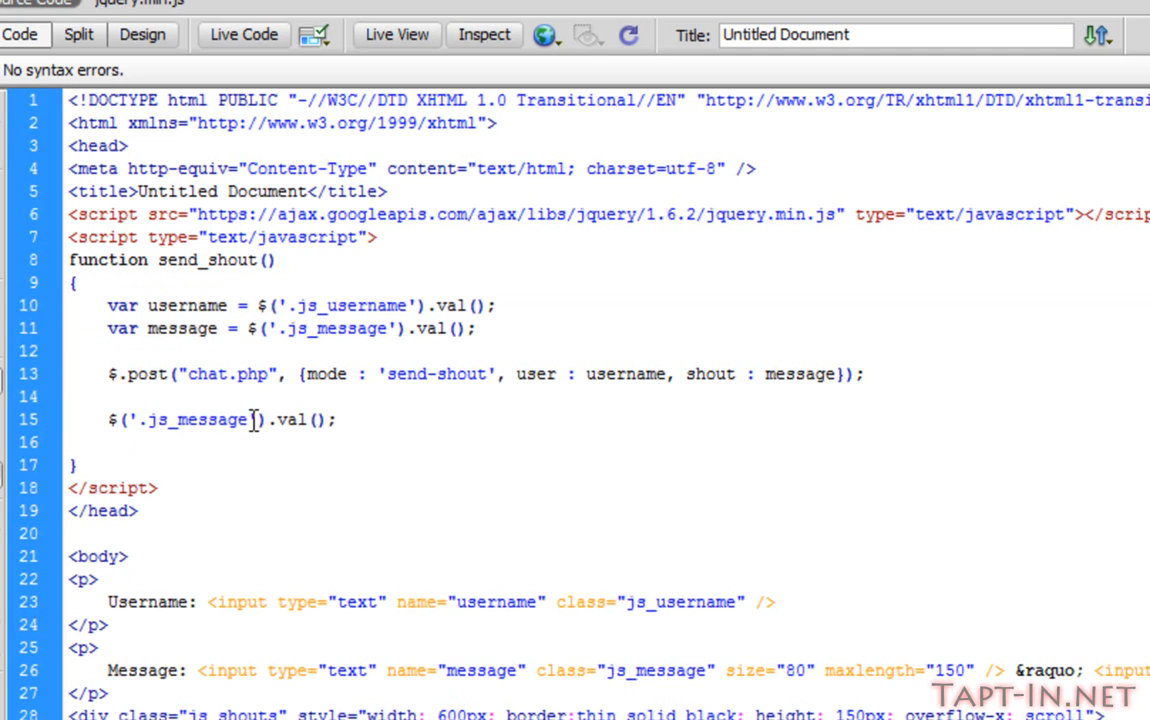
{"action": "left_click", "coordinate": [248, 419]}
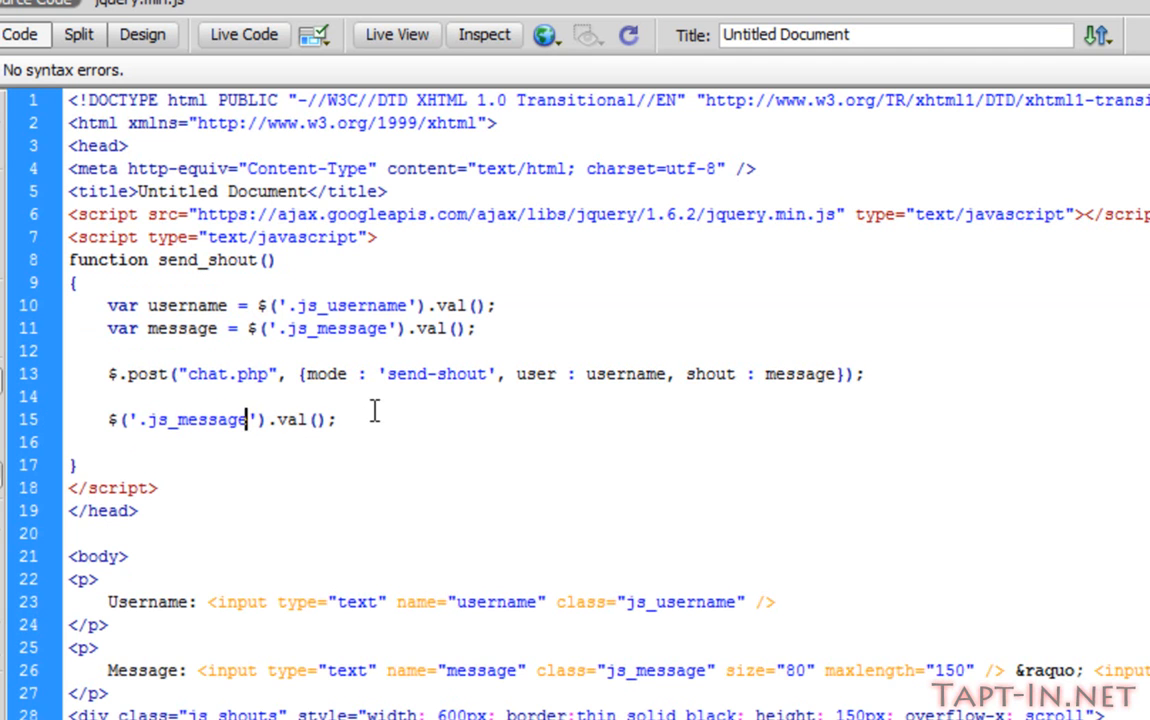
{"action": "mouse_move", "coordinate": [638, 410]}
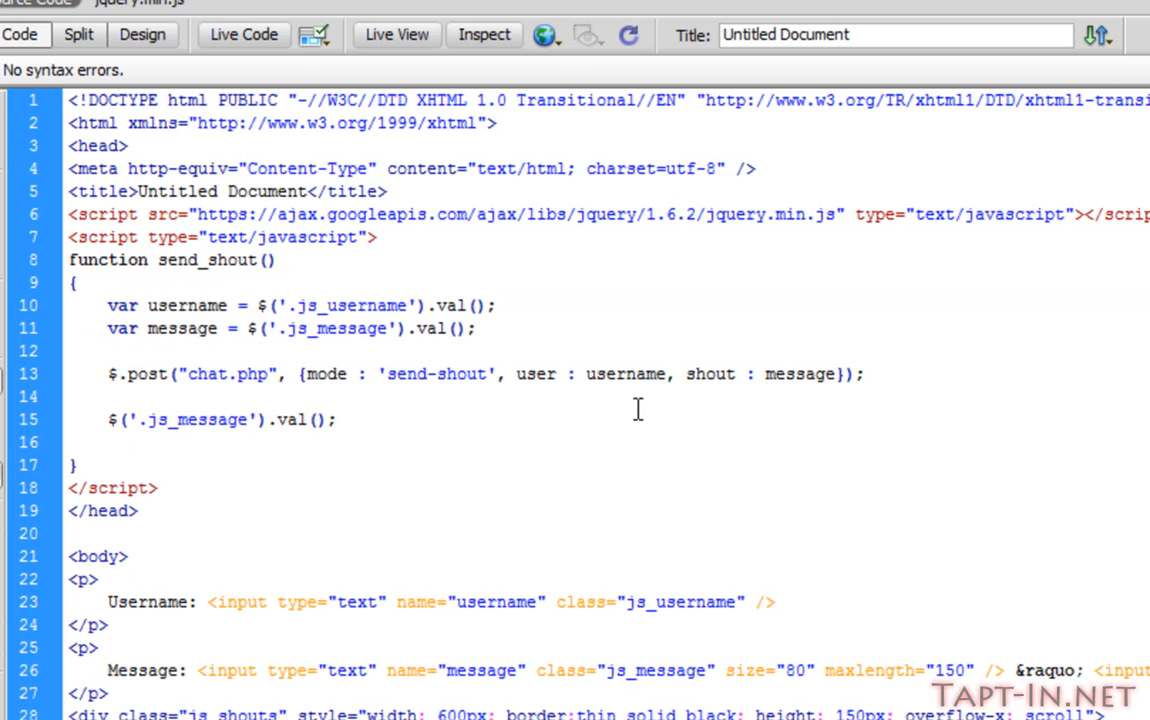
{"action": "left_click", "coordinate": [314, 419]}
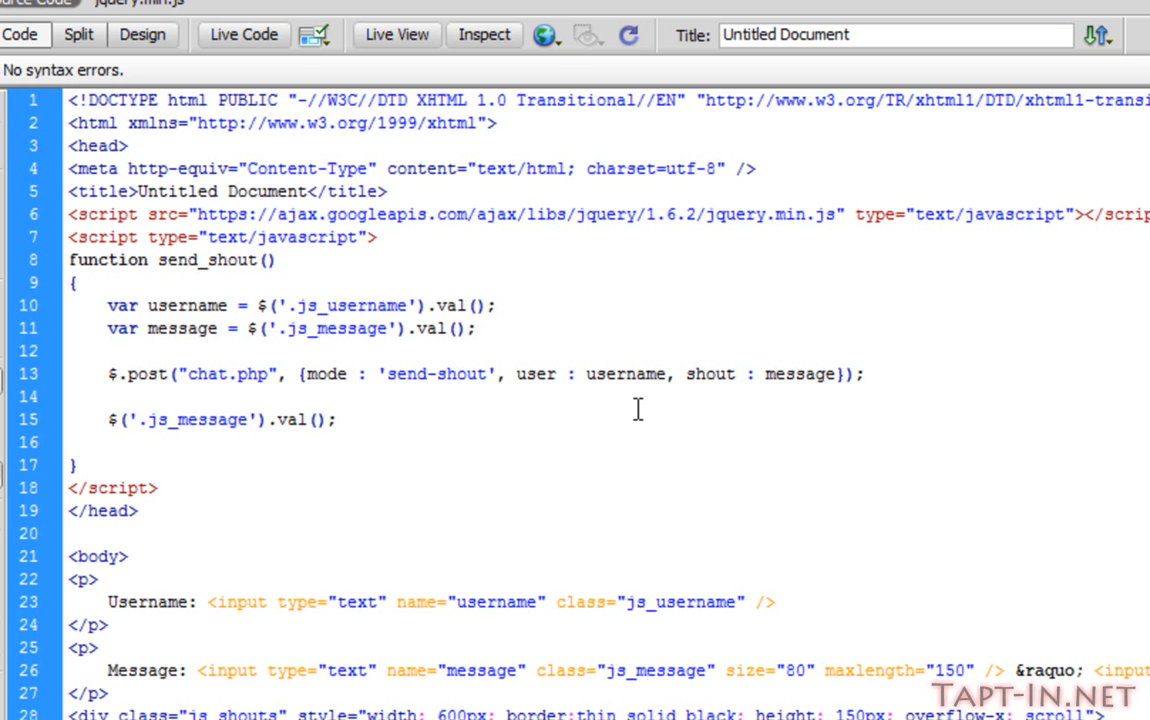
{"action": "type", "text": "''"}
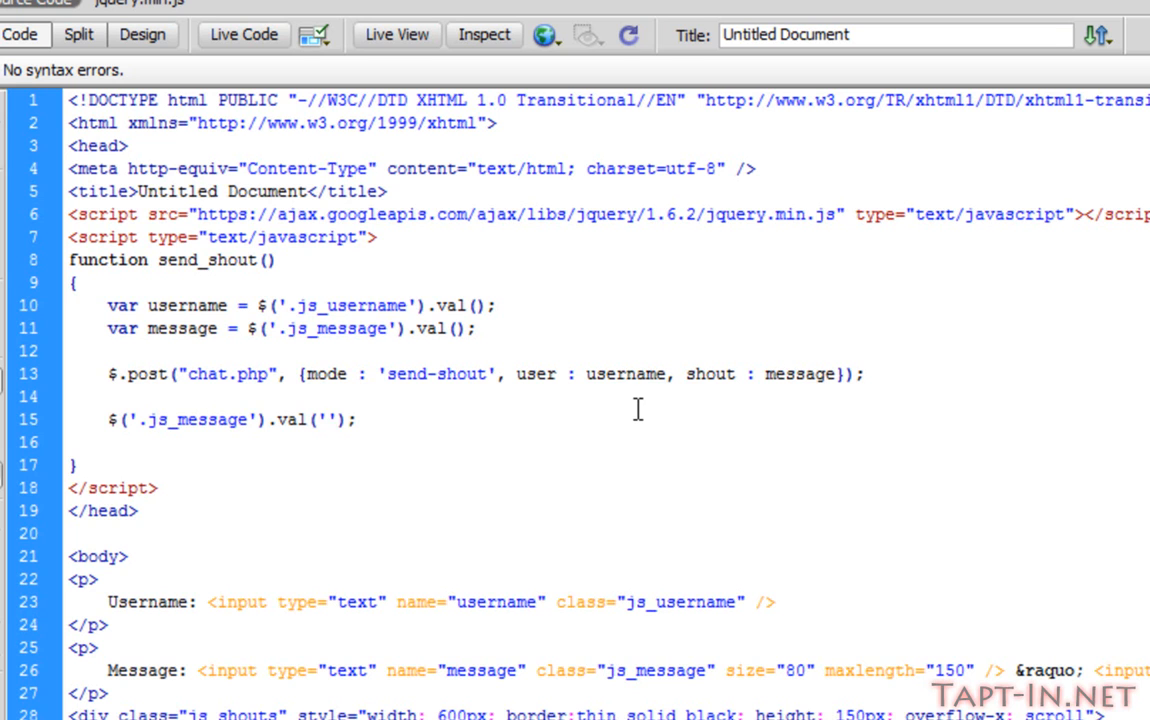
{"action": "left_click", "coordinate": [335, 419]}
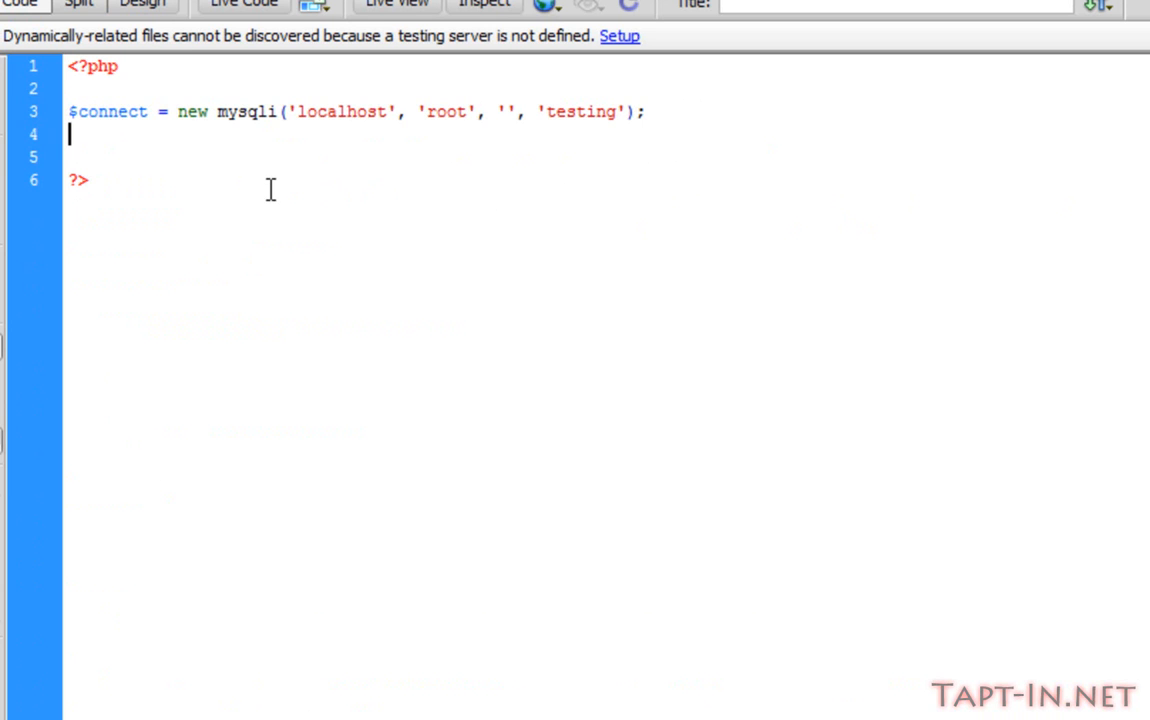
In chat.php, add an if block checking whether $_POST['mode'] is send-shout
{"action": "left_click", "coordinate": [70, 111]}
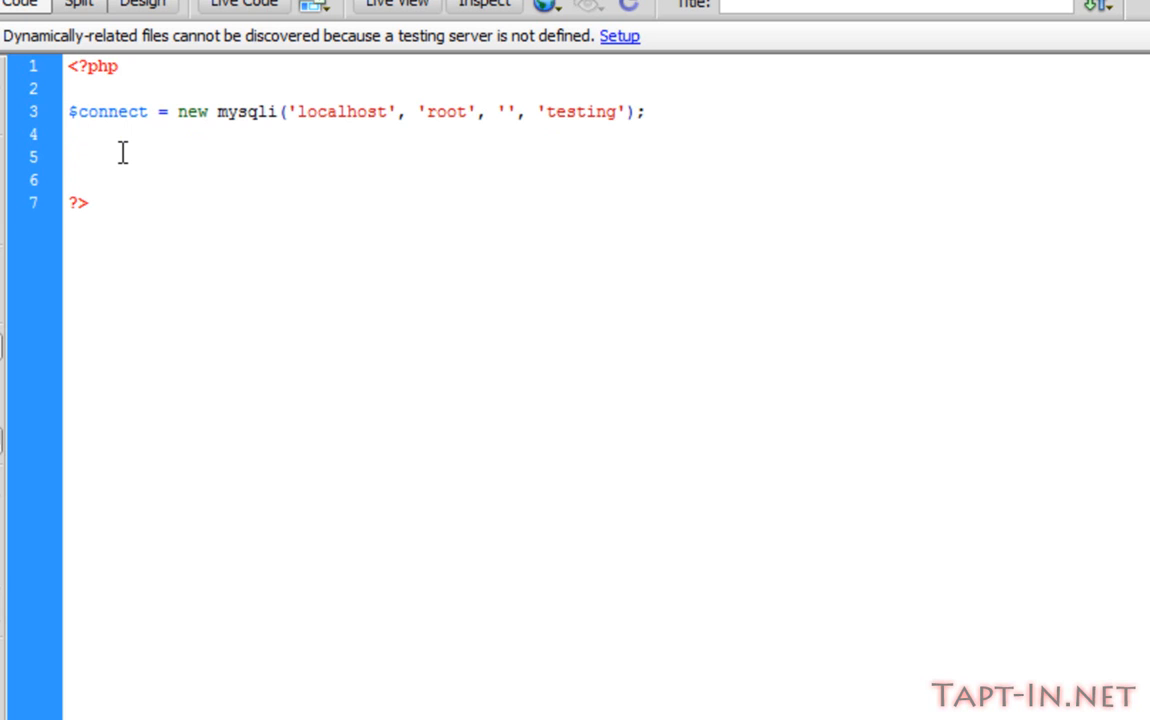
{"action": "left_click", "coordinate": [69, 156]}
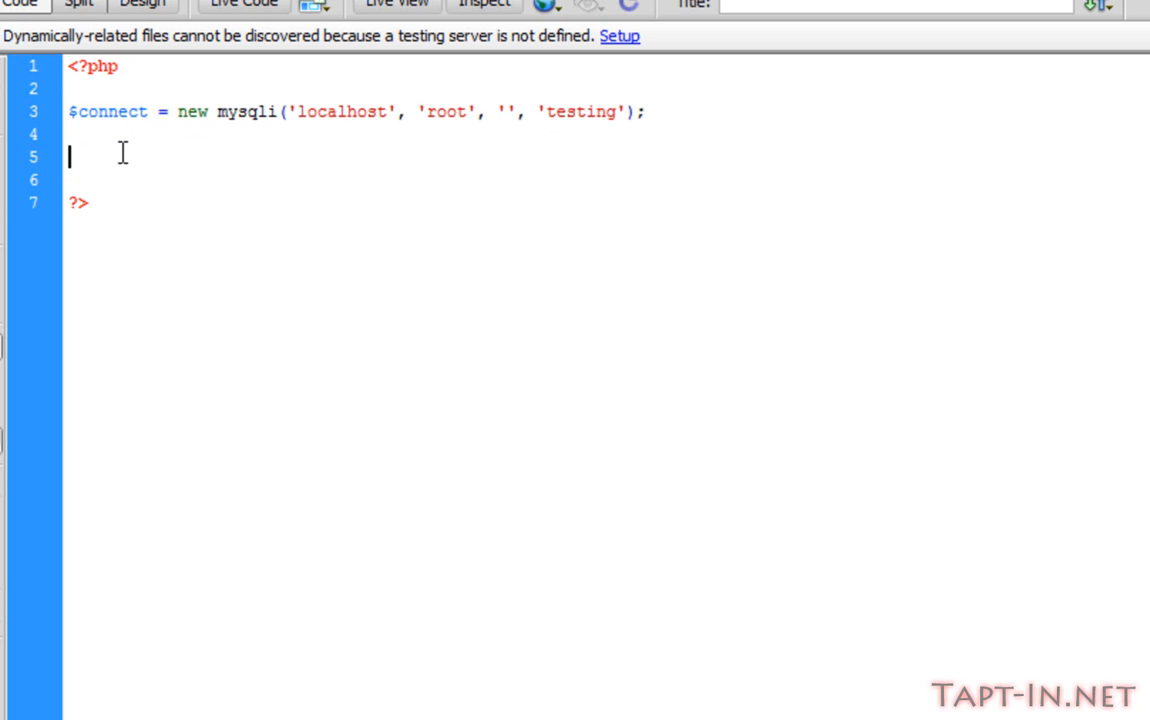
{"action": "type", "text": "if ("}
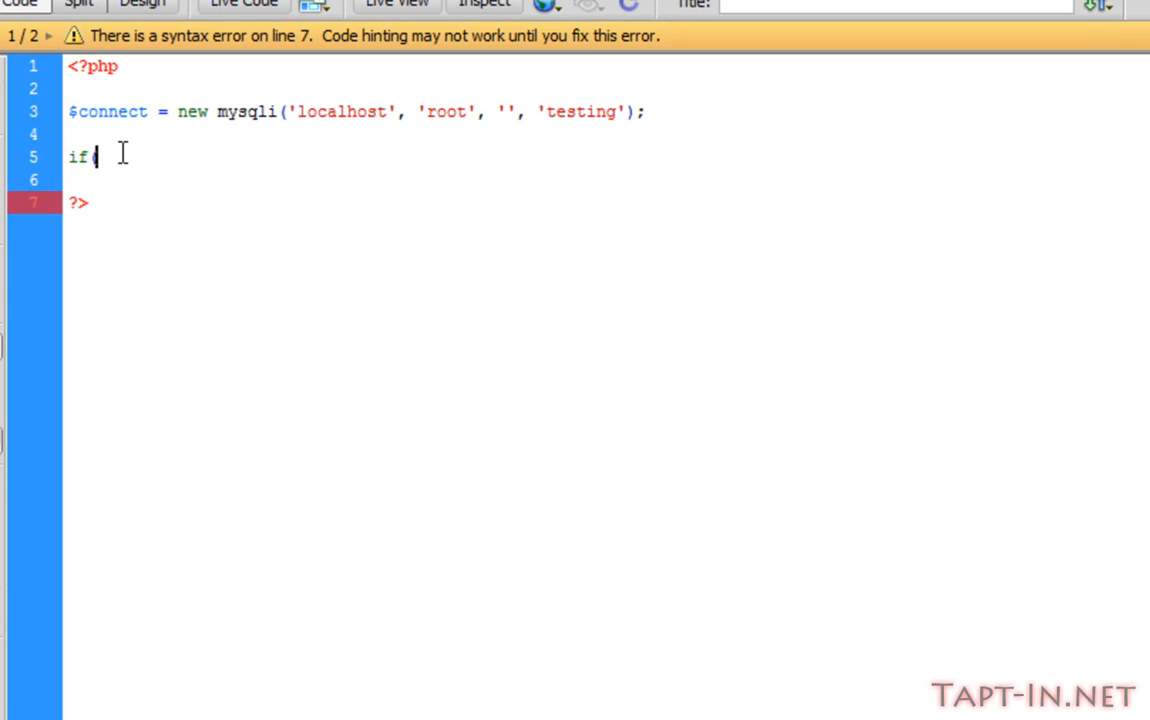
{"action": "type", "text": "$_POST['"}
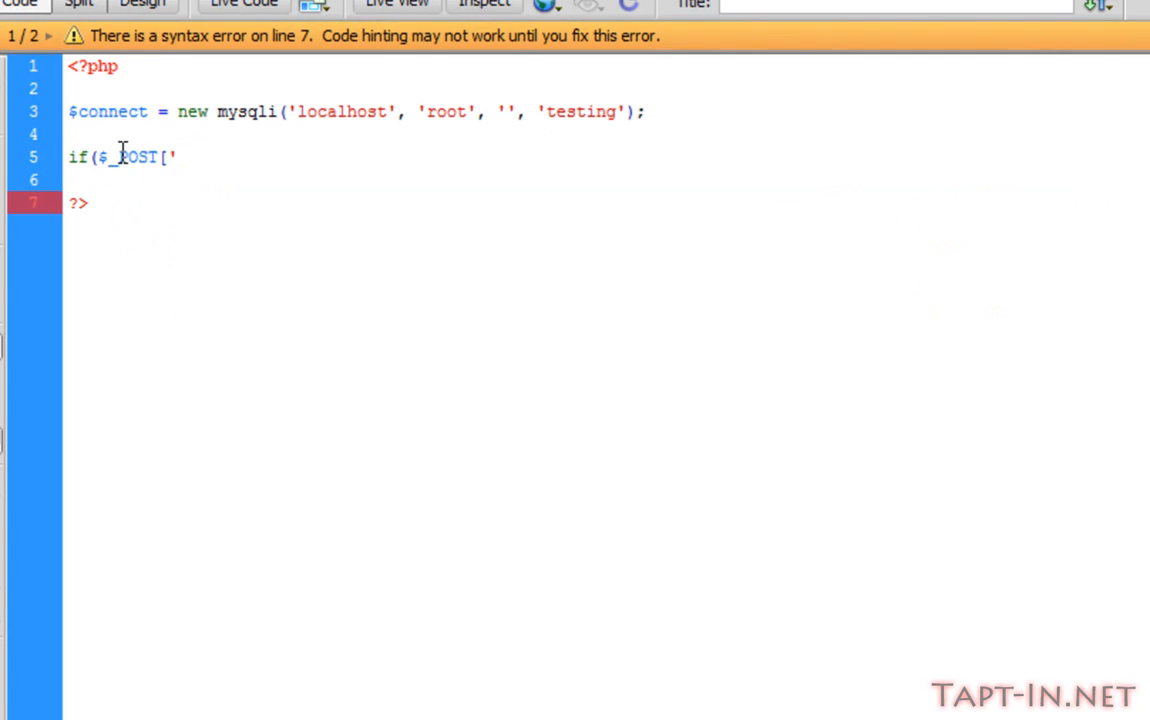
{"action": "type", "text": "mode"}
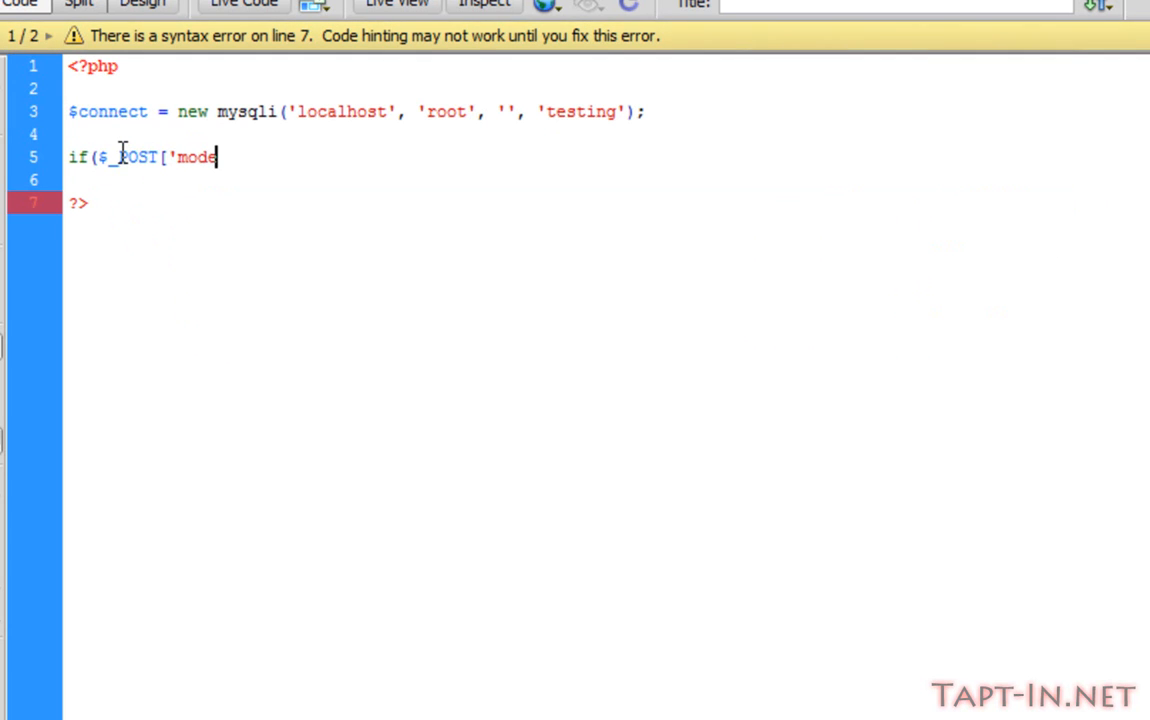
{"action": "type", "text": "'] == \"\""}
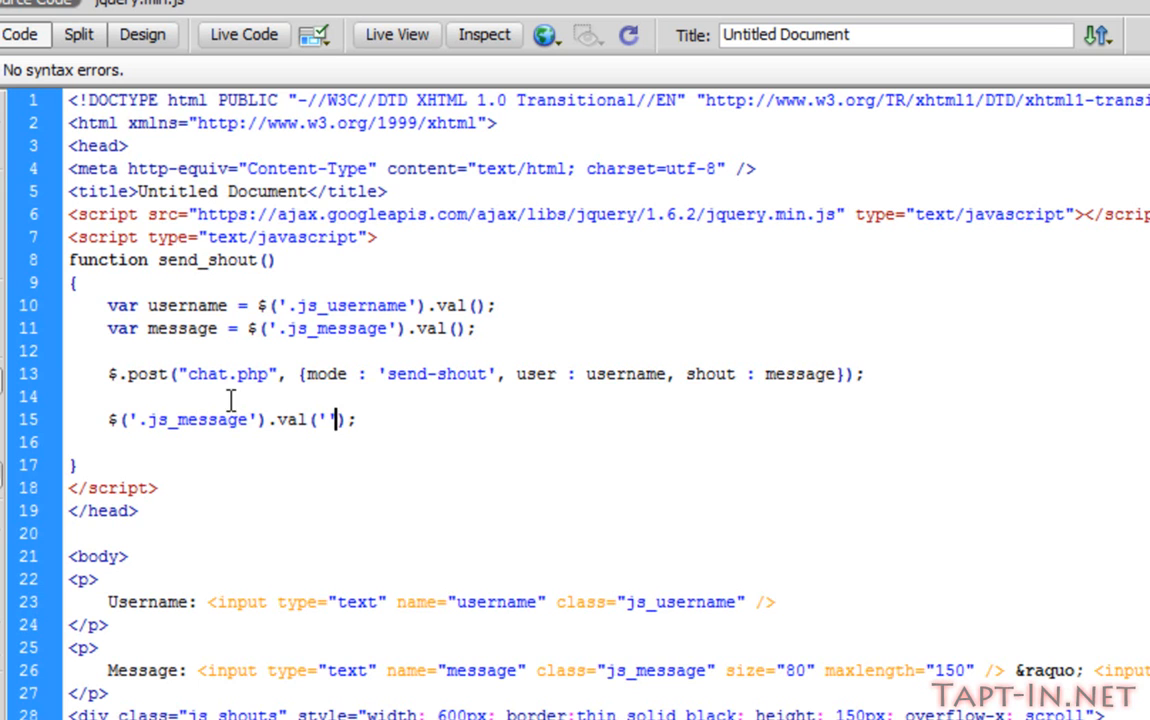
{"action": "double_click", "coordinate": [437, 373]}
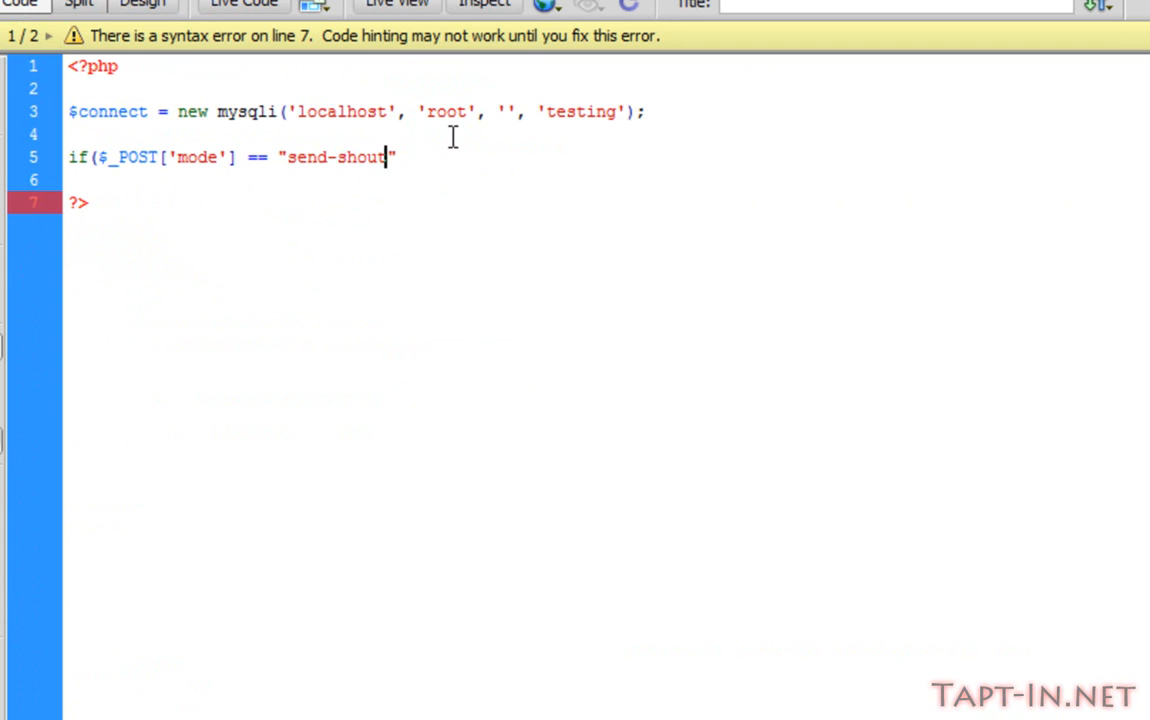
{"action": "type", "text": ")"}
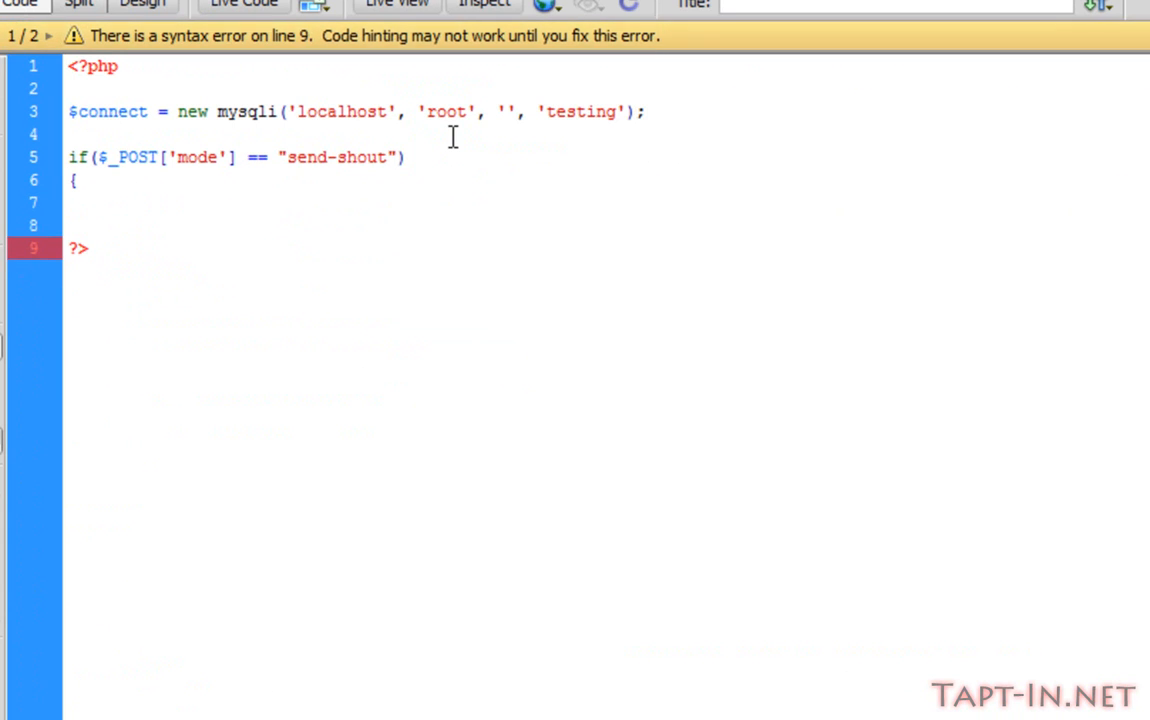
{"action": "type", "text": "}"}
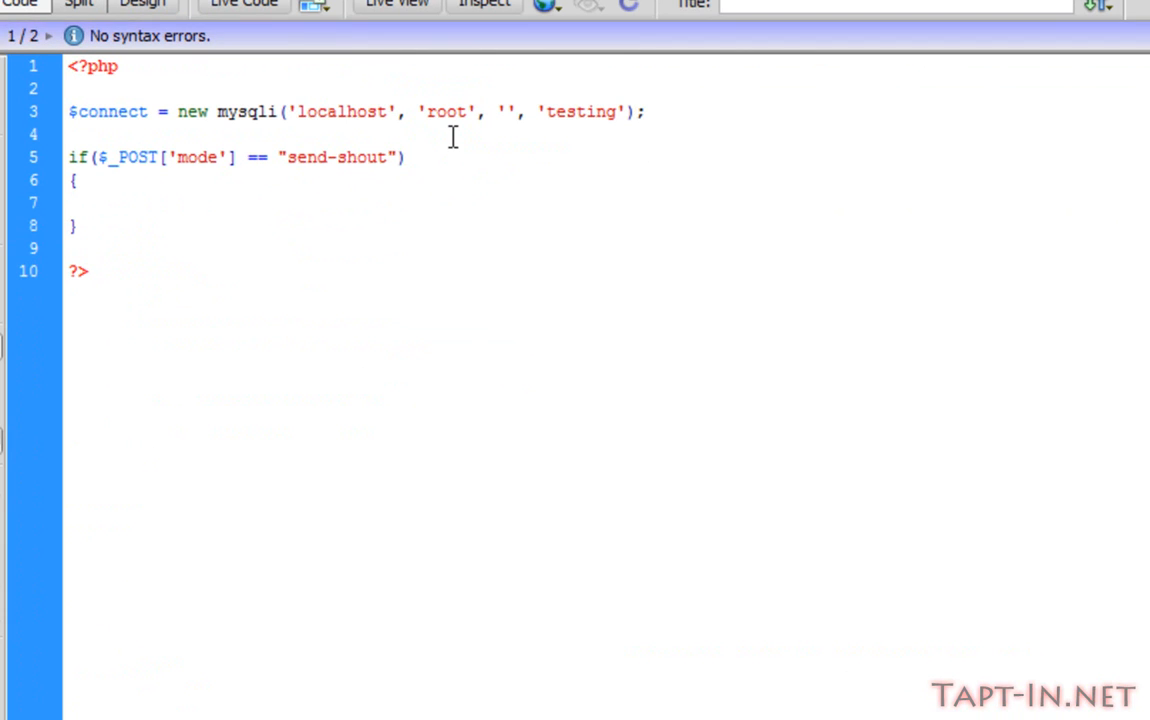
Start $query = INSERT INTO chat SET with the user value '{$_POST['user']}'
{"action": "type", "text": "$"}
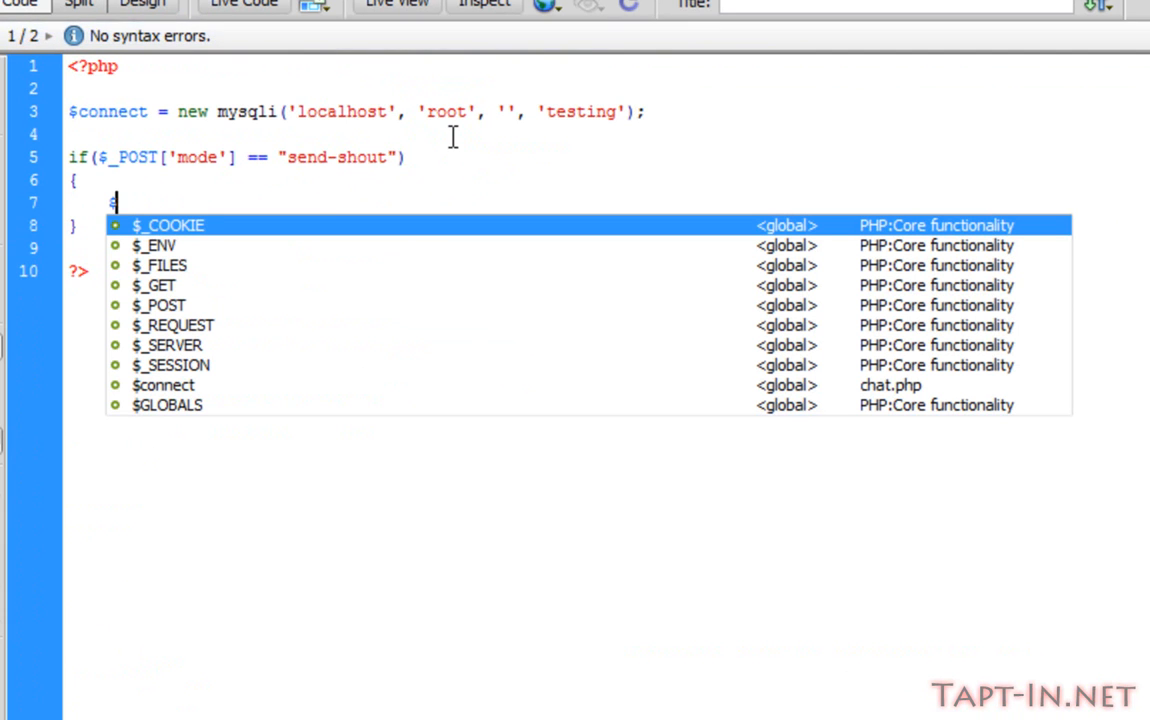
{"action": "type", "text": "query = \""}
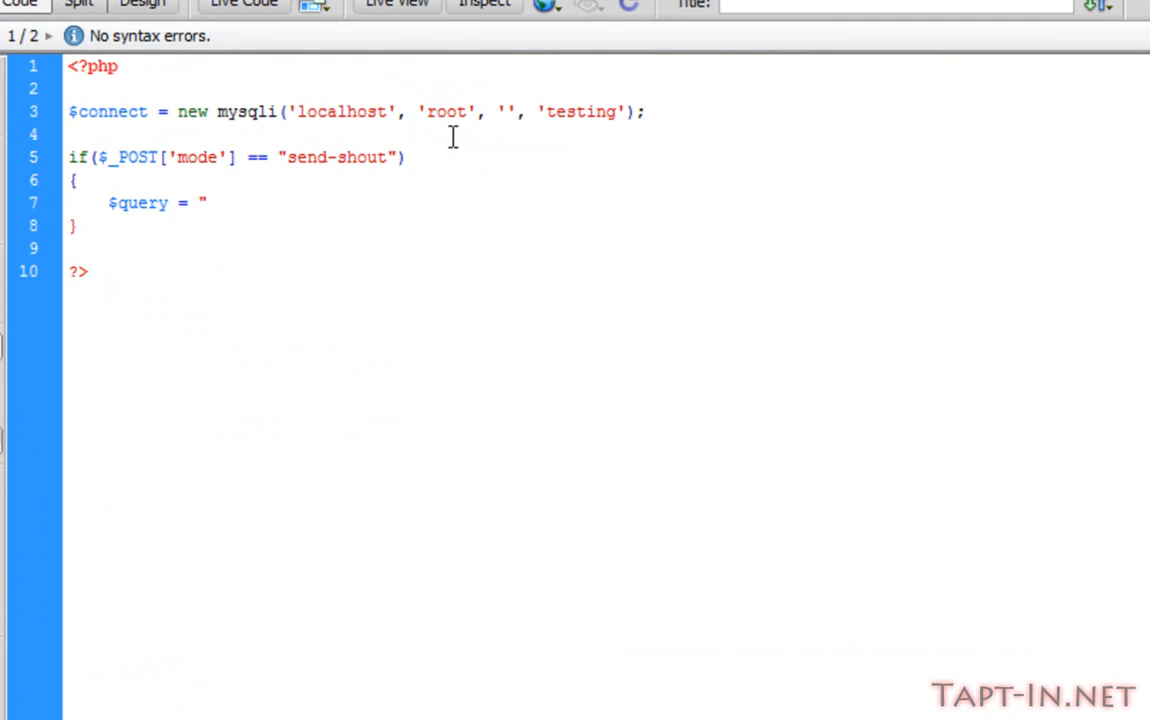
{"action": "type", "text": "IN\";"}
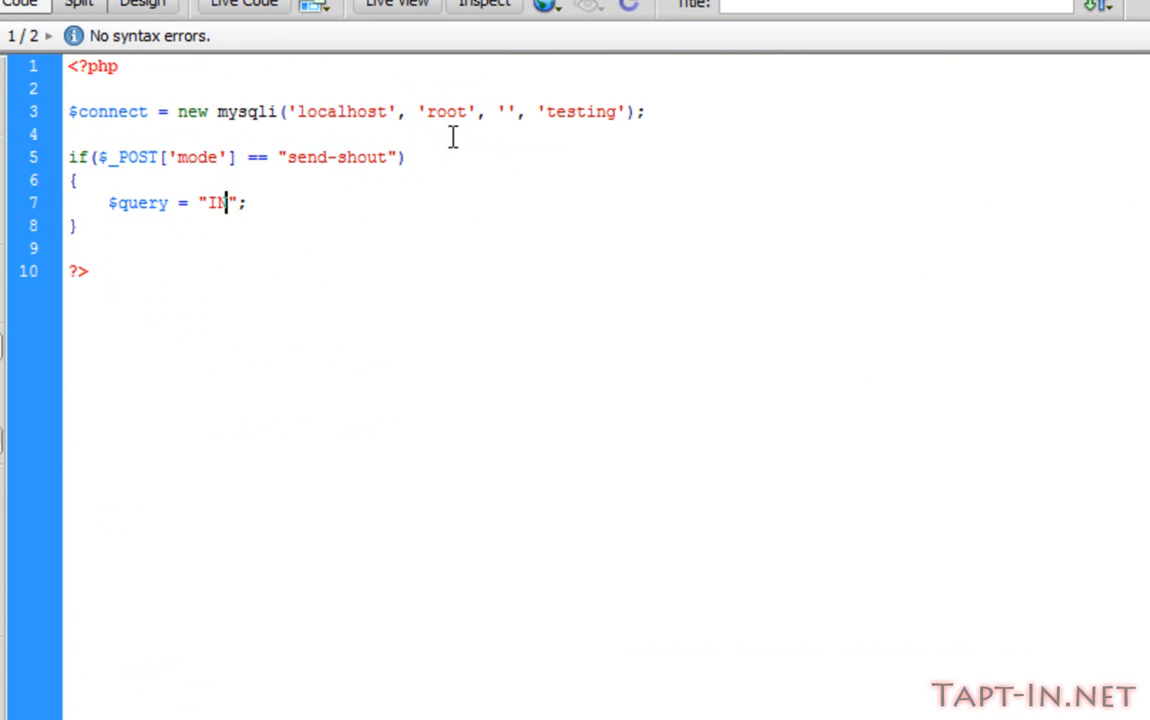
{"action": "type", "text": "SERT INTO"}
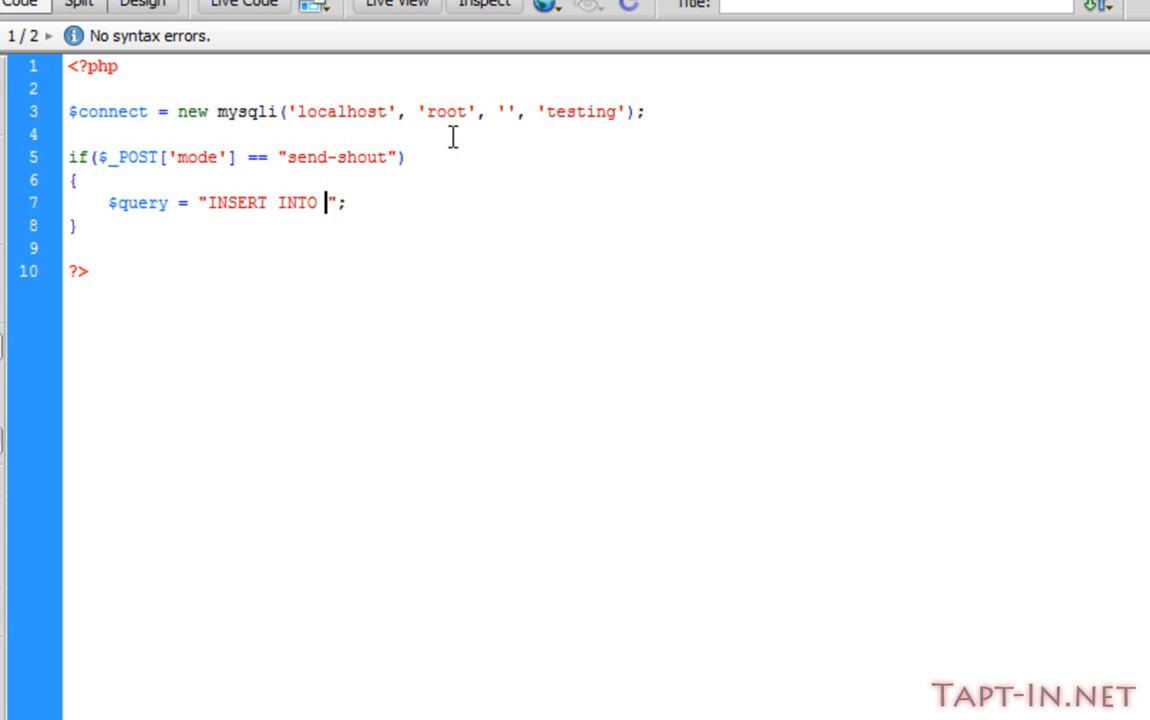
{"action": "type", "text": "chat"}
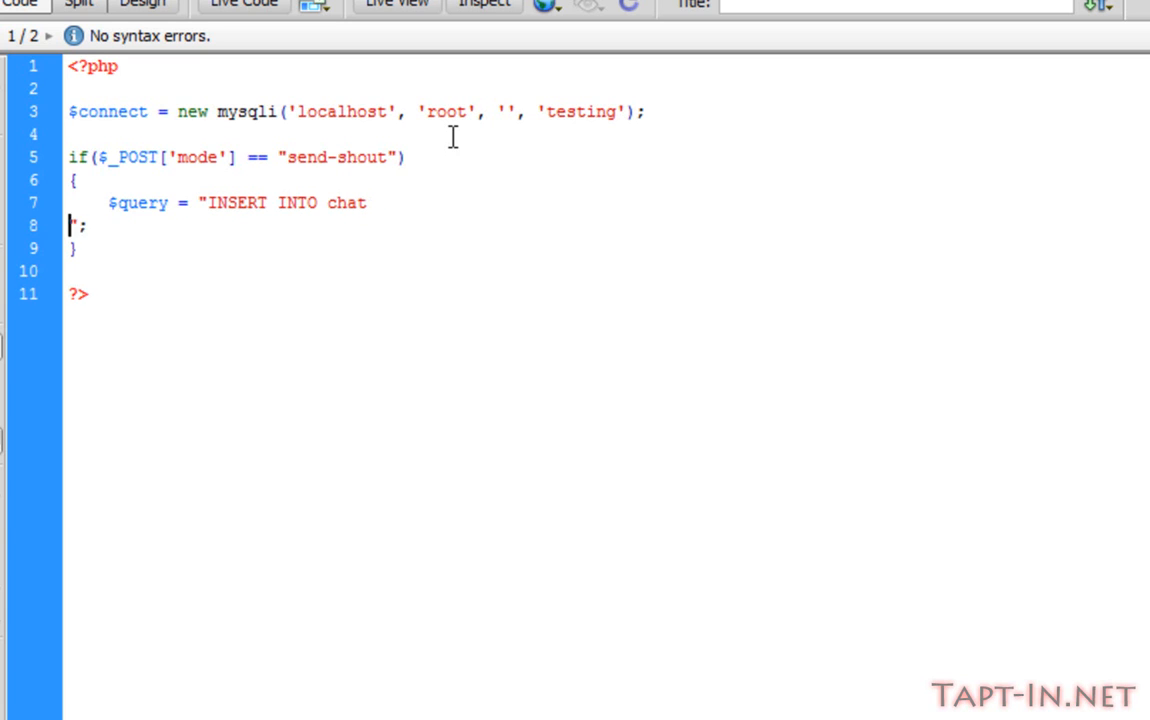
{"action": "type", "text": "SET\";"}
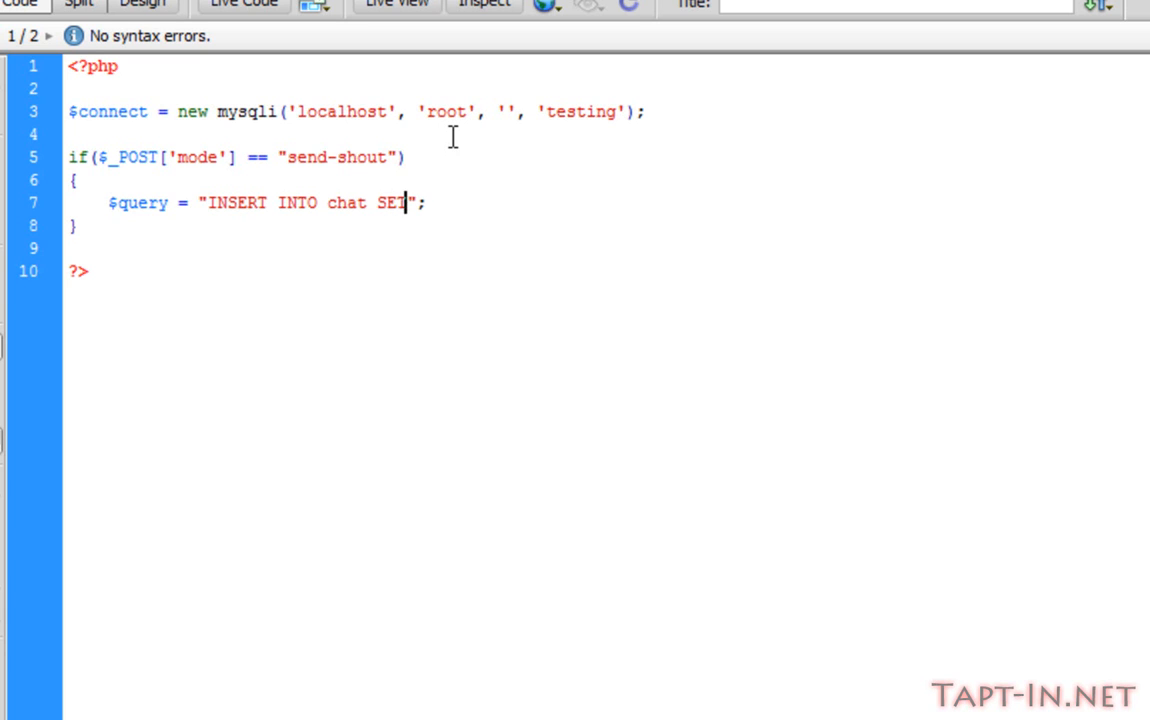
{"action": "key", "text": "enter"}
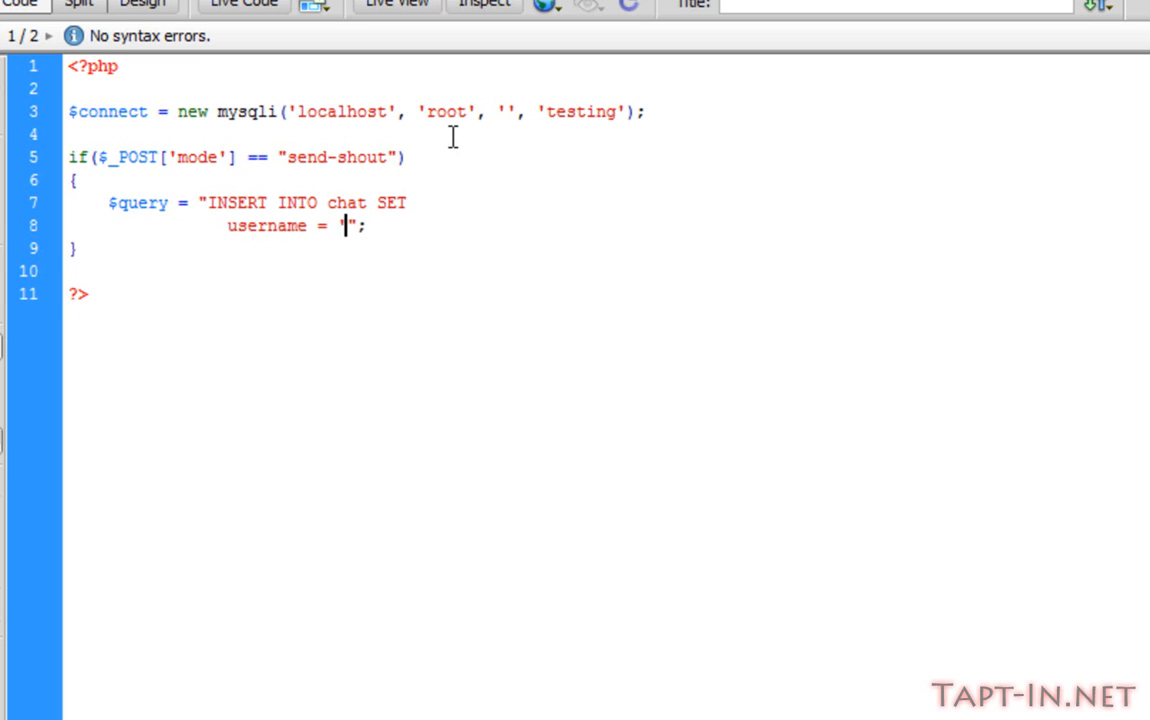
{"action": "type", "text": "{}'"}
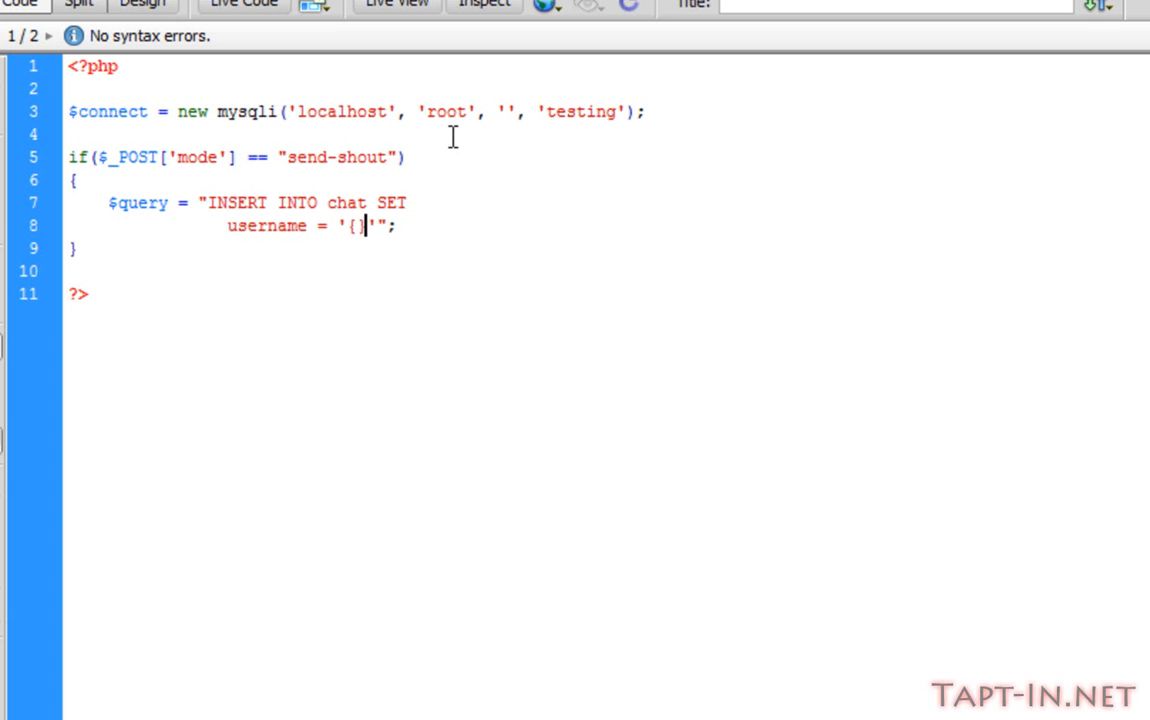
{"action": "type", "text": "$_POST["}
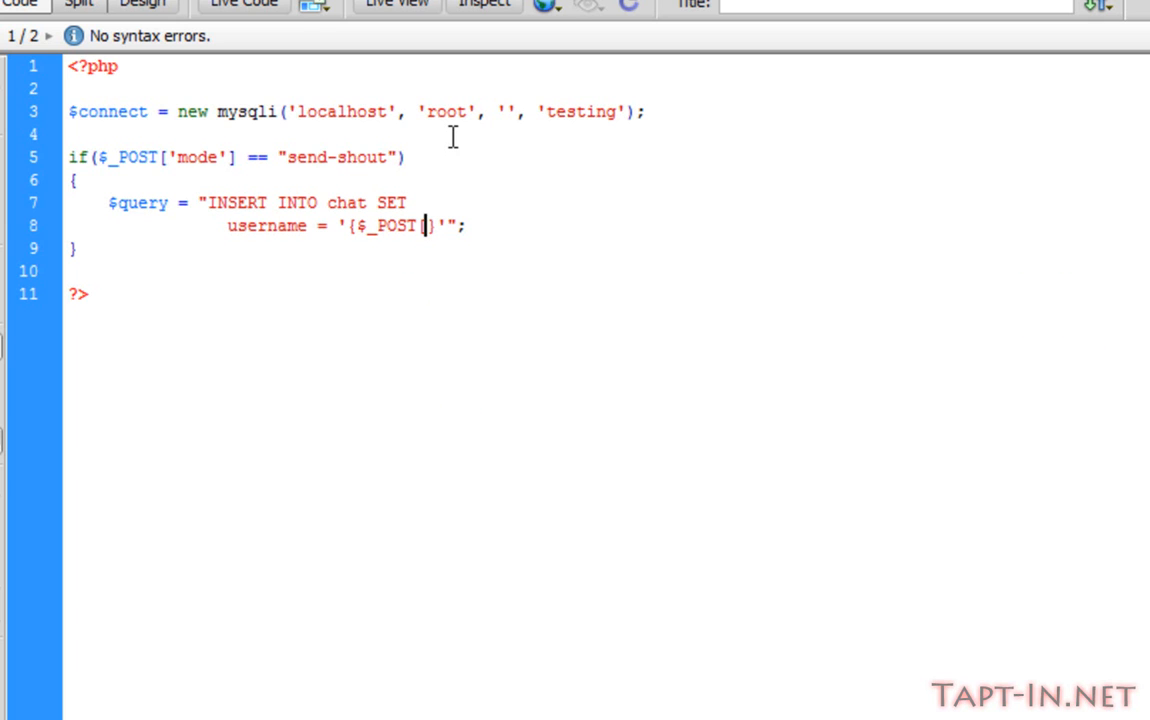
{"action": "type", "text": "['user"}
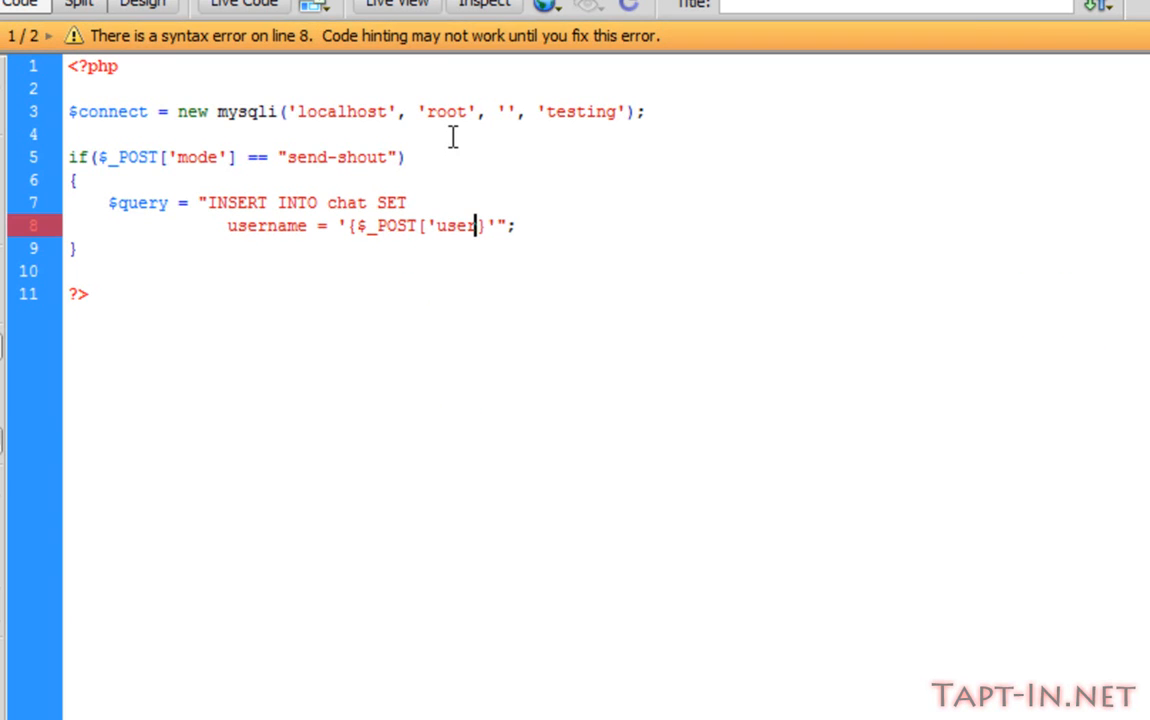
{"action": "type", "text": ")"}
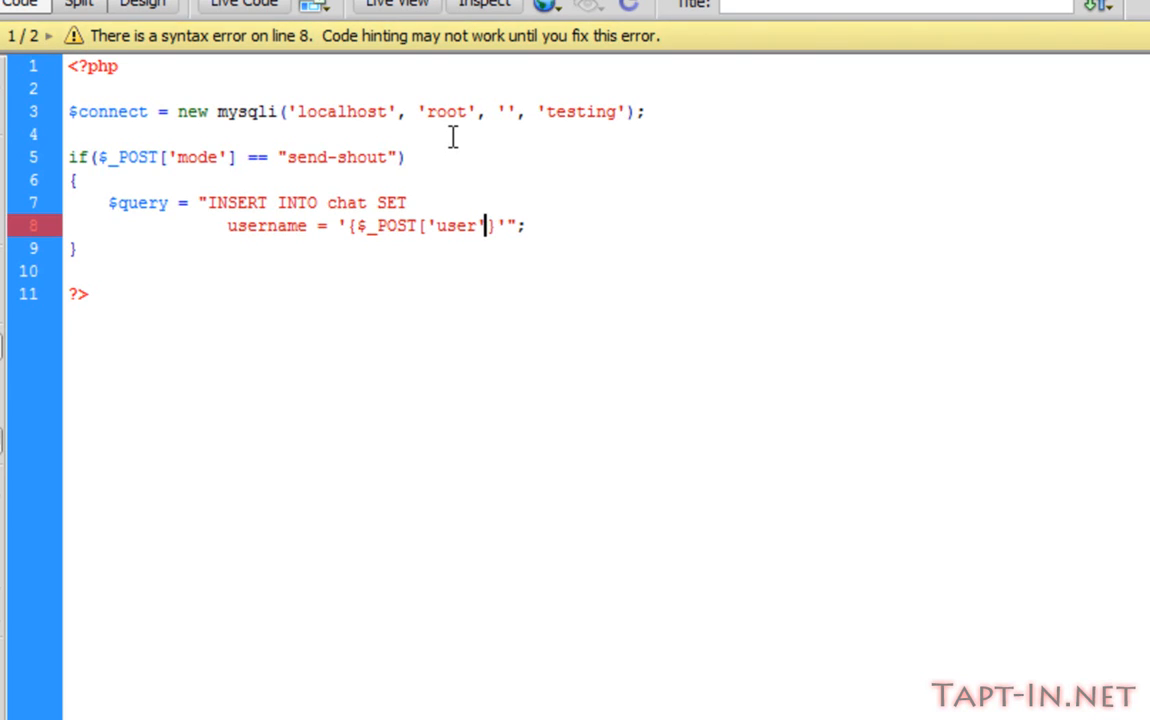
{"action": "type", "text": "}"}
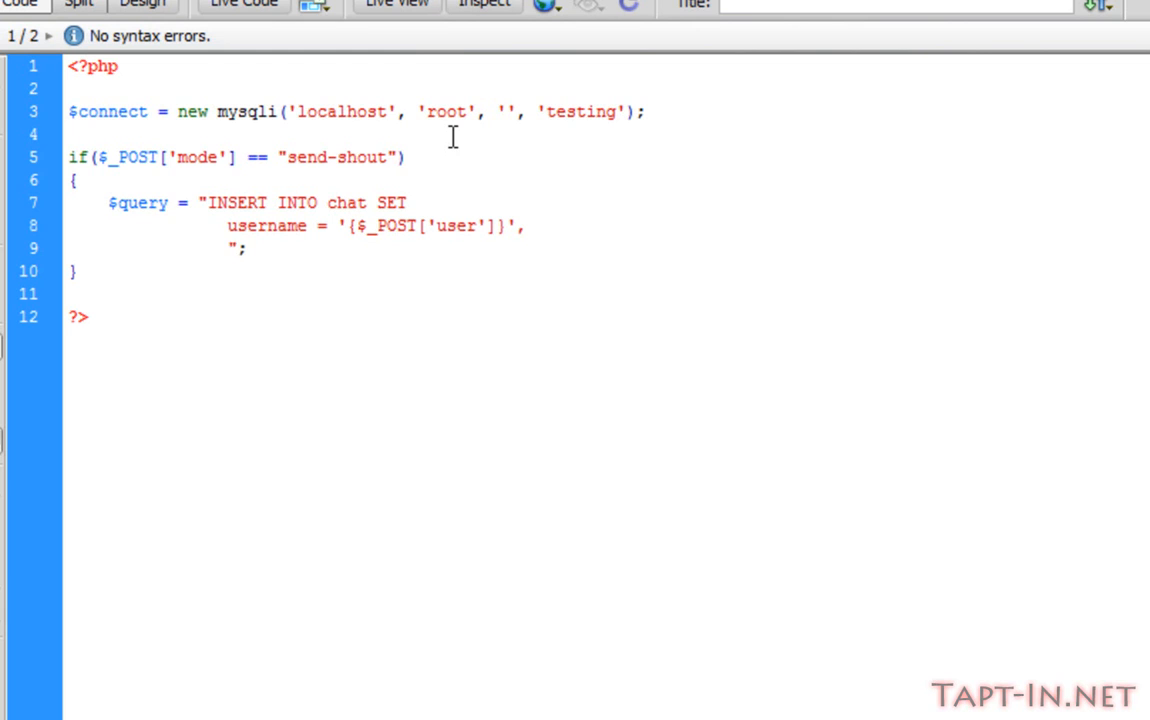
Add message = '{$_POST['shout']}' to the query and run $connect->query($query)
{"action": "left_click", "coordinate": [225, 248]}
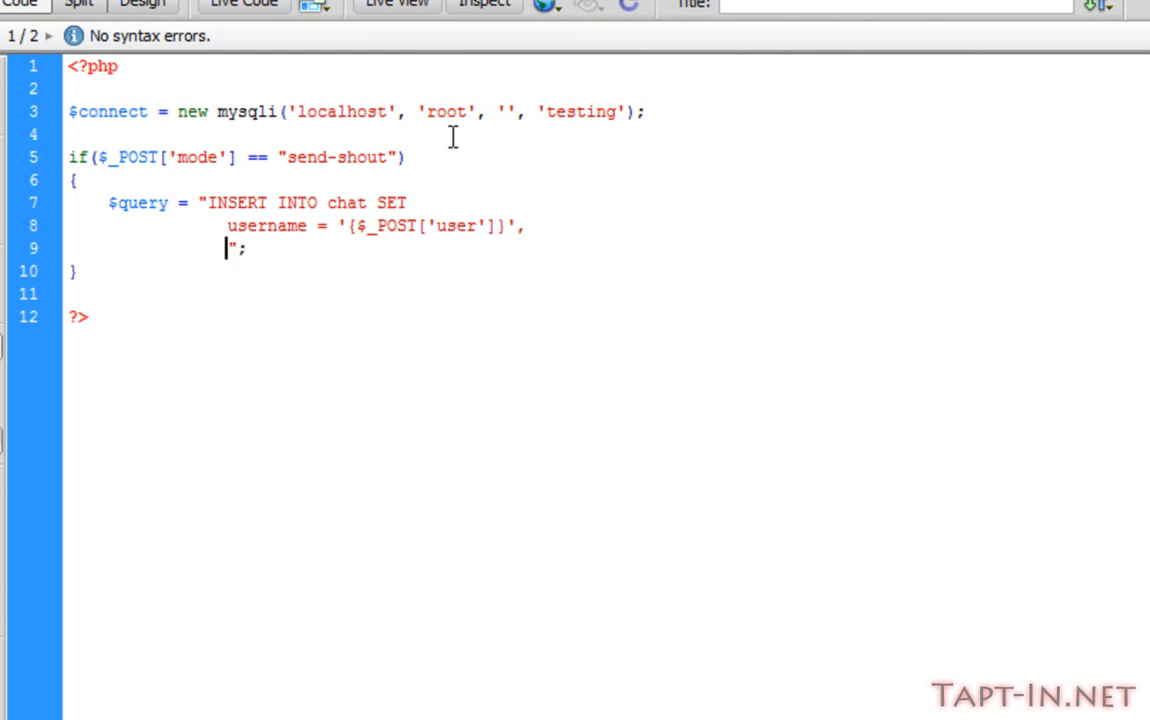
{"action": "type", "text": "message ="}
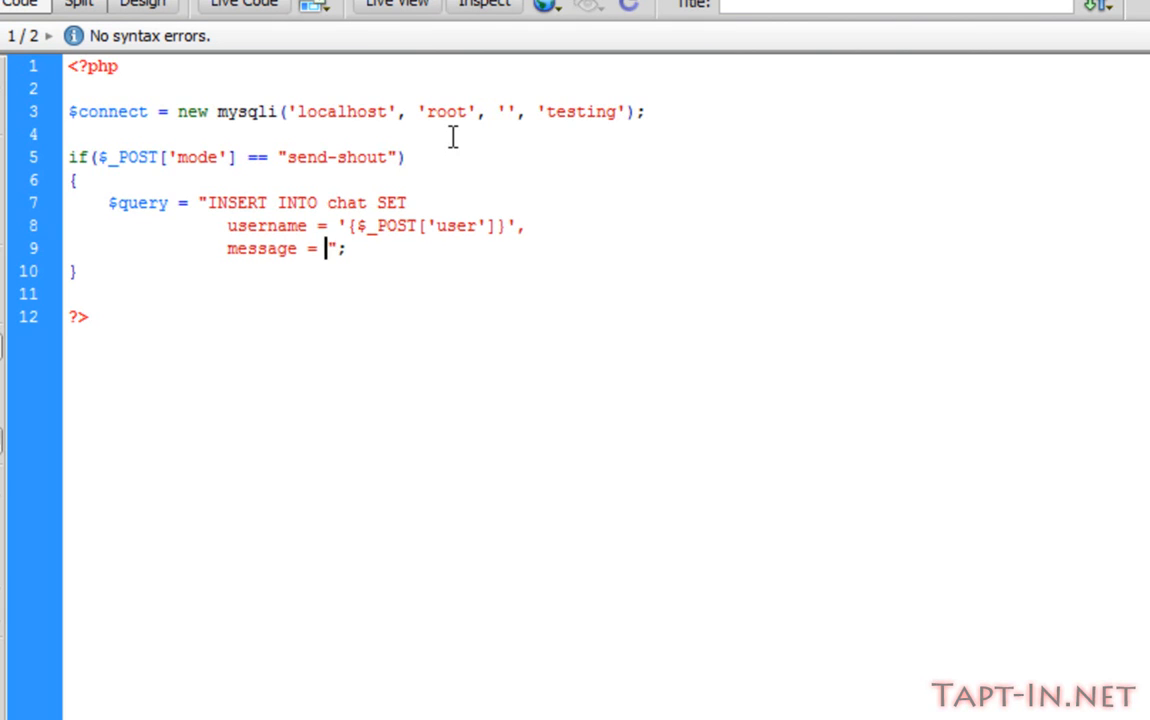
{"action": "type", "text": "'{"}
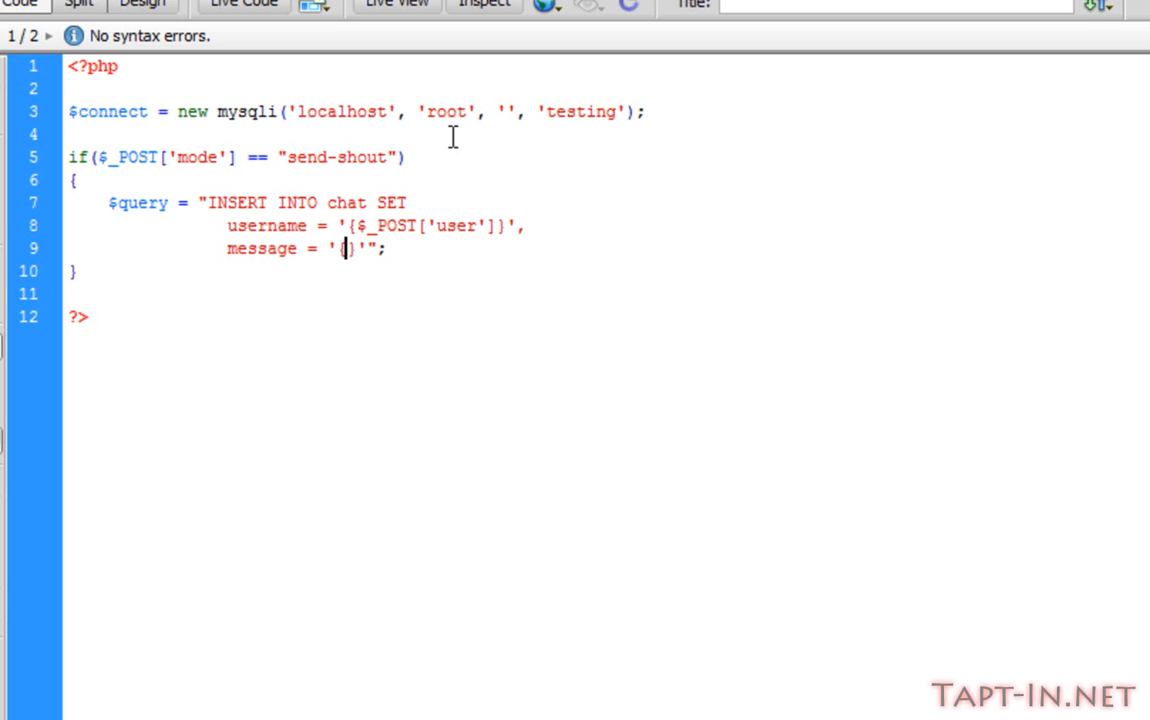
{"action": "type", "text": "$_POST['shout'"}
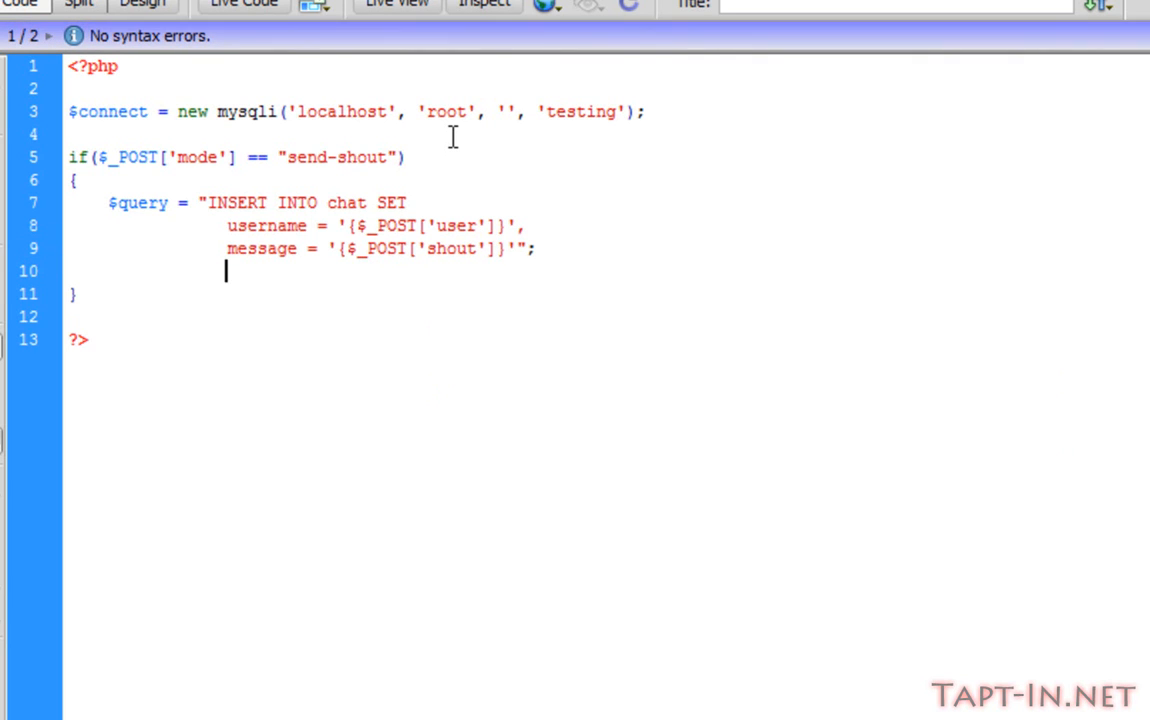
{"action": "type", "text": "$"}
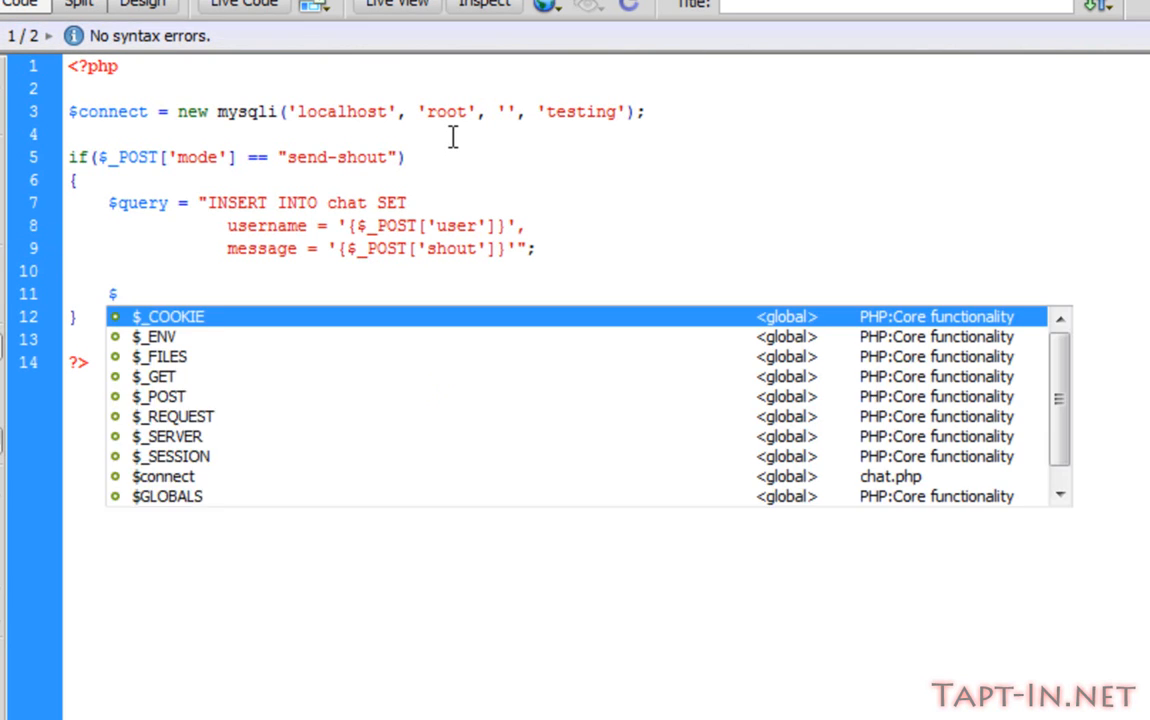
{"action": "type", "text": "connect="}
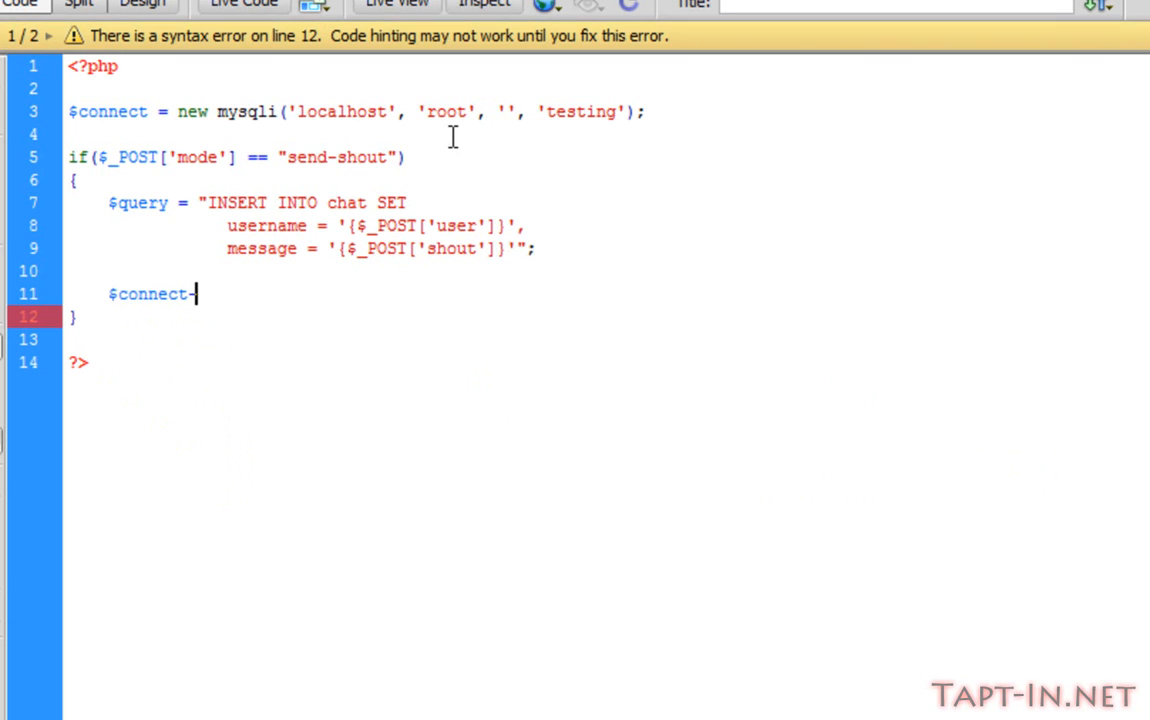
{"action": "type", "text": "->query($query);"}
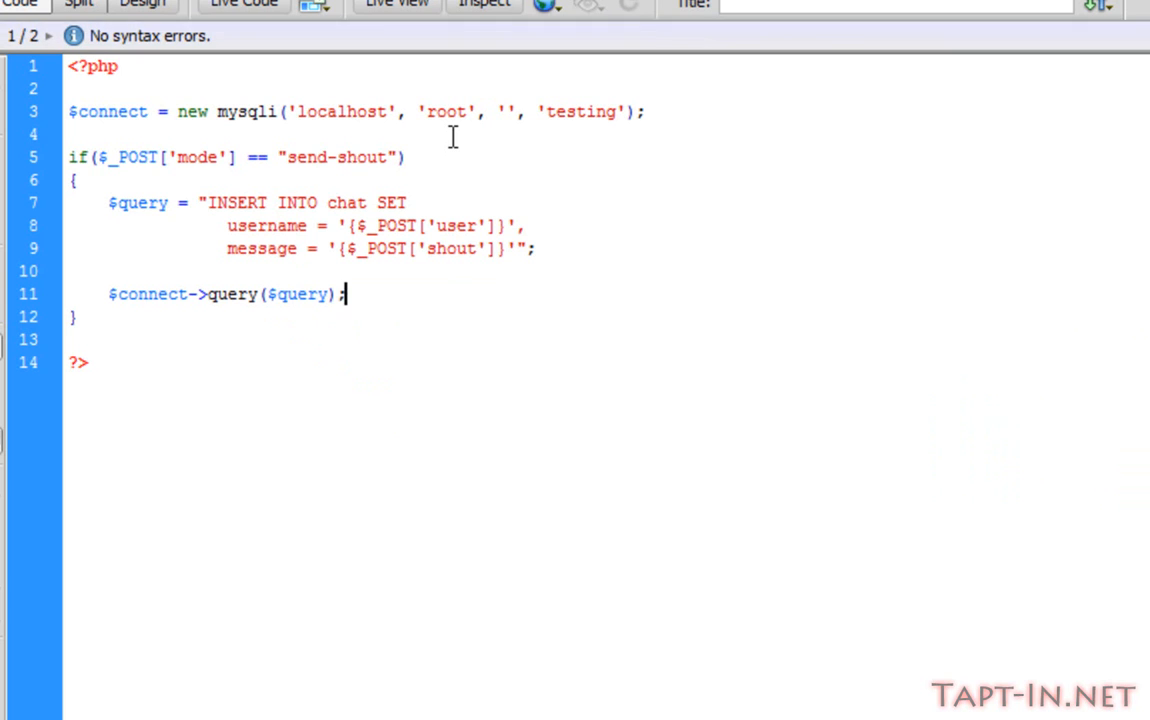
{"action": "mouse_move", "coordinate": [346, 293]}
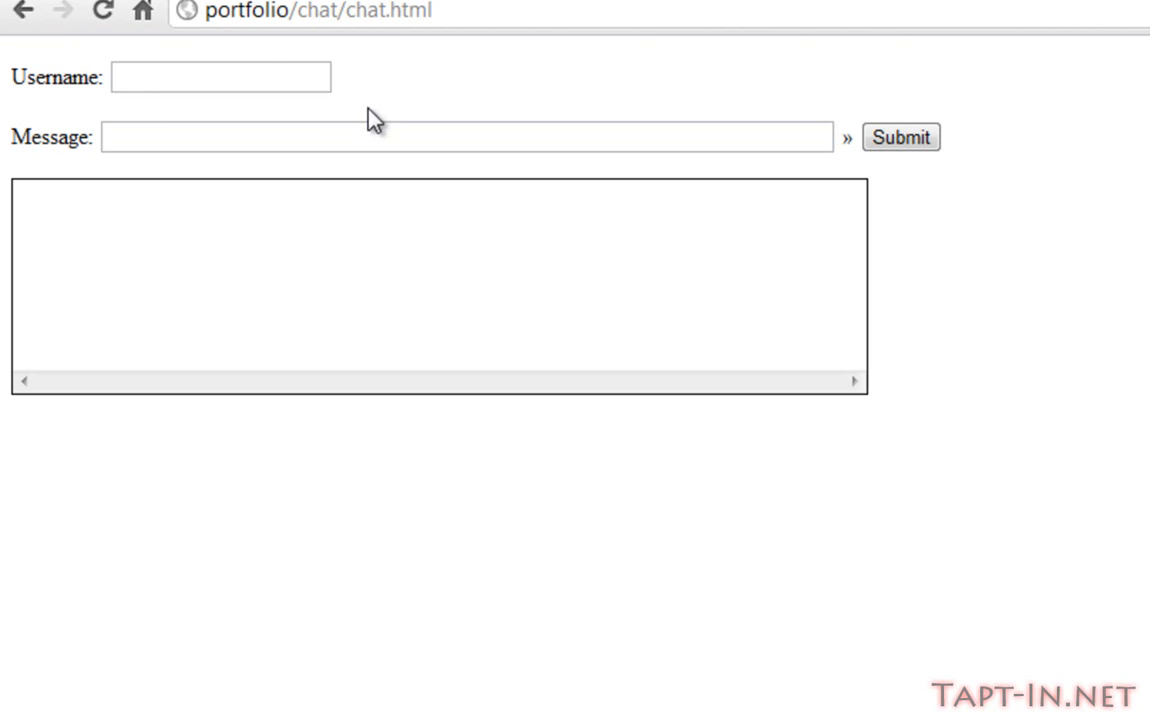
Enter Torniquet as the username and Hello world as the message, then submit
{"action": "left_click", "coordinate": [220, 77]}
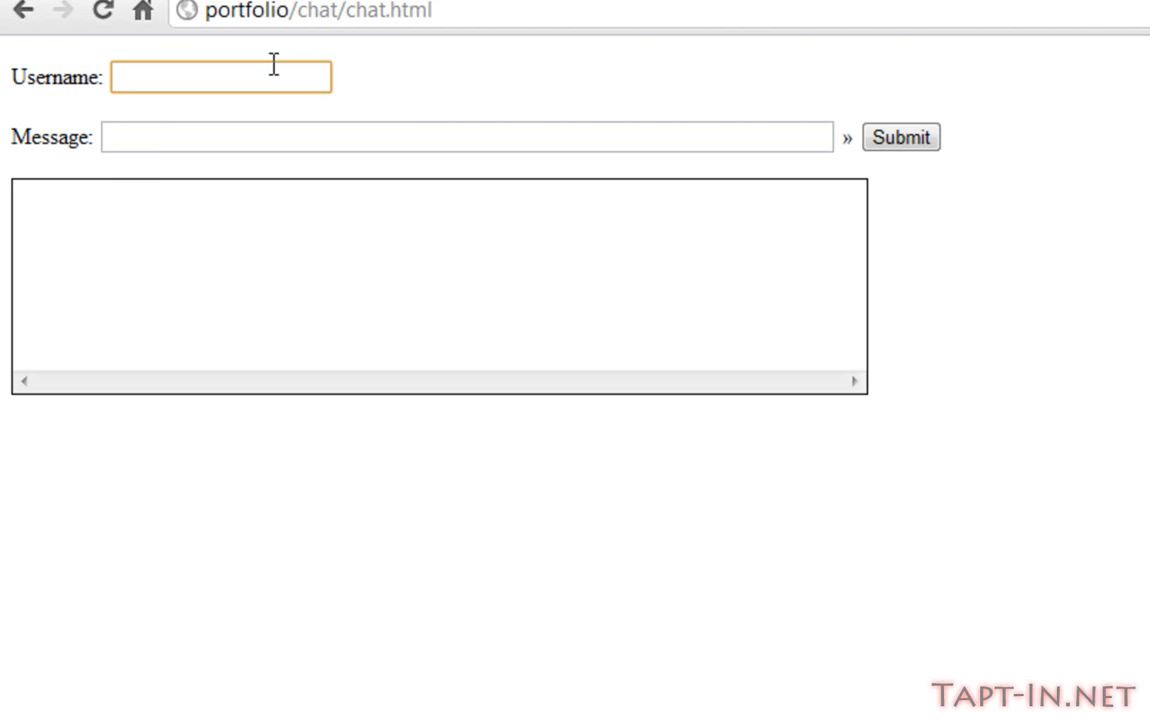
{"action": "type", "text": "Torniquet"}
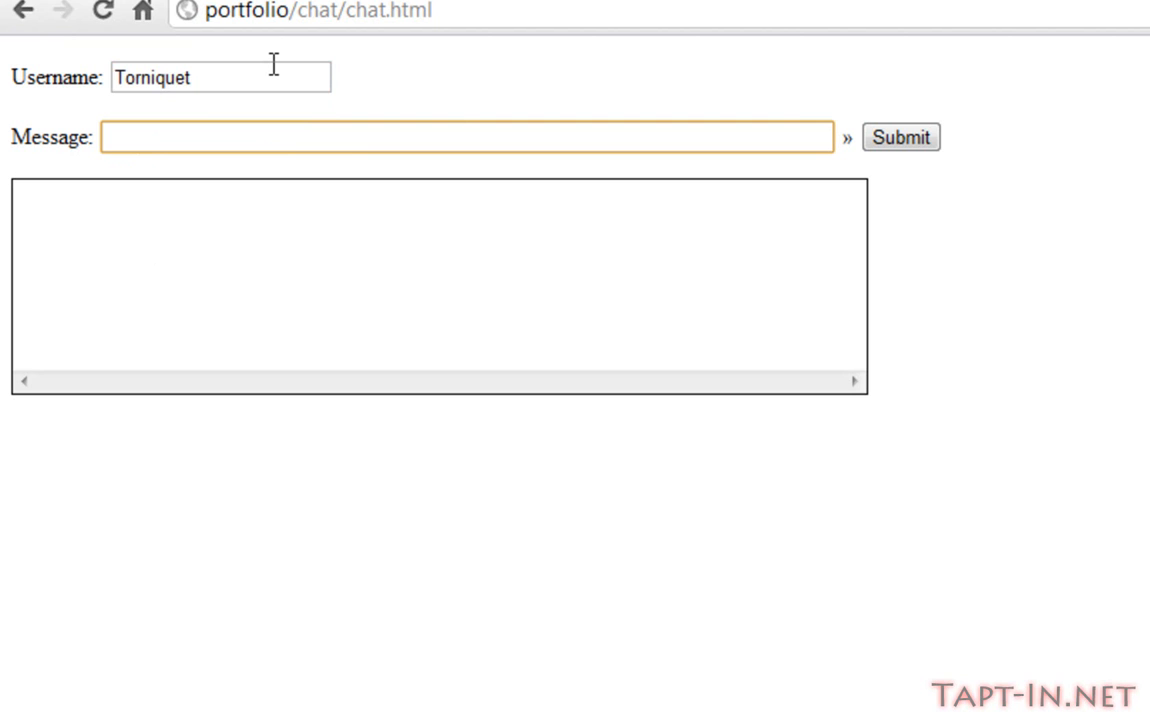
{"action": "type", "text": "Hel"}
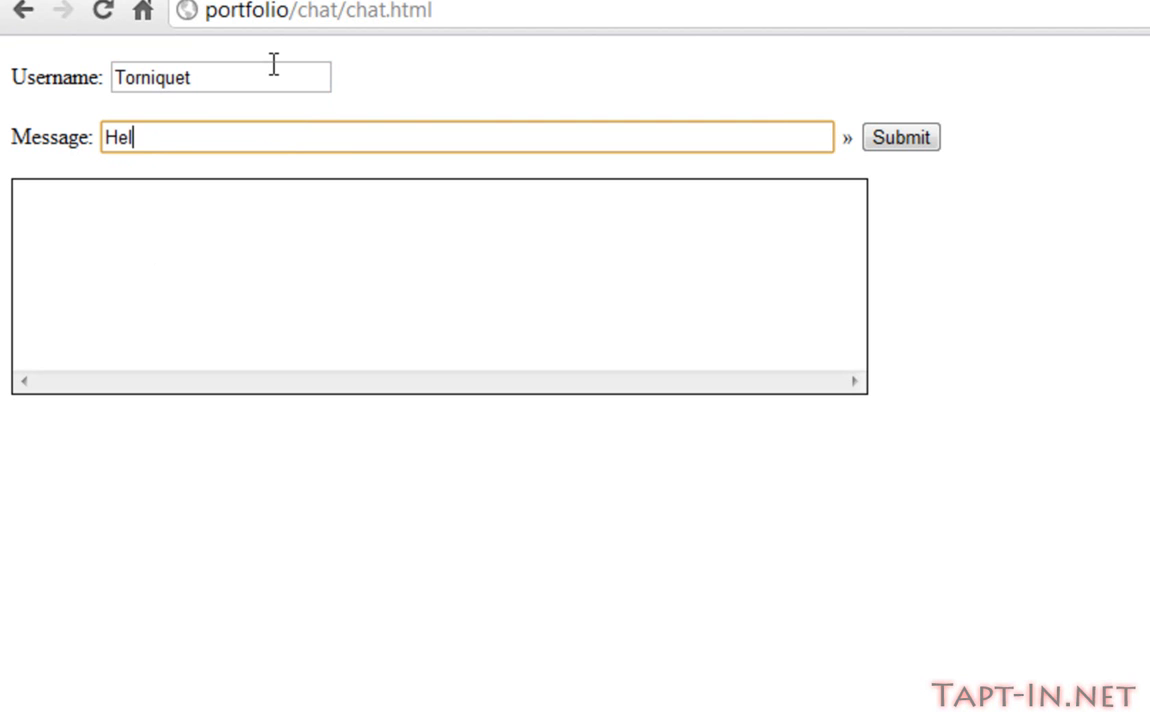
{"action": "type", "text": "lo world"}
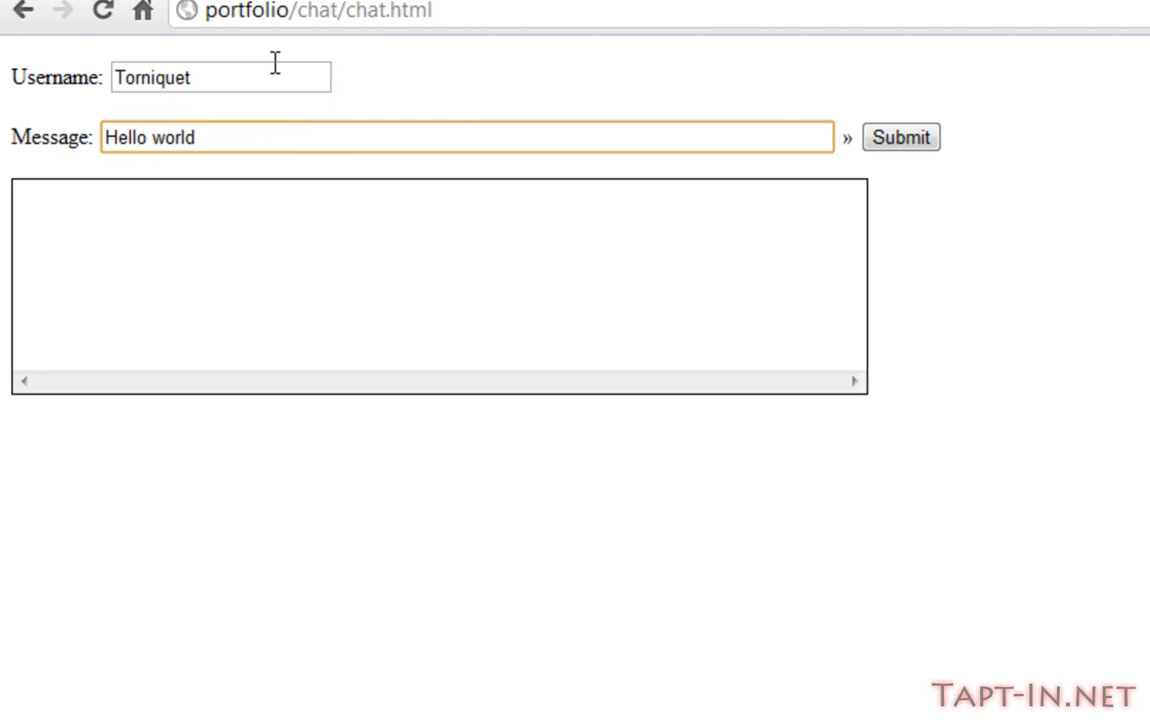
{"action": "mouse_move", "coordinate": [751, 194]}
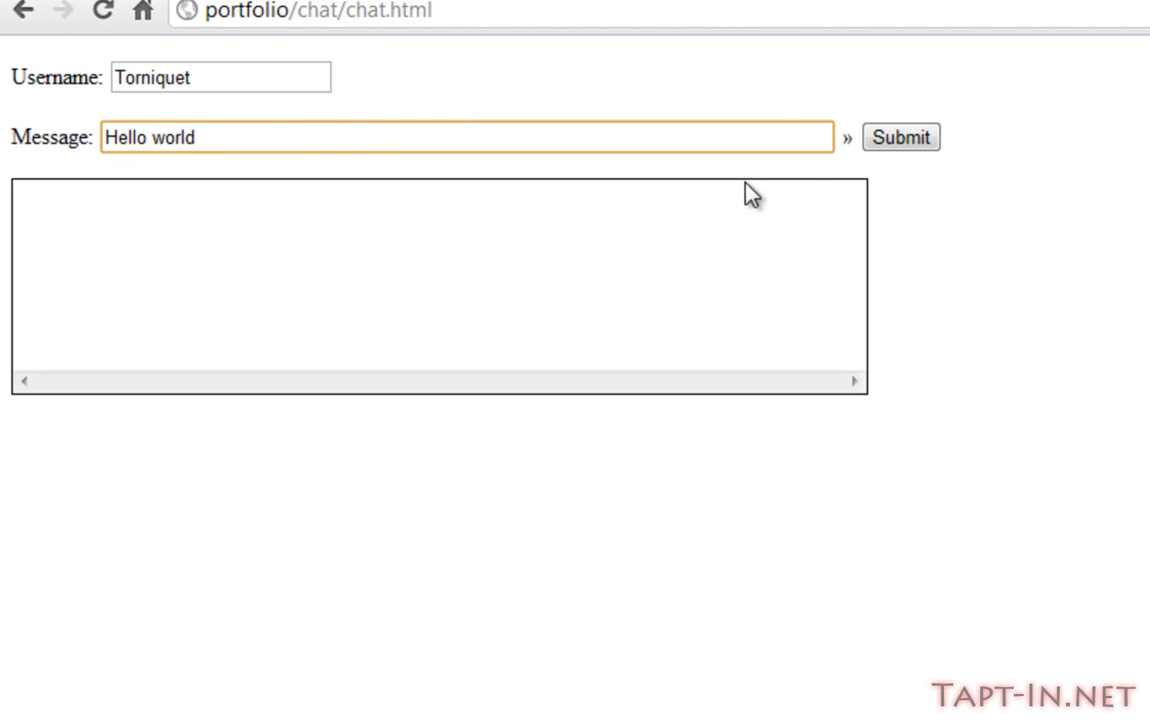
{"action": "left_click", "coordinate": [900, 137]}
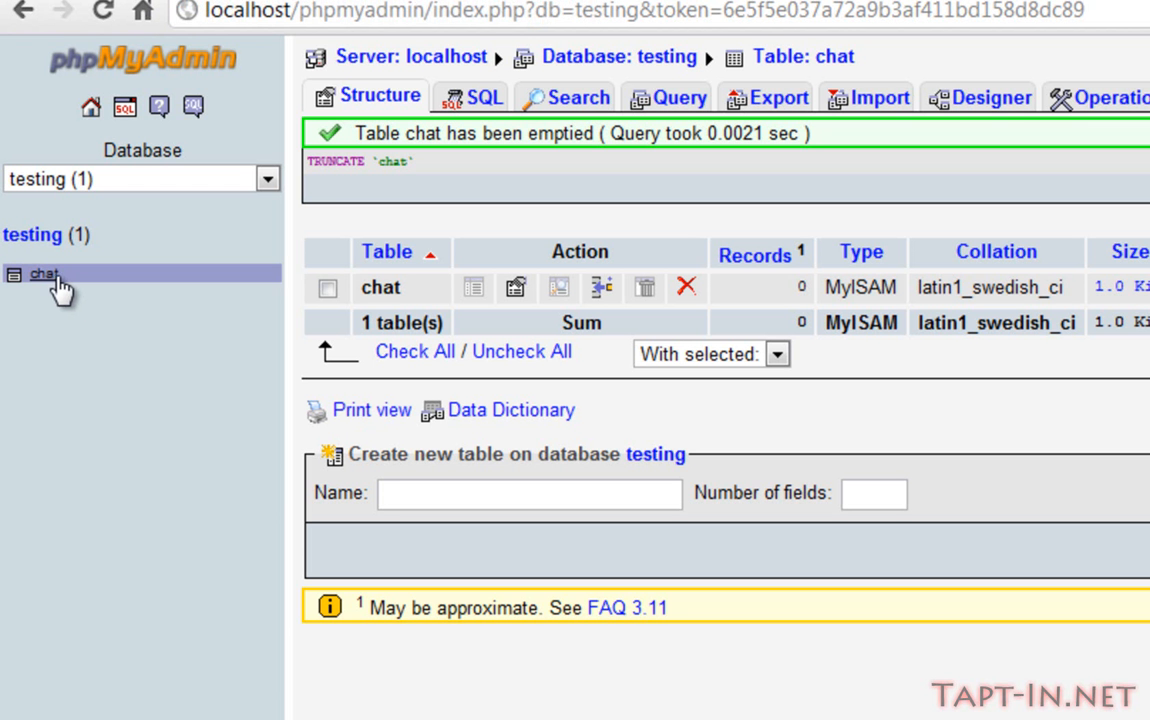
Open the chat table from the phpMyAdmin sidebar to view its records
{"action": "left_click", "coordinate": [45, 274]}
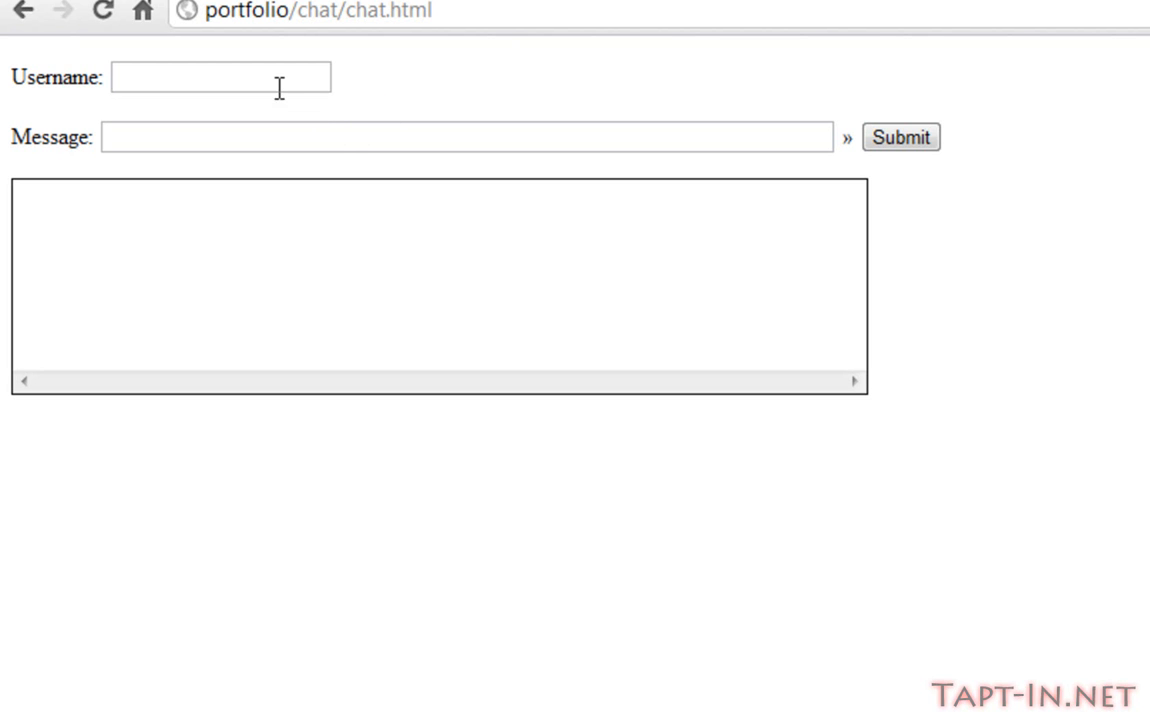
Complete the Torniquet Hello world entry and send the shout
{"action": "type", "text": "t"}
{"action": "type", "text": "Hell"}
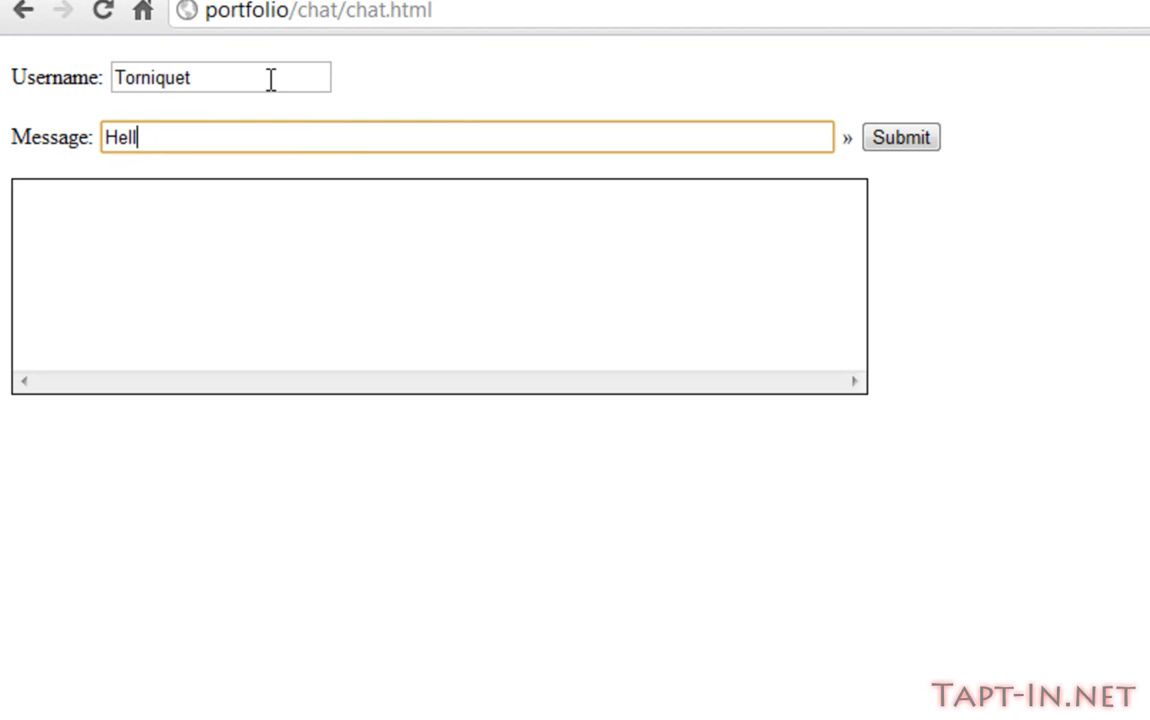
{"action": "type", "text": "o world"}
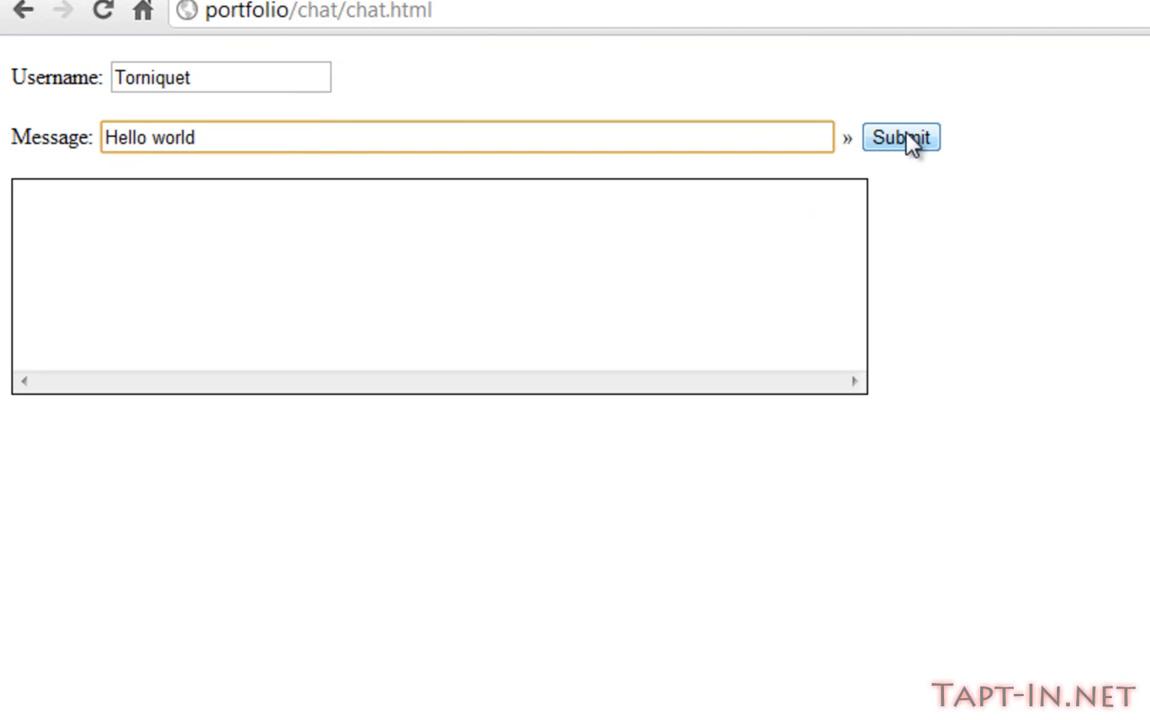
{"action": "left_click", "coordinate": [899, 137]}
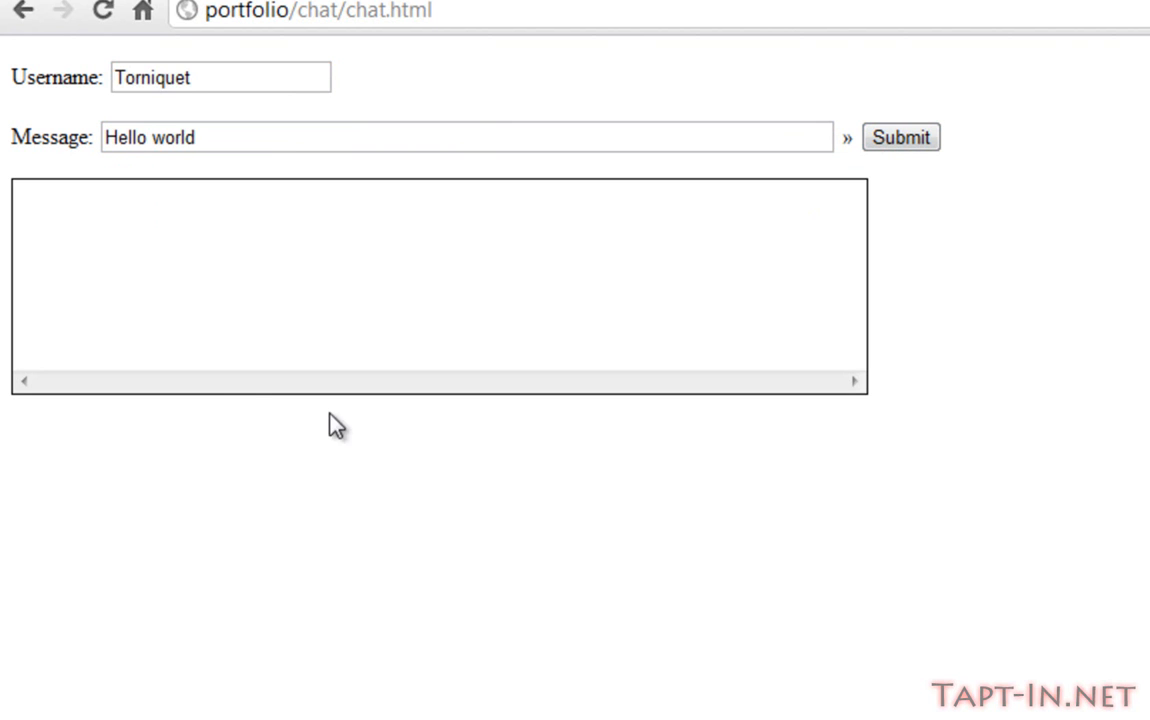
{"action": "mouse_move", "coordinate": [235, 495]}
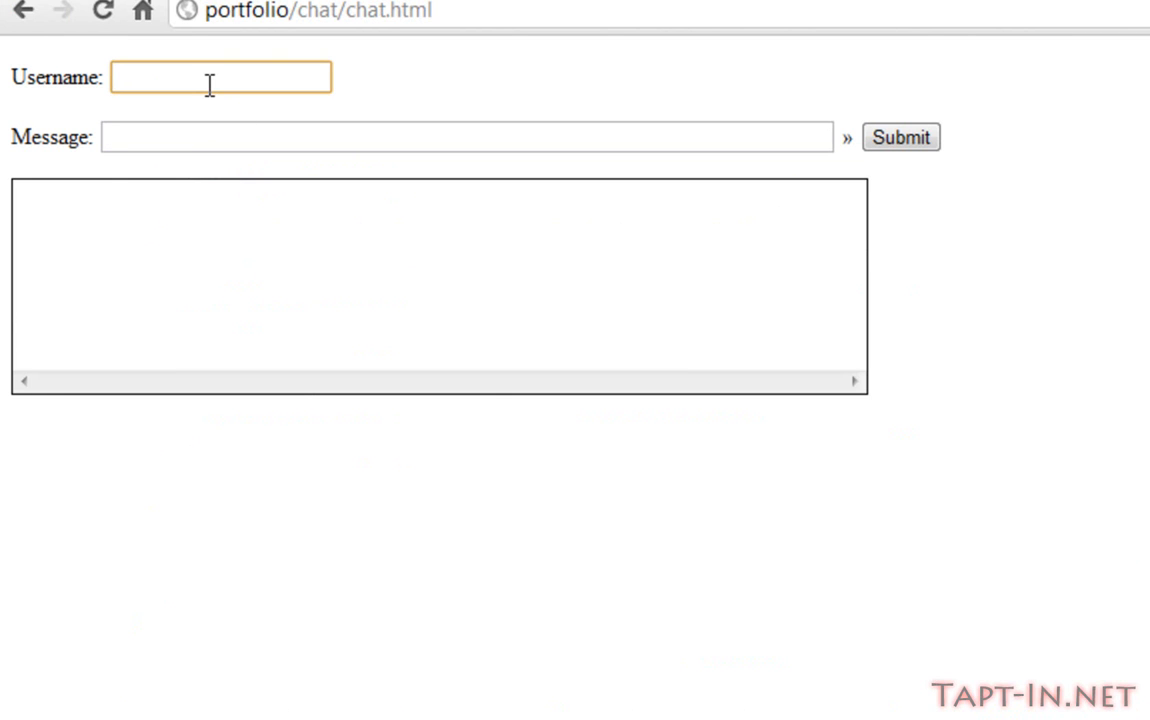
Re-enter Torniquet and Hello world and submit the shout again
{"action": "type", "text": "Torniquet"}
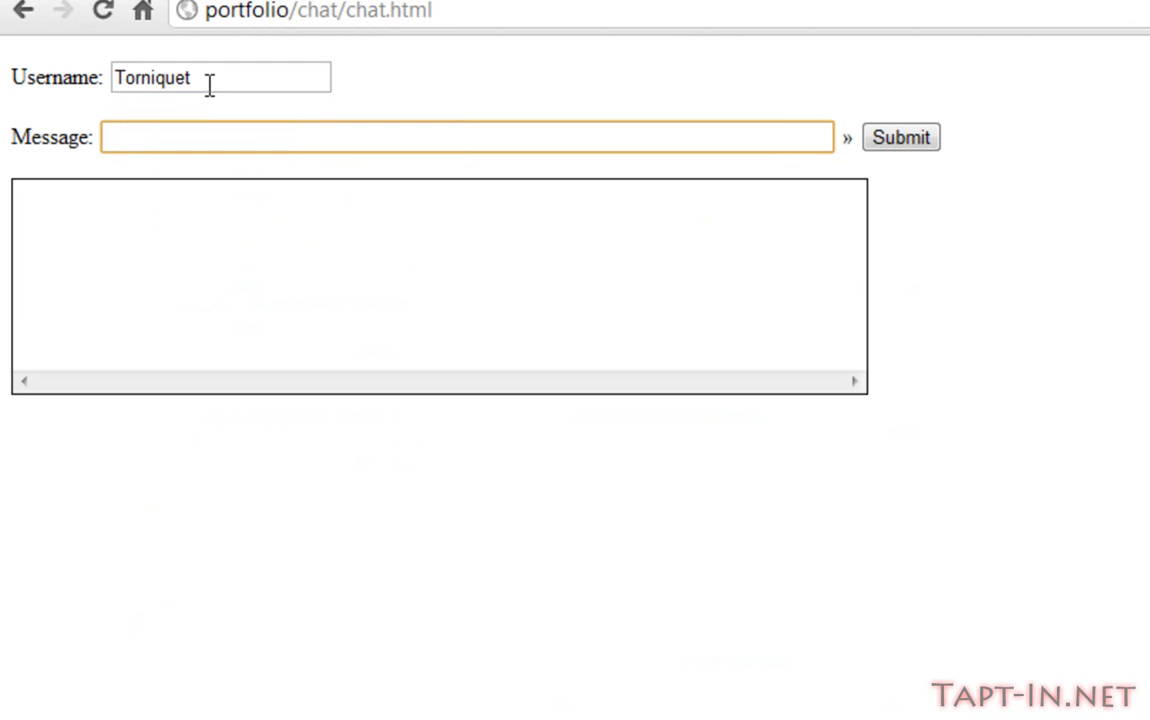
{"action": "type", "text": "Hello worl"}
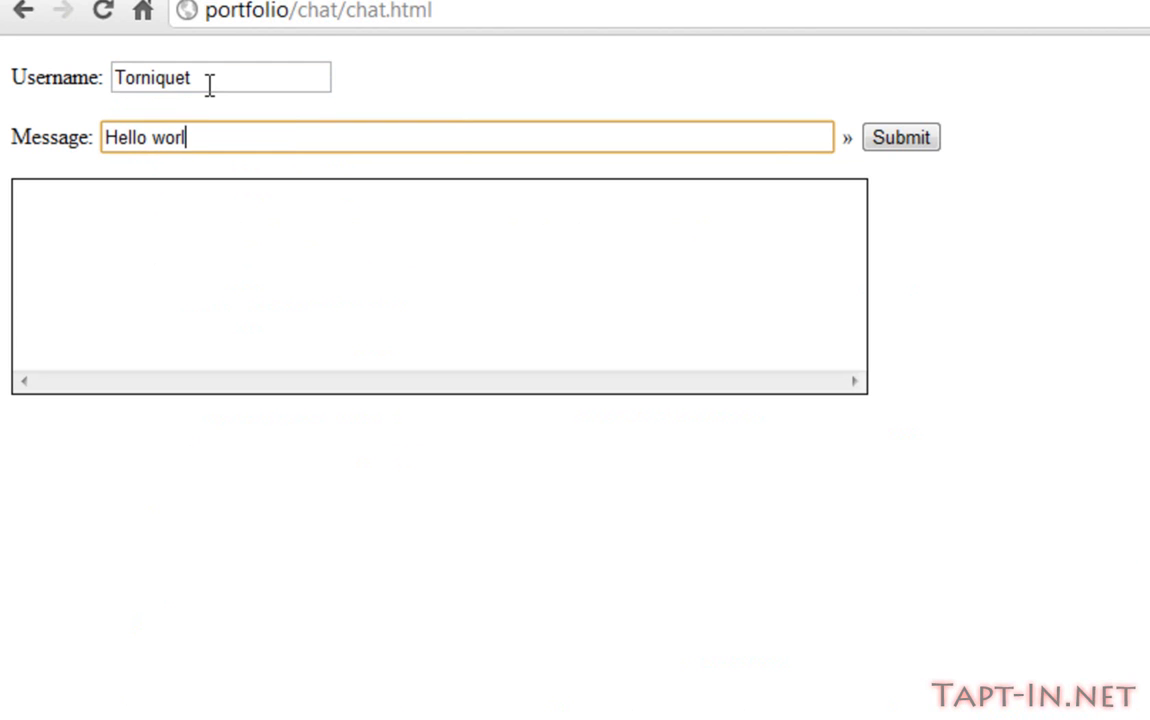
{"action": "type", "text": "d"}
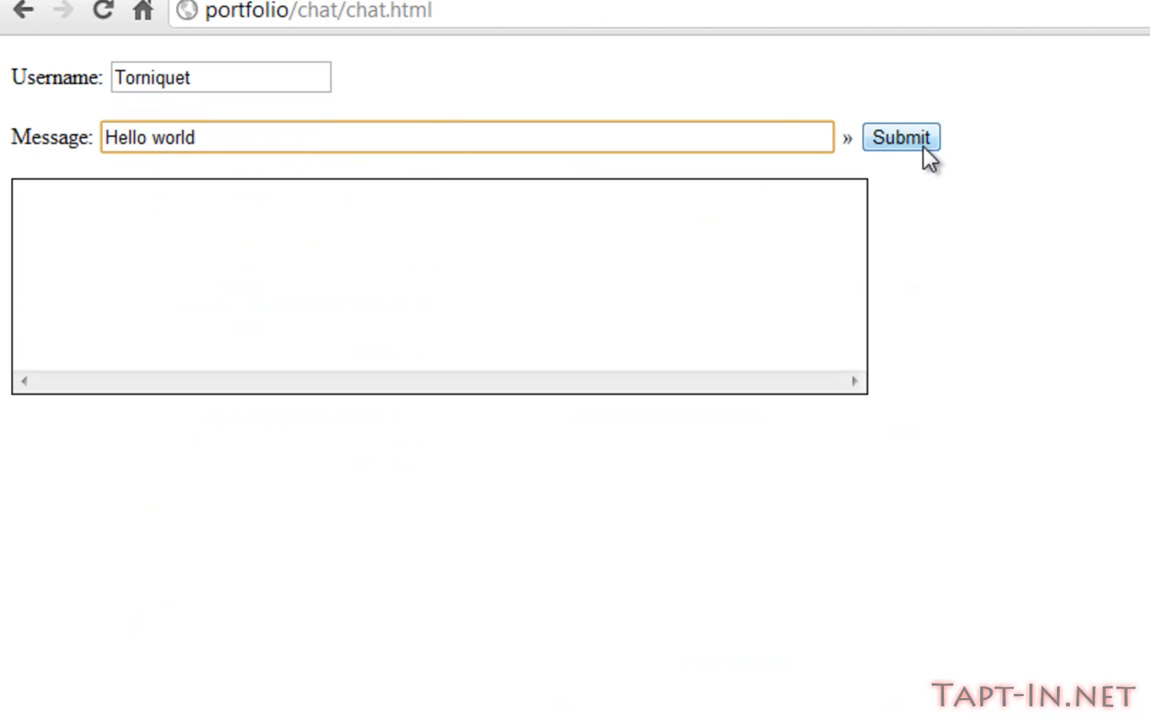
{"action": "left_click", "coordinate": [899, 137]}
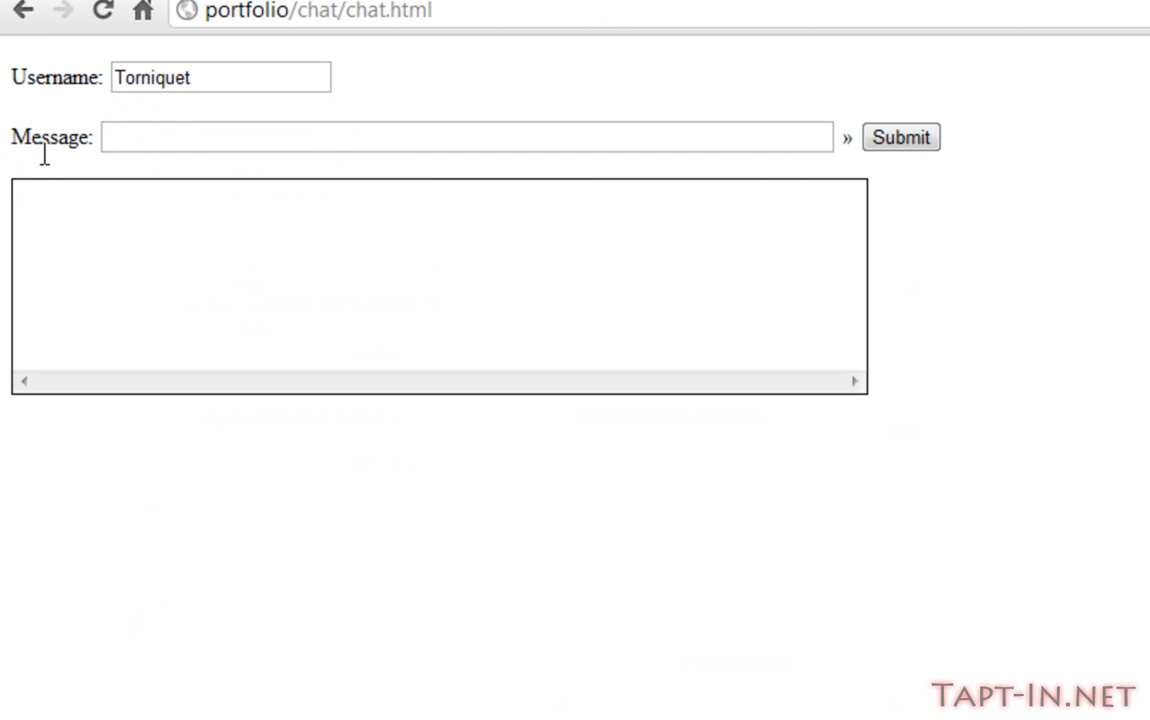
{"action": "left_click", "coordinate": [466, 137]}
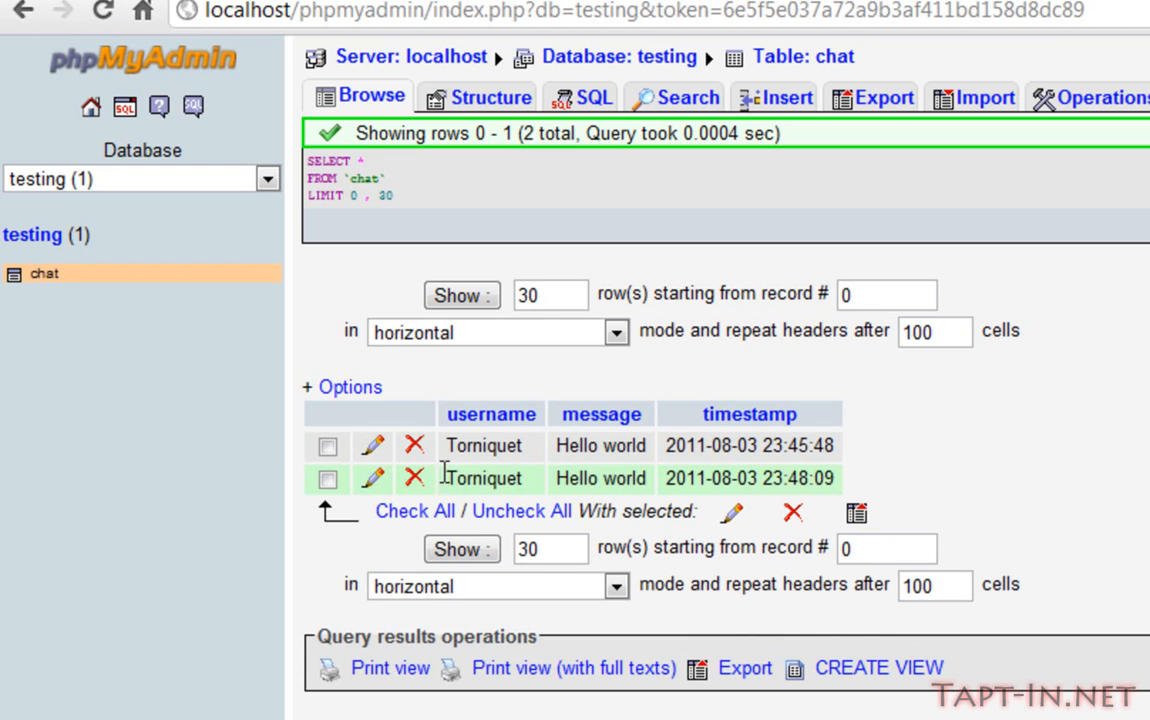
{"action": "mouse_move", "coordinate": [558, 487]}
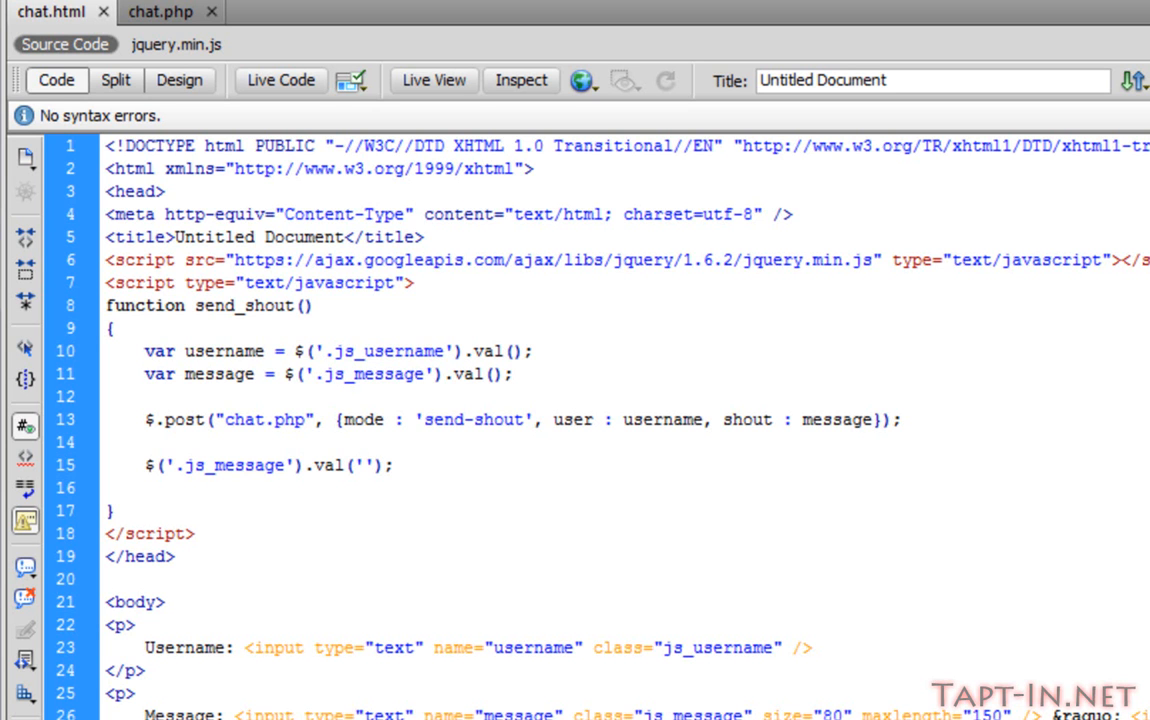
Type <div class="js_shout_hold"><input type="hidden" value="0" /></div> inside js_shouts
{"action": "scroll", "scroll_direction": "down", "scroll_amount": 3}
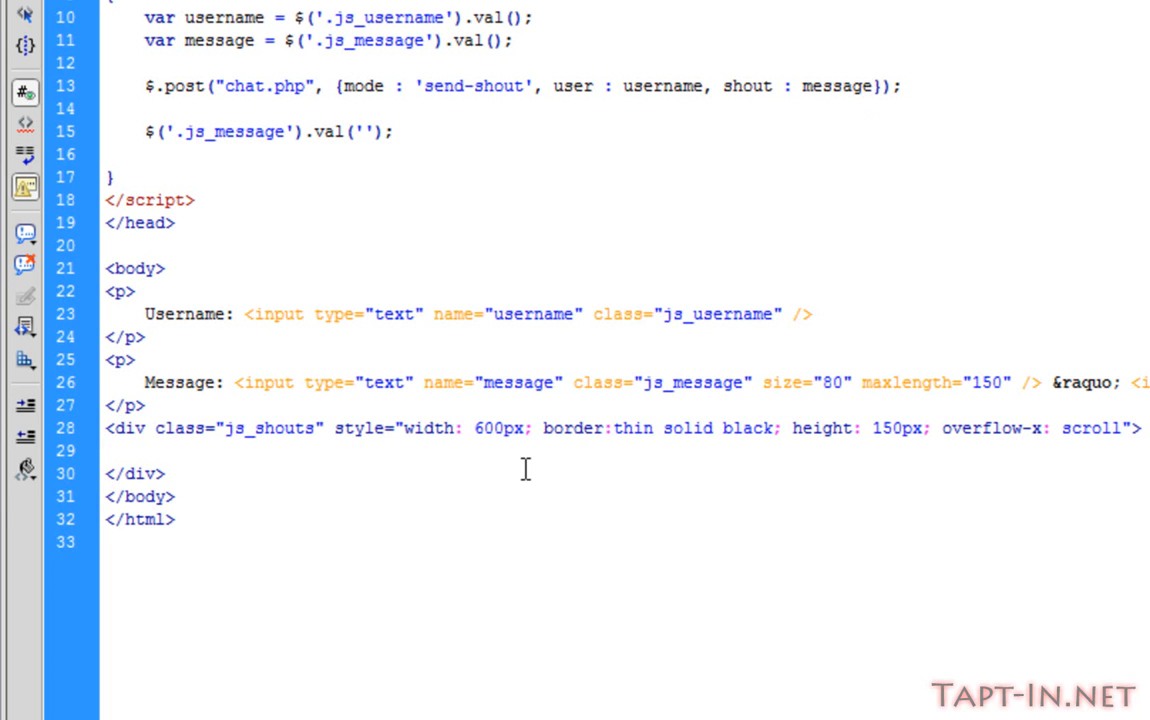
{"action": "type", "text": "<div></div>"}
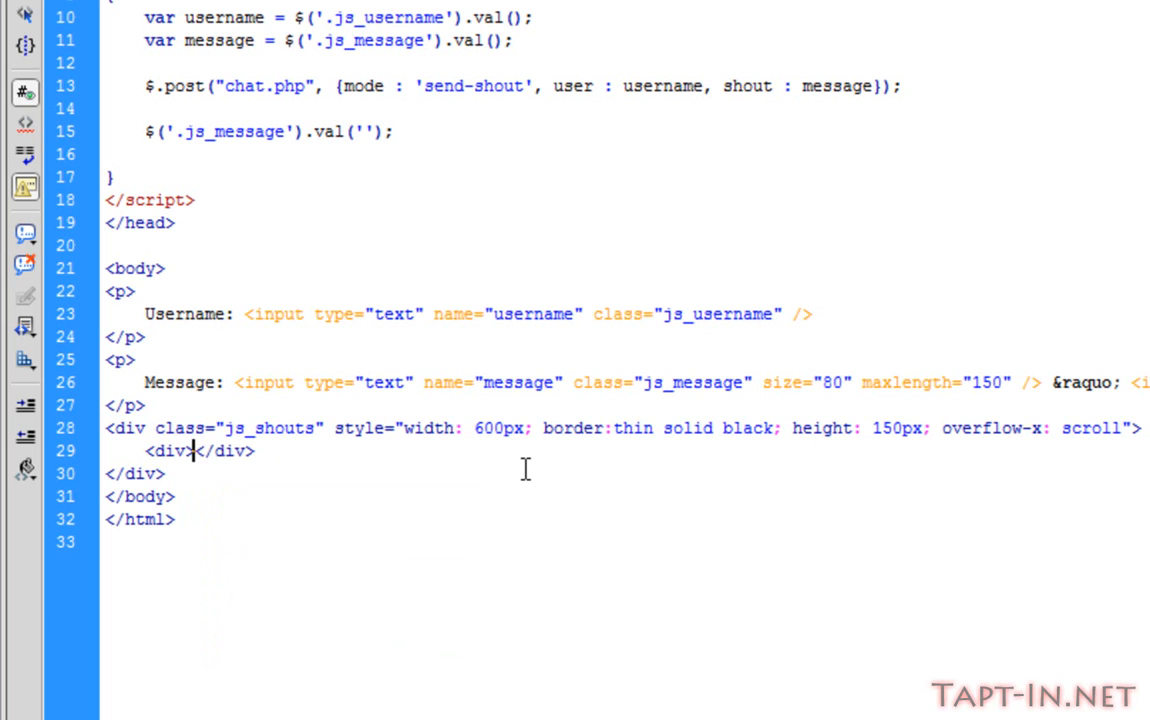
{"action": "type", "text": "<input hi<"}
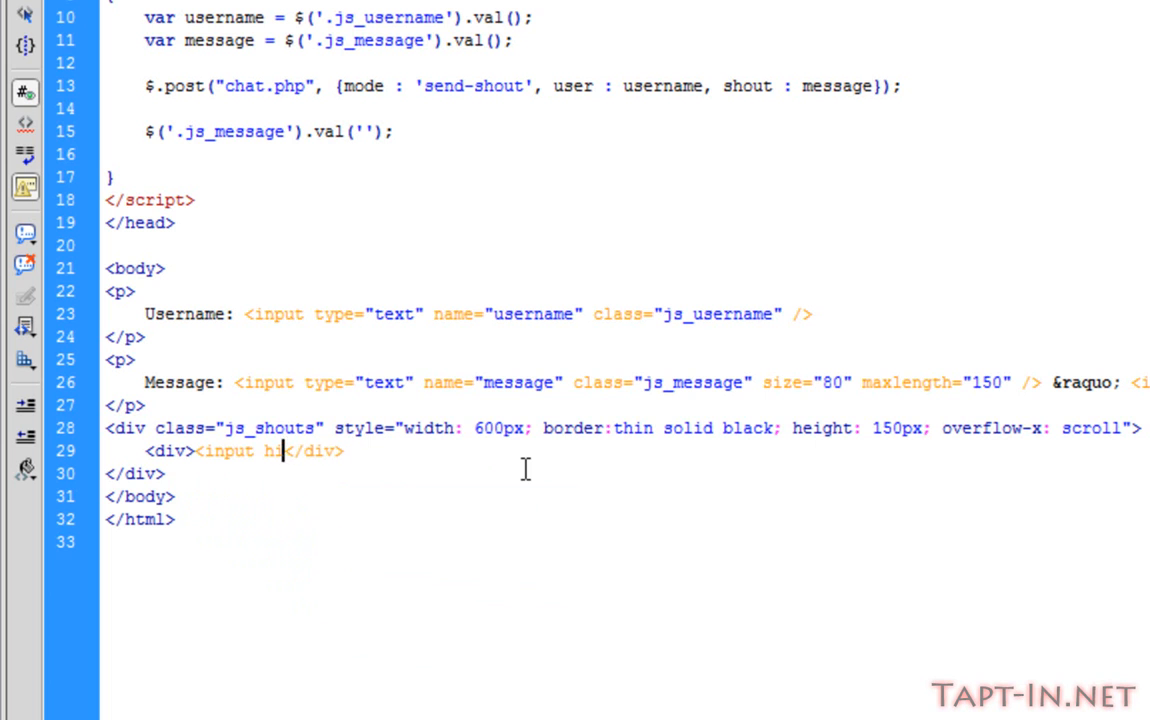
{"action": "type", "text": "type=\"c"}
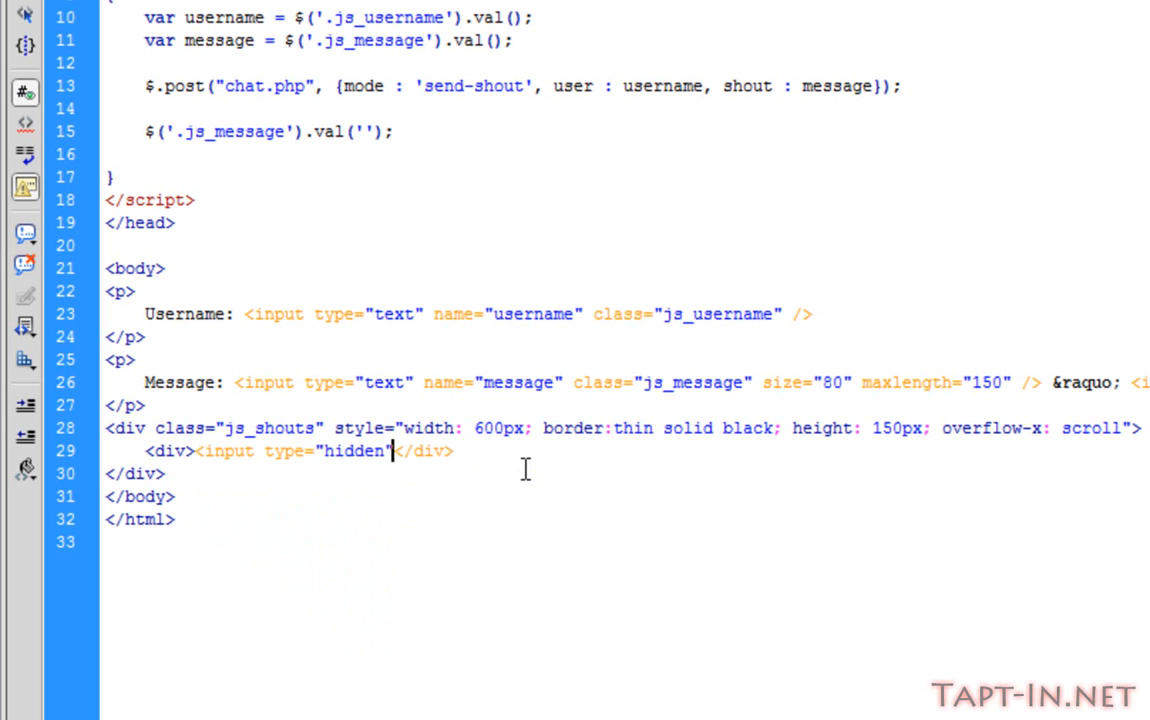
{"action": "type", "text": "value=\"0\" />"}
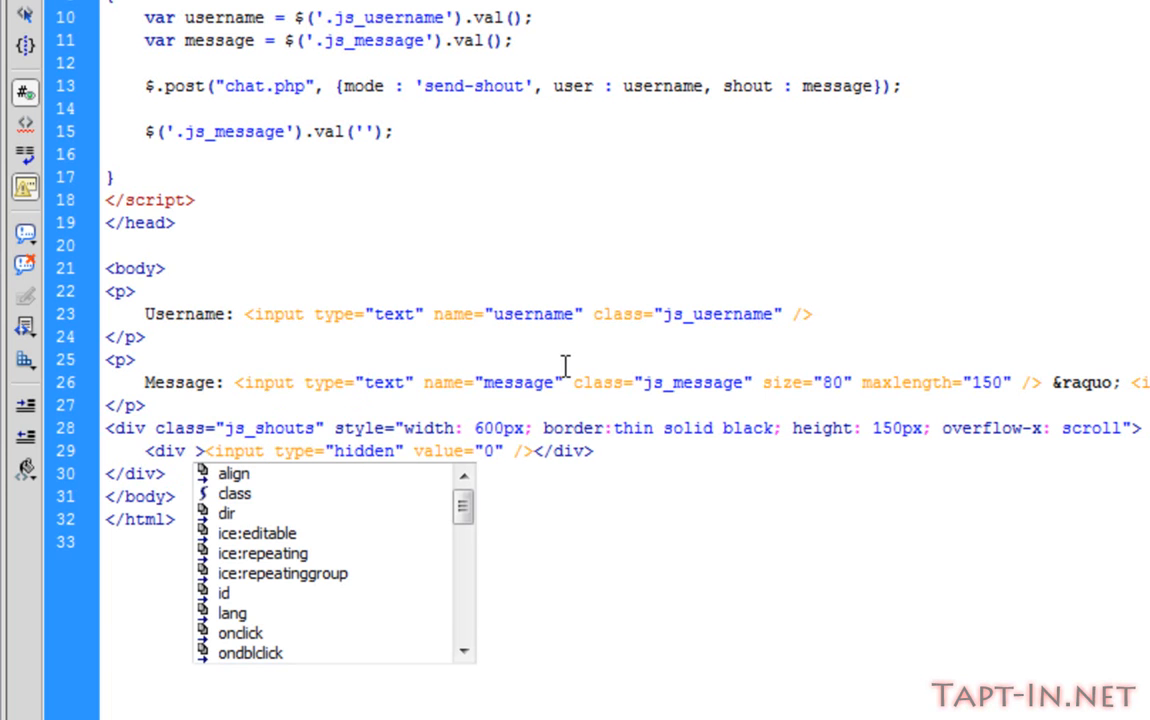
{"action": "type", "text": "class=\"js_shout_hold\""}
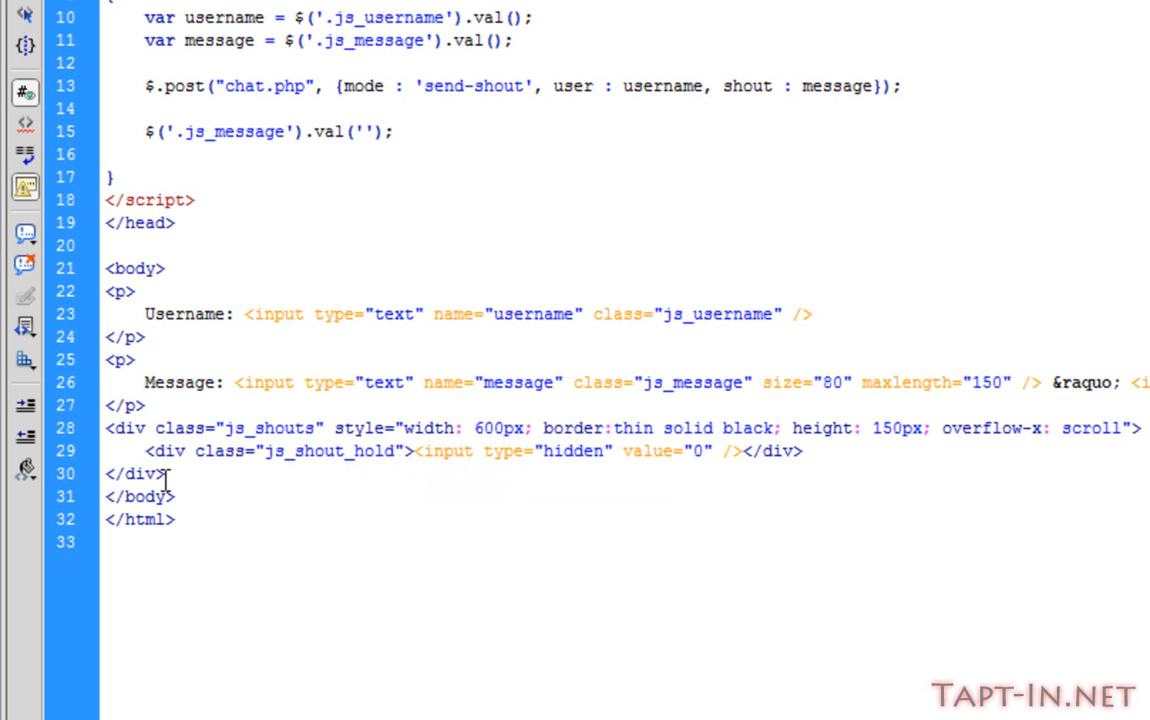
{"action": "left_click", "coordinate": [393, 451]}
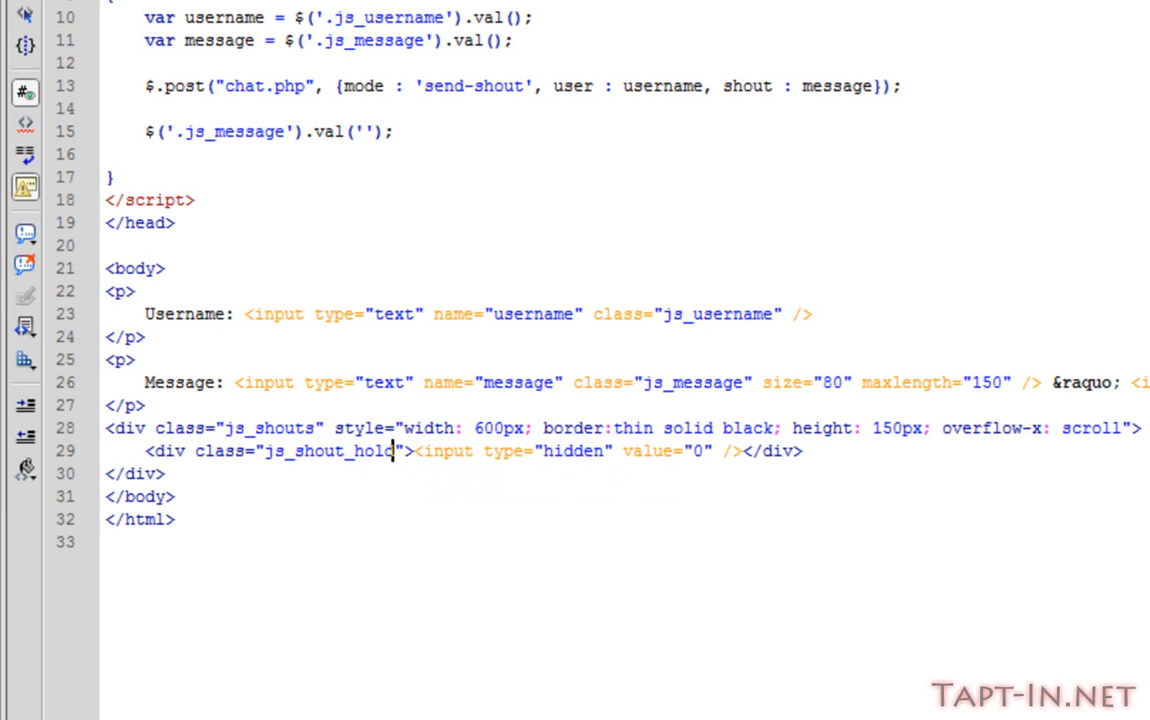
Declare function update_shout() after the existing send function
{"action": "left_click", "coordinate": [113, 177]}
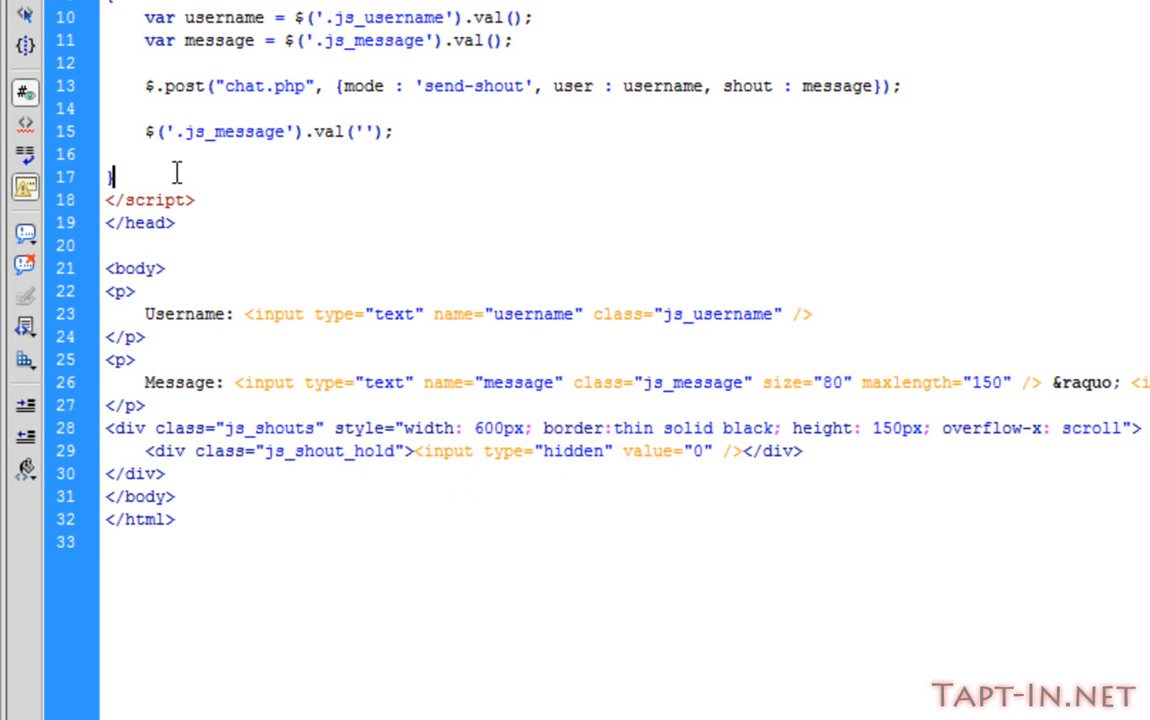
{"action": "type", "text": "f$"}
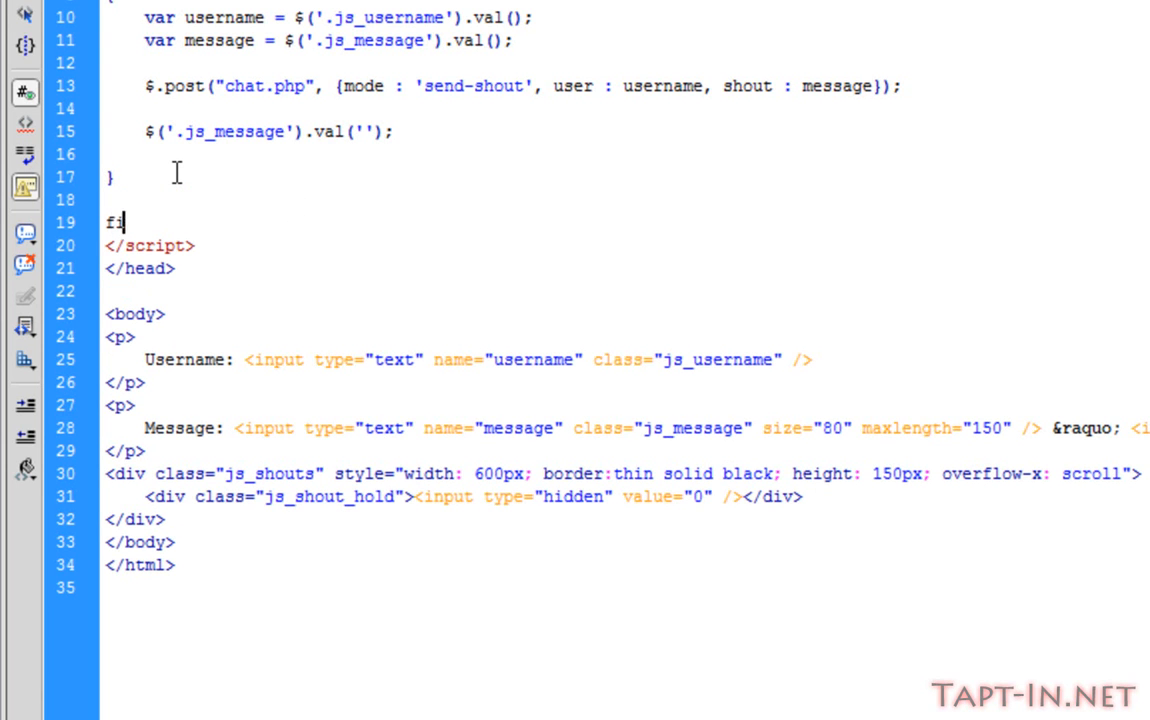
{"action": "type", "text": "unct"}
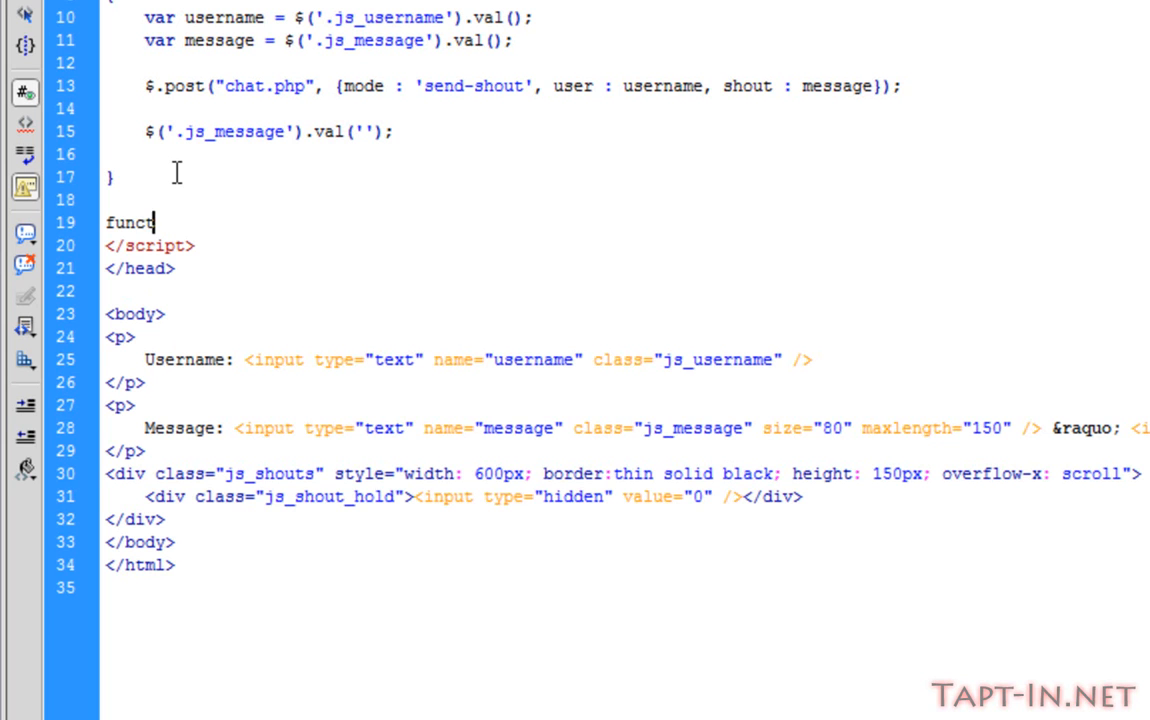
{"action": "type", "text": "ion upda"}
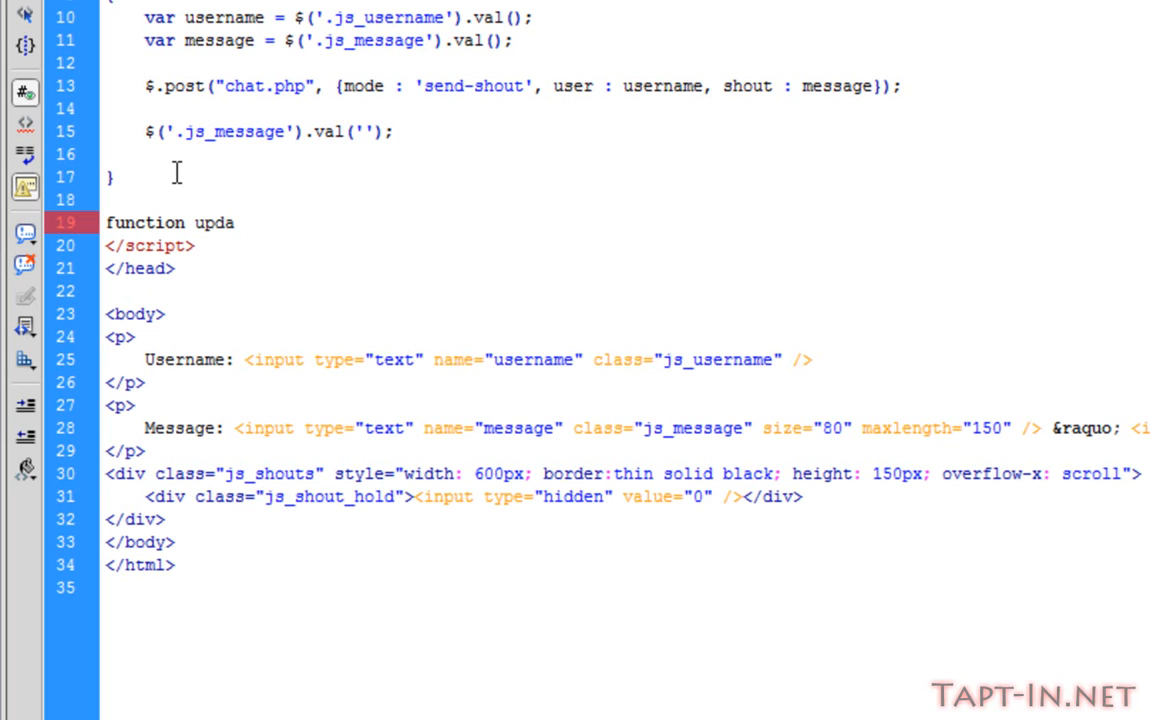
{"action": "type", "text": "te_shout ("}
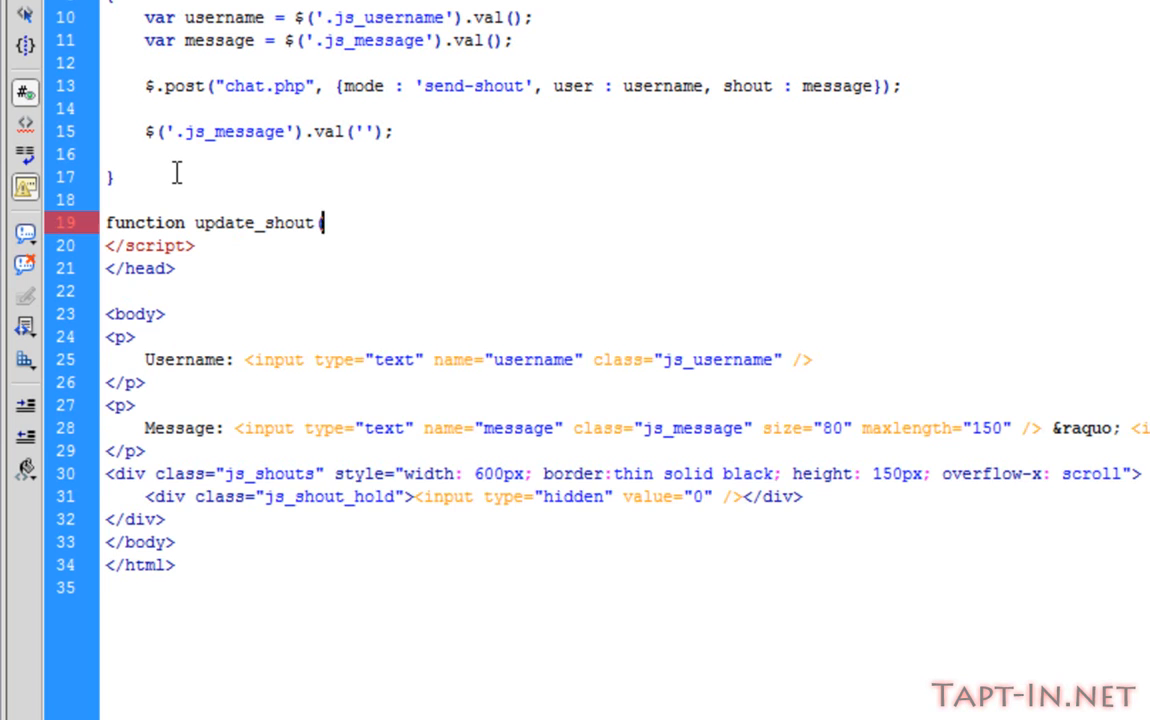
{"action": "type", "text": ")"}
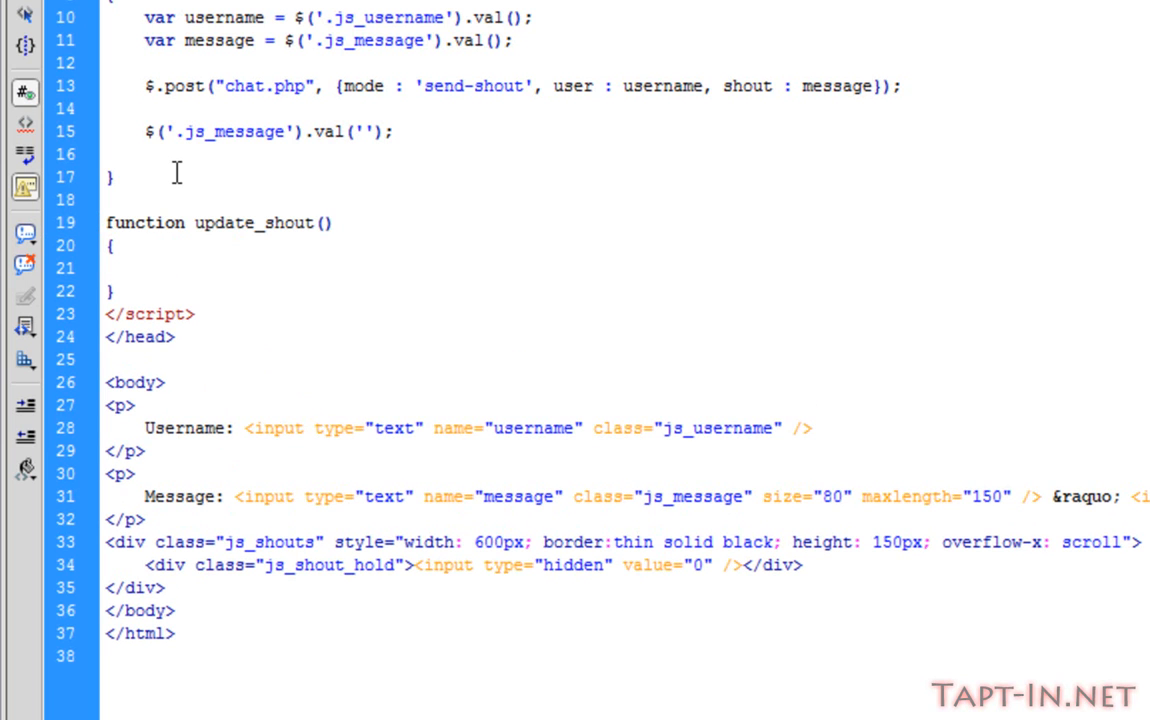
Inside update_shout, begin the statement var timestamp =
{"action": "left_click", "coordinate": [145, 268]}
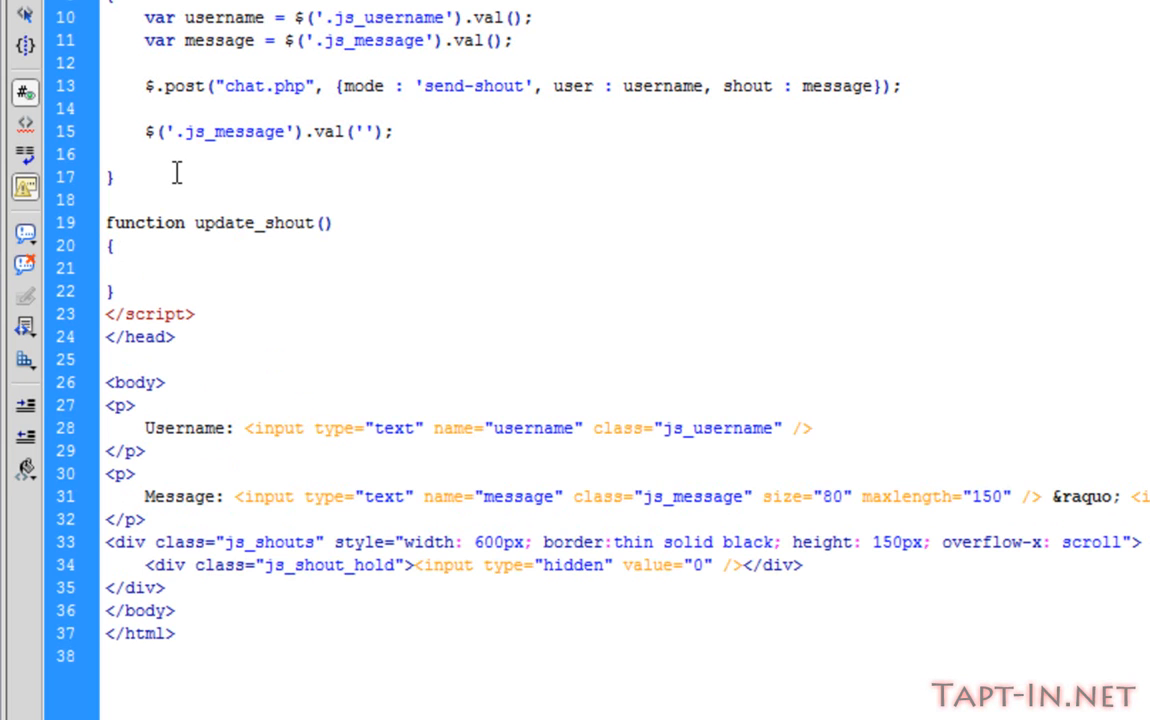
{"action": "left_click", "coordinate": [145, 268]}
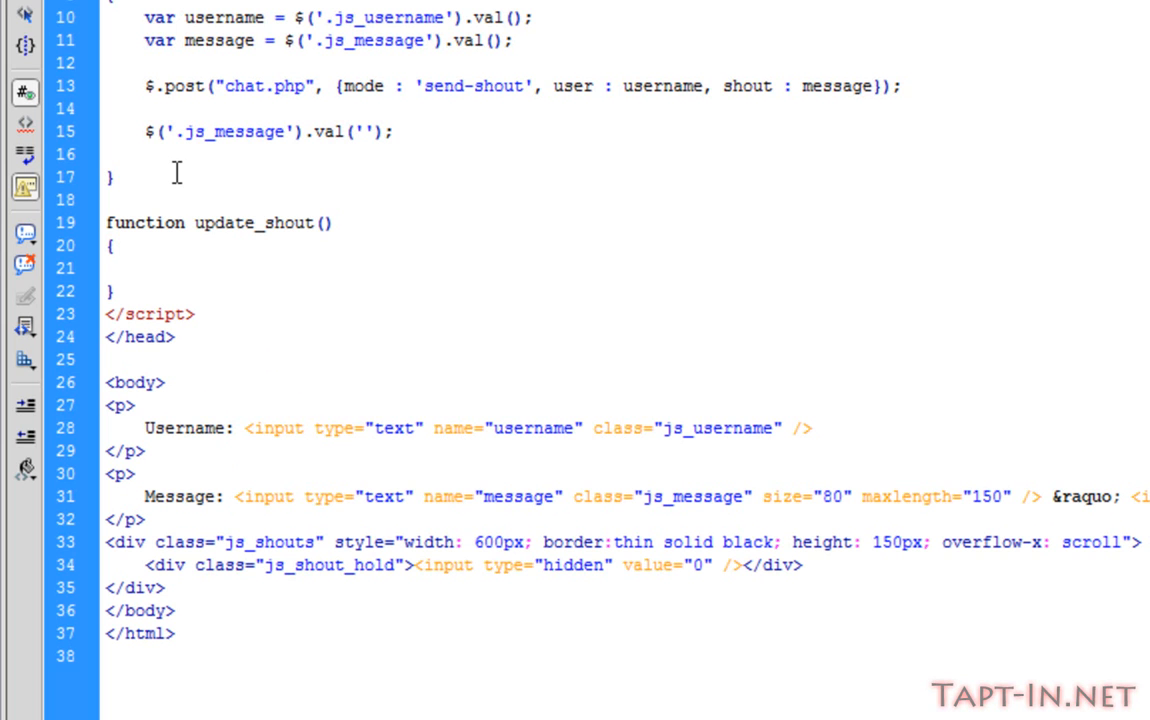
{"action": "left_click", "coordinate": [145, 267]}
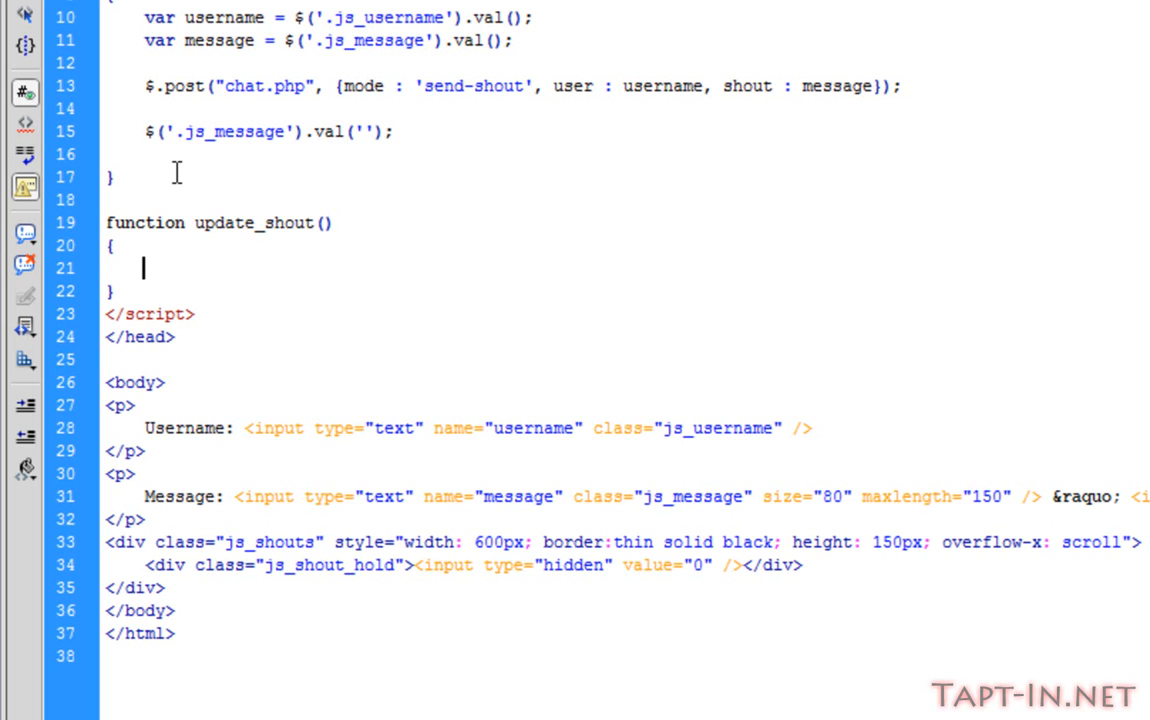
{"action": "type", "text": "var"}
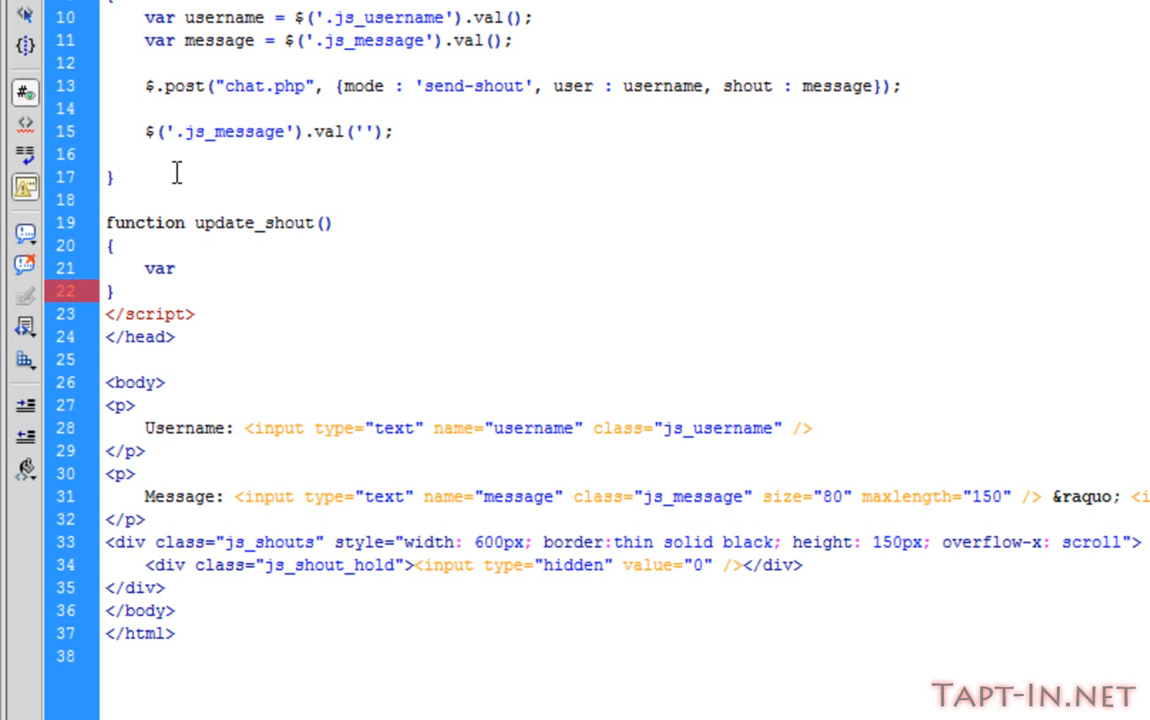
{"action": "type", "text": "time"}
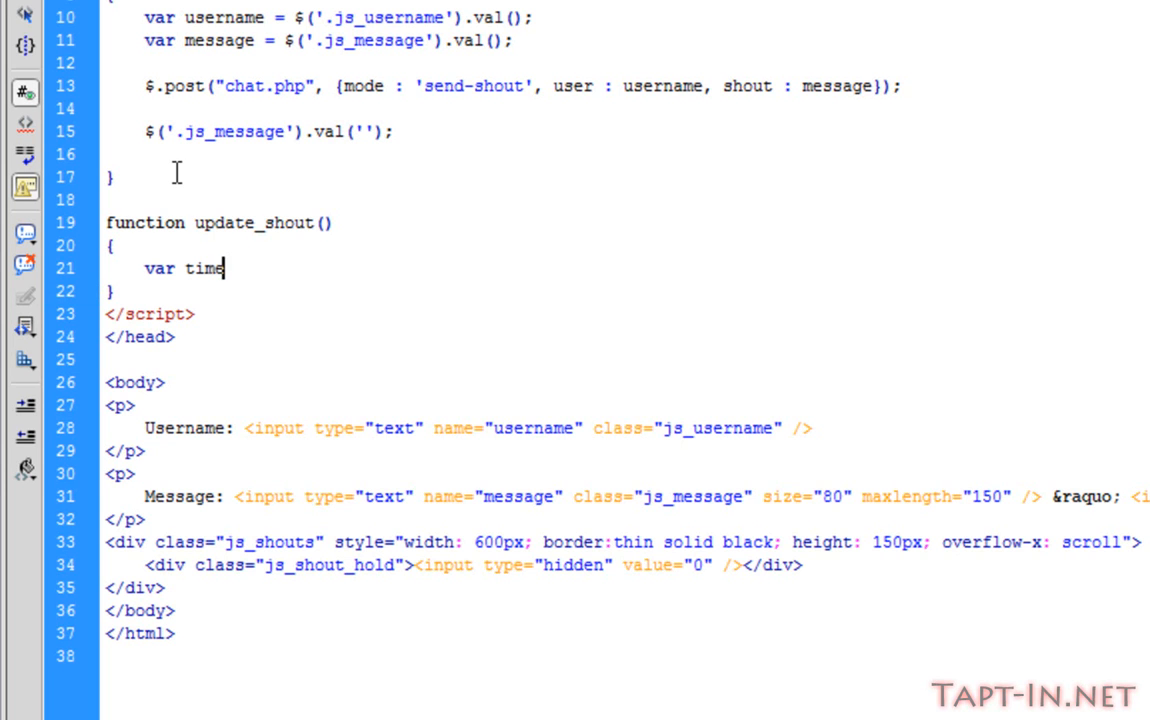
{"action": "type", "text": "stamp"}
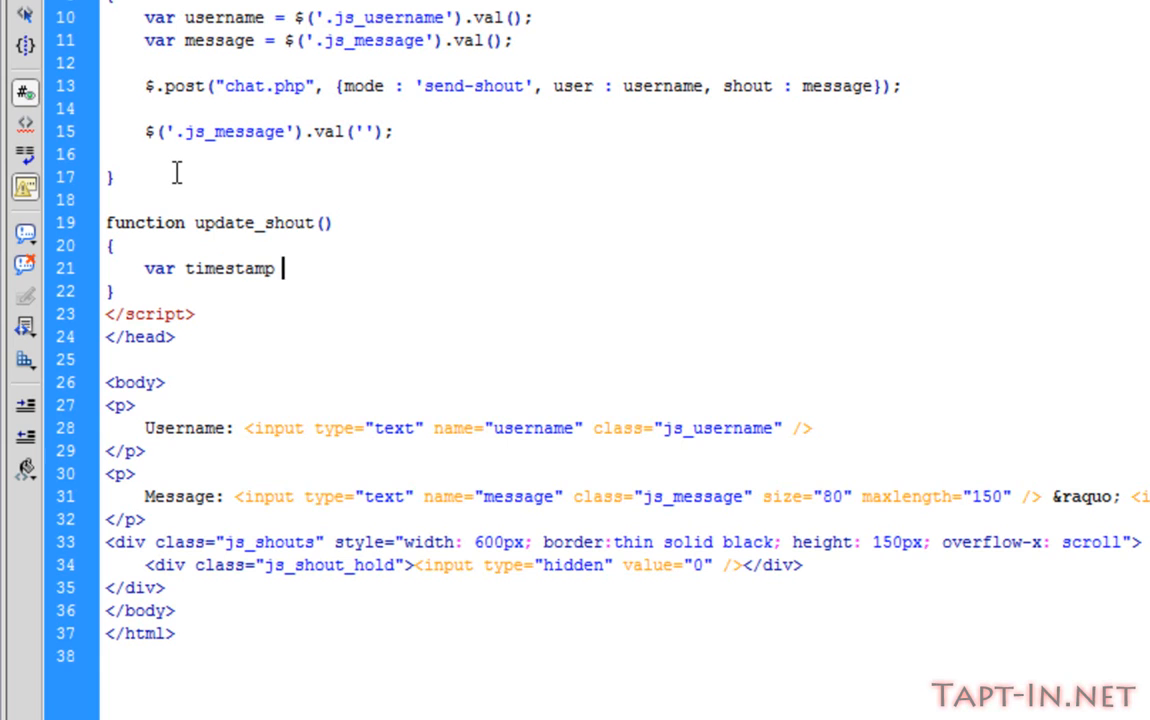
{"action": "type", "text": "="}
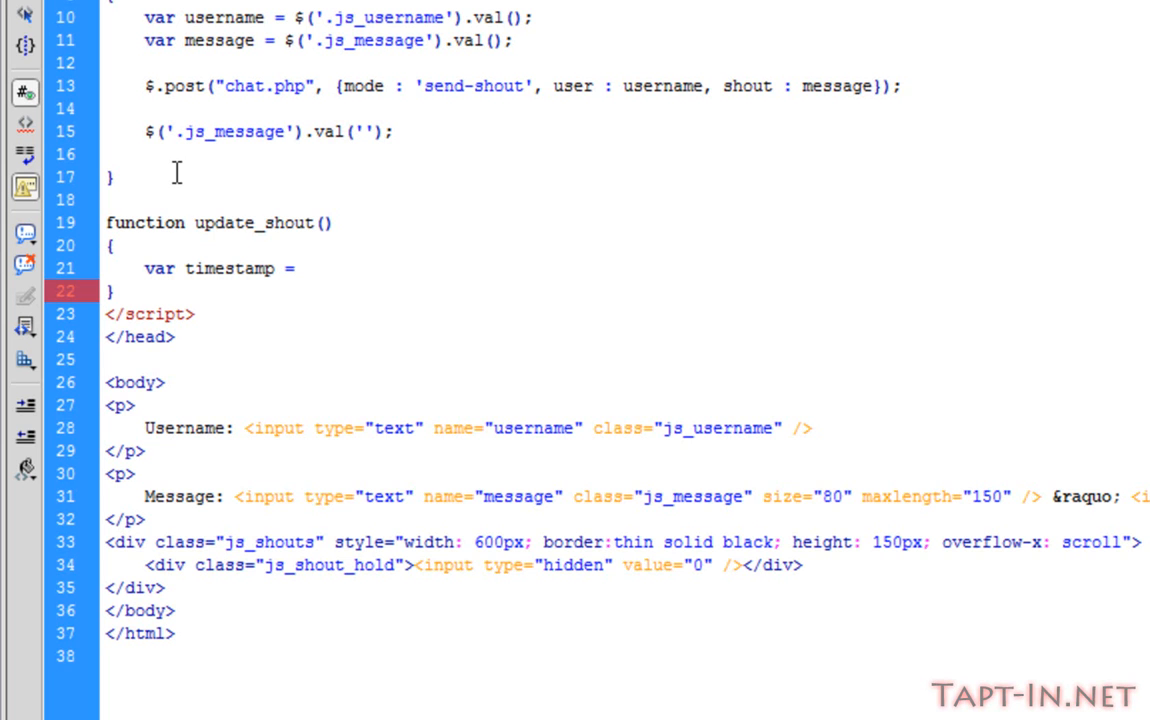
{"action": "left_click", "coordinate": [303, 268]}
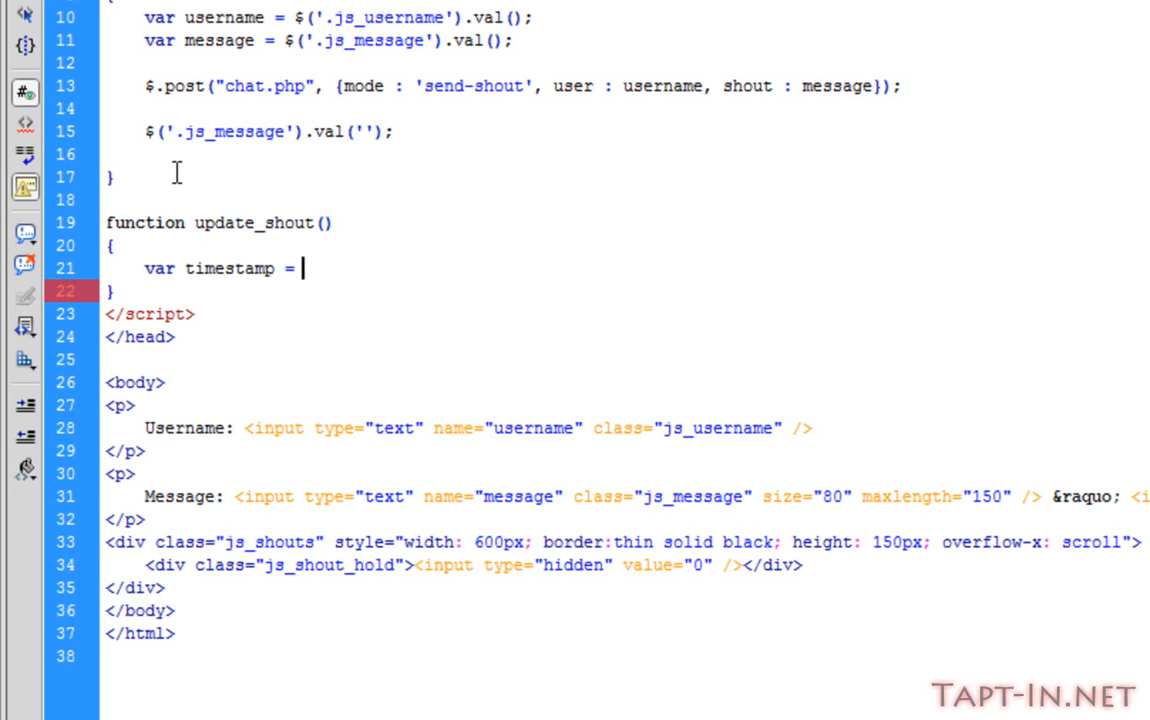
{"action": "mouse_move", "coordinate": [638, 497]}
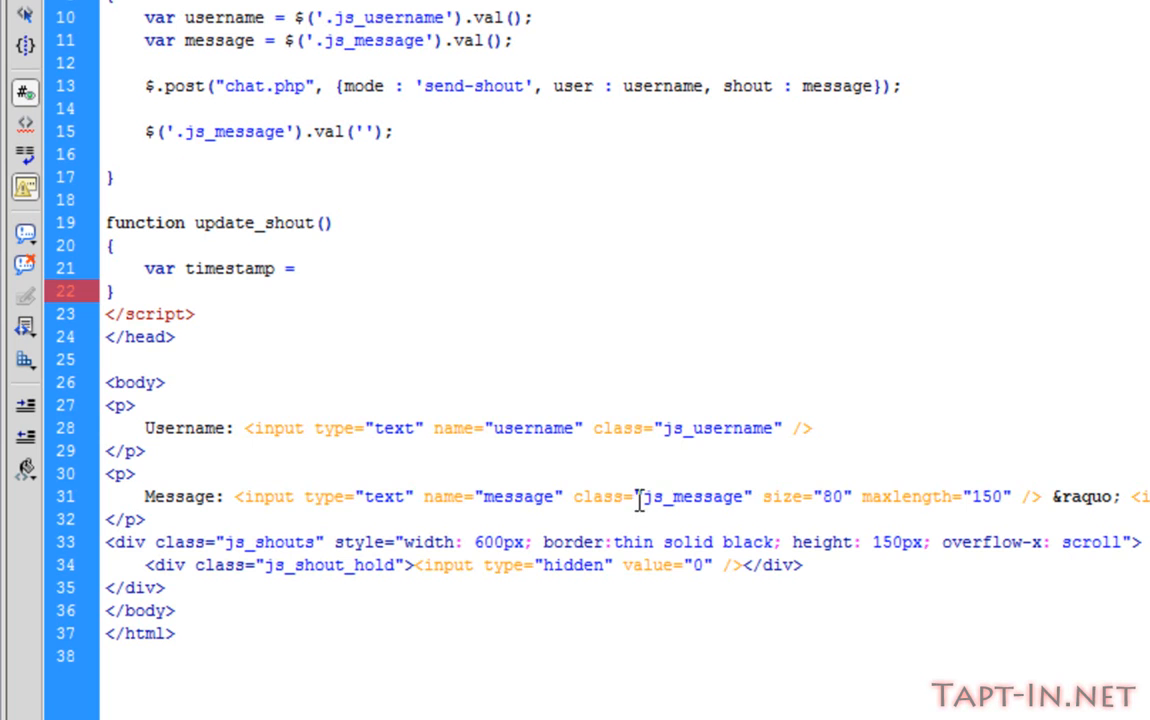
{"action": "double_click", "coordinate": [670, 565]}
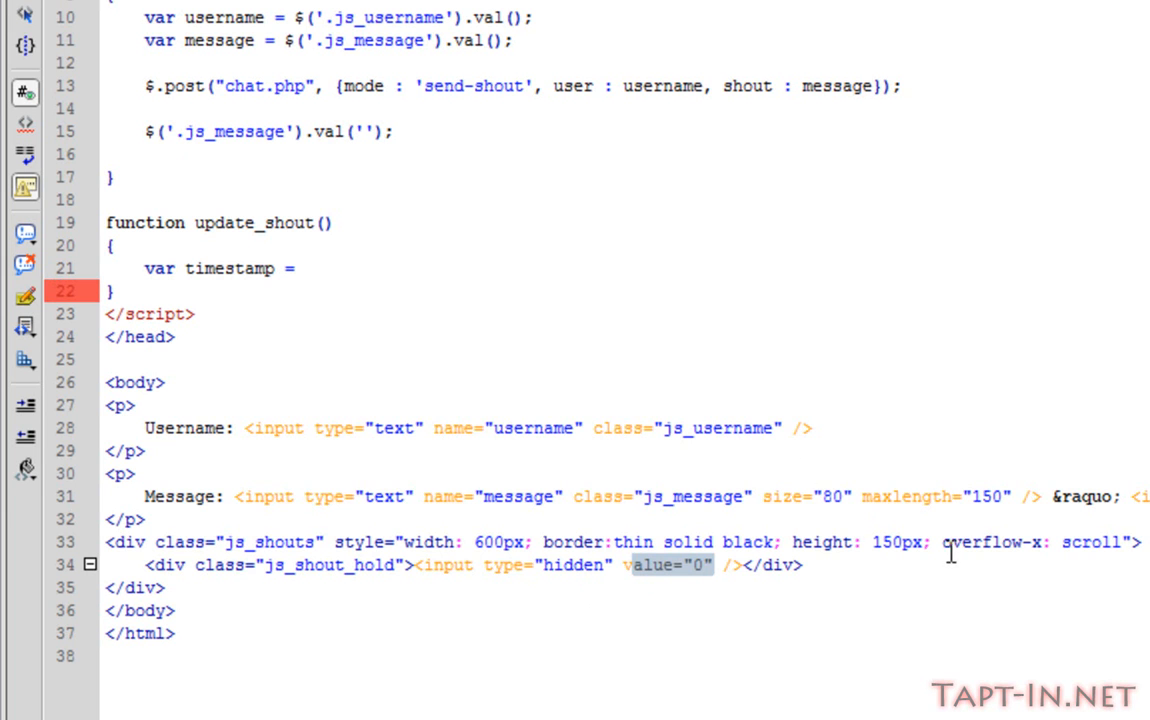
{"action": "mouse_move", "coordinate": [573, 575]}
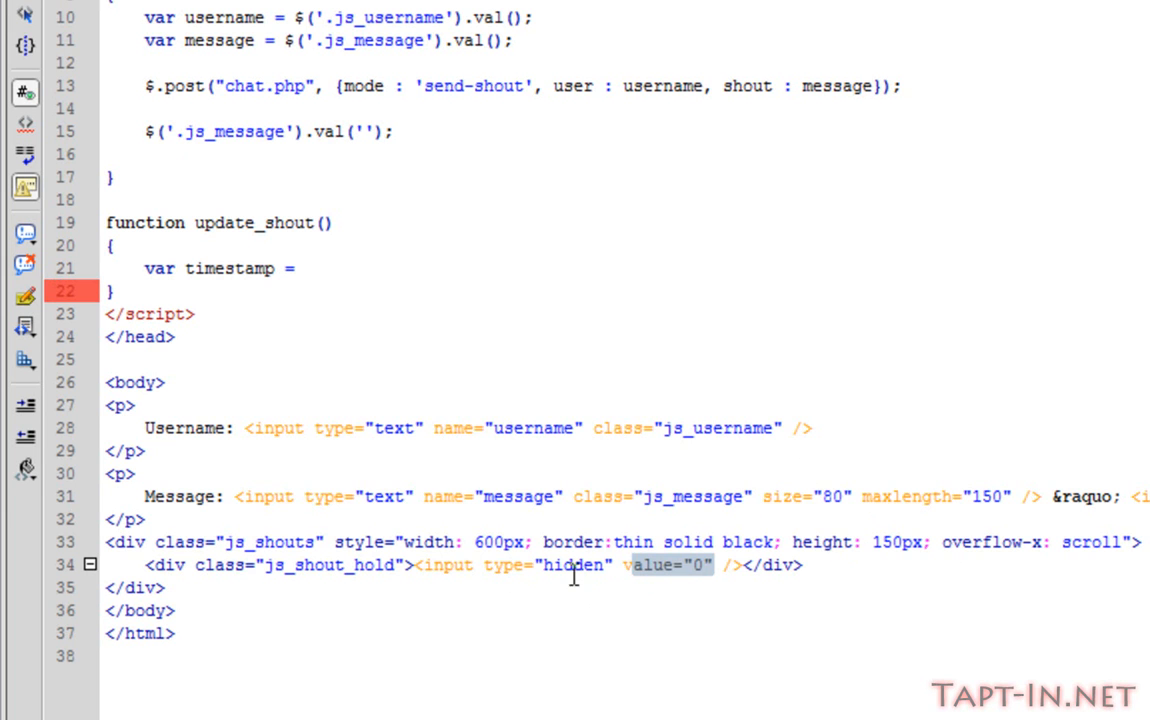
{"action": "left_click_drag", "start_coordinate": [418, 565], "coordinate": [745, 565]}
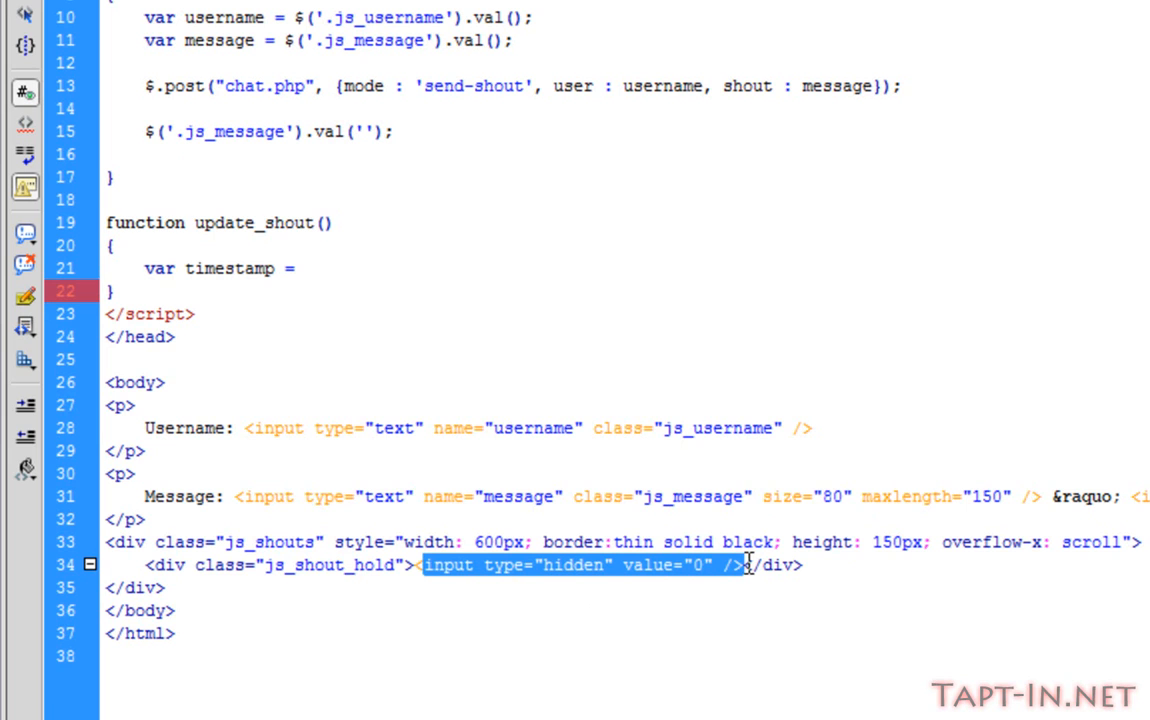
{"action": "mouse_move", "coordinate": [748, 486]}
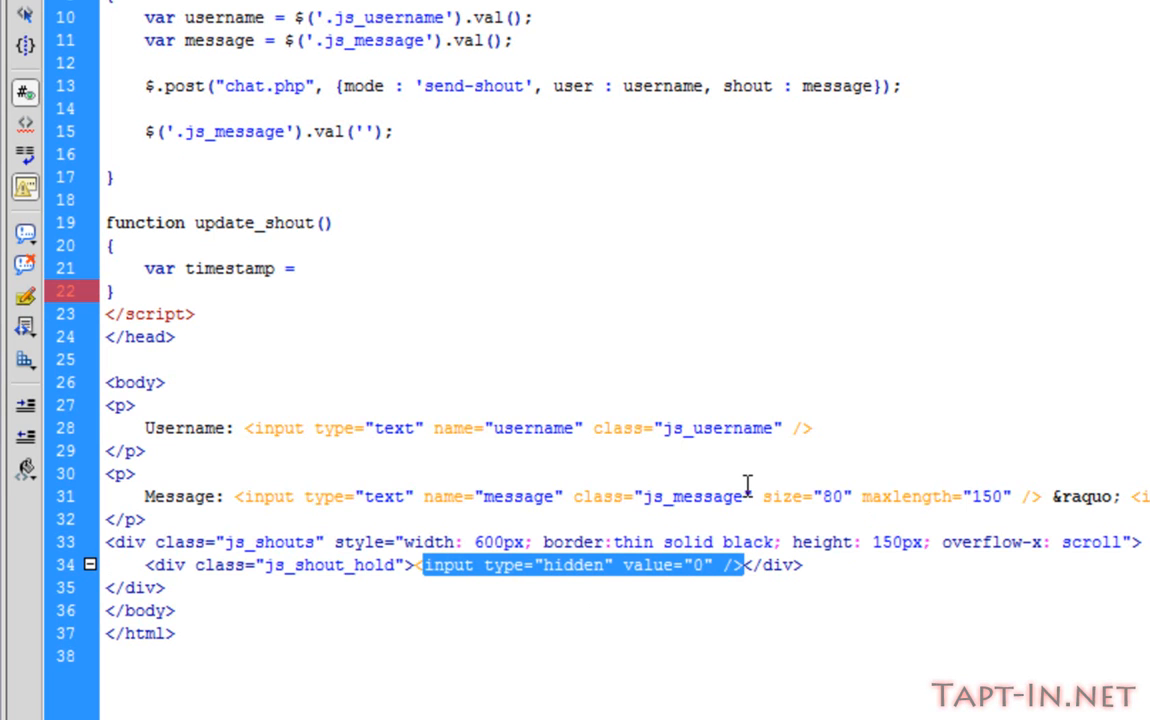
{"action": "mouse_move", "coordinate": [695, 663]}
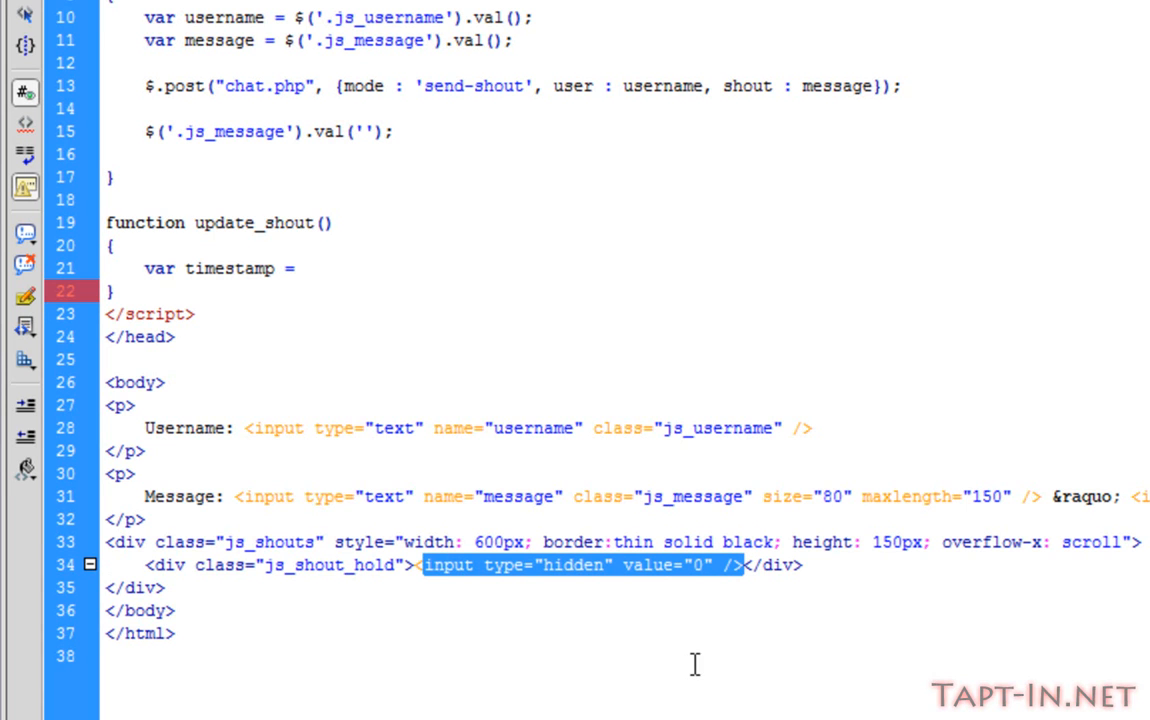
{"action": "mouse_move", "coordinate": [293, 531]}
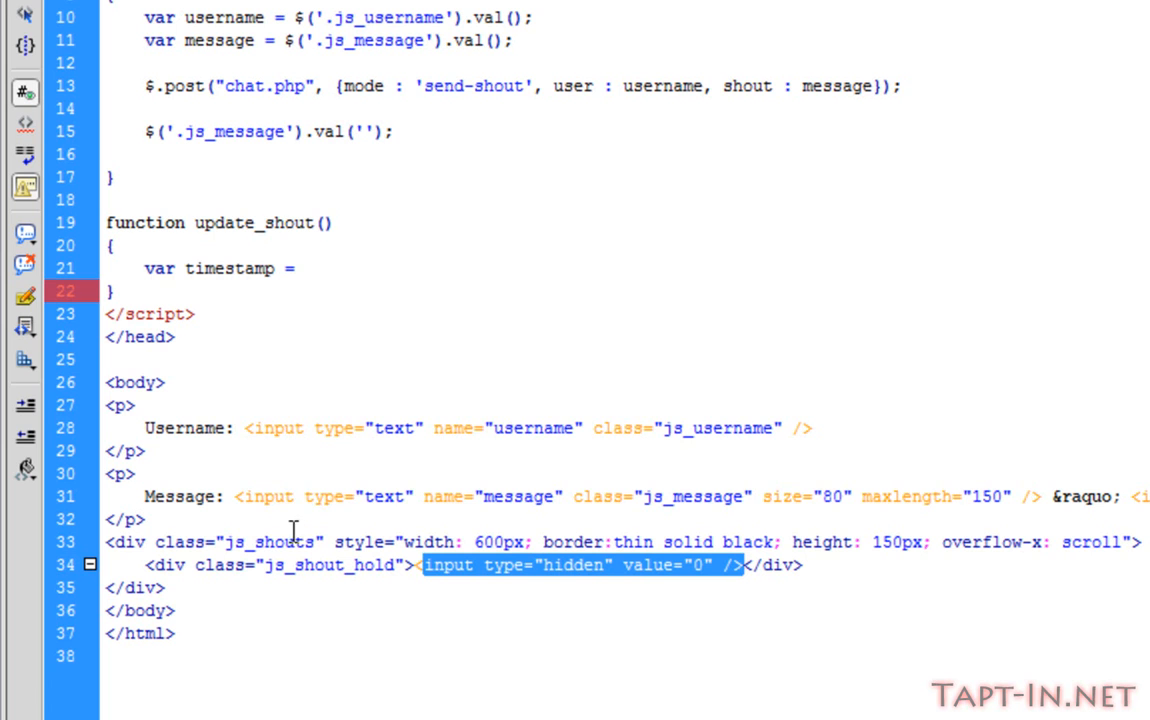
{"action": "mouse_move", "coordinate": [593, 491]}
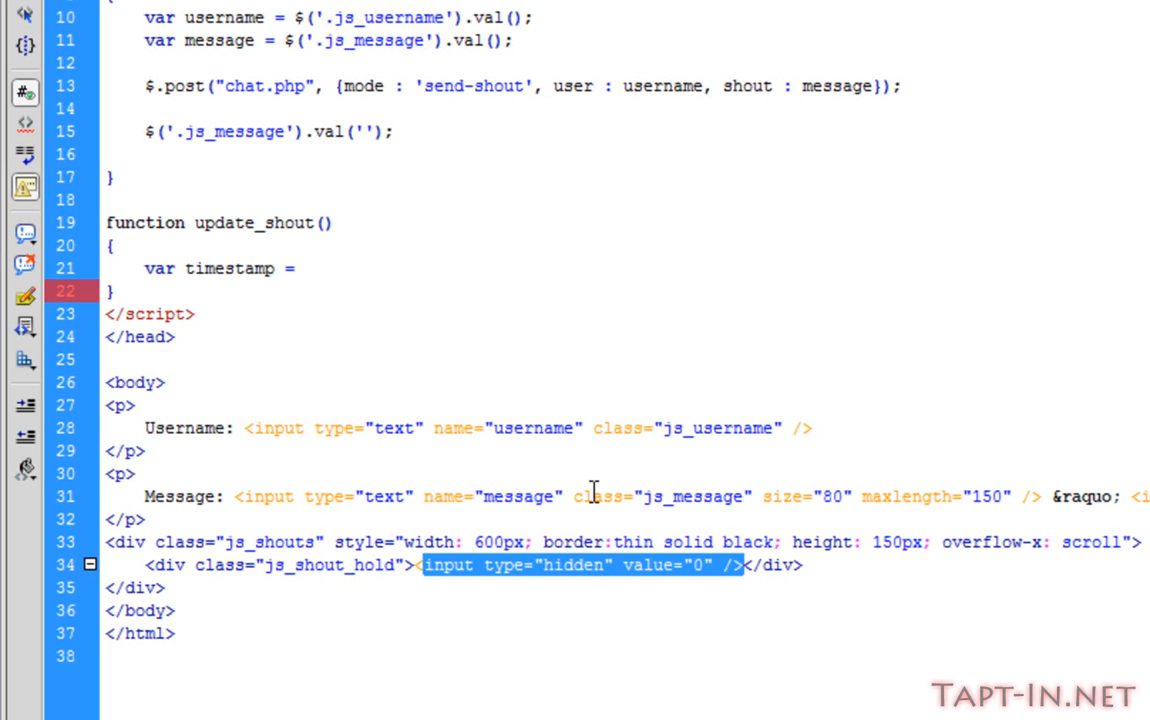
{"action": "mouse_move", "coordinate": [394, 320]}
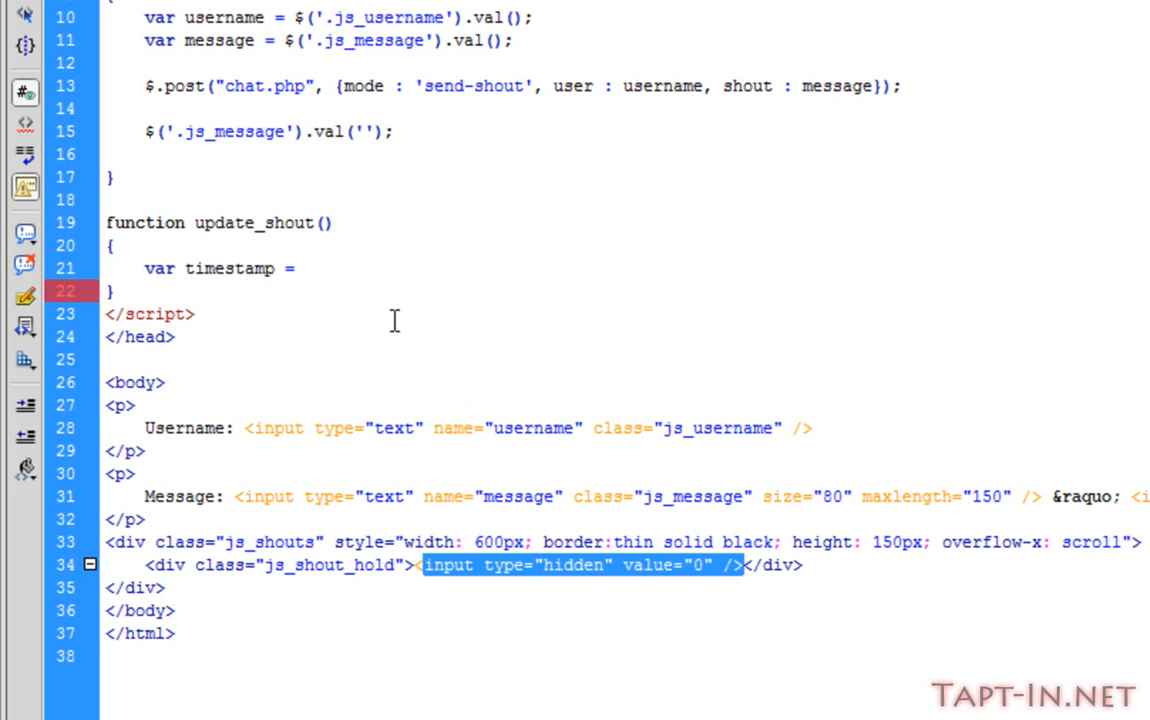
{"action": "left_click", "coordinate": [300, 268]}
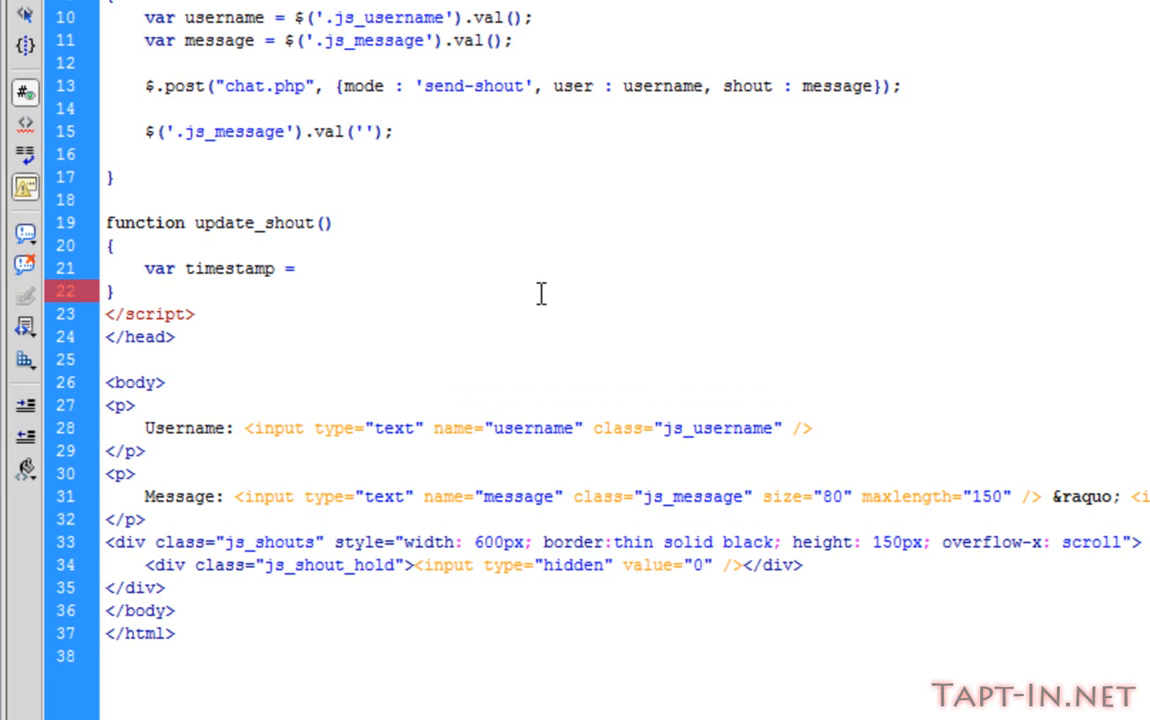
On the timestamp line, start the jQuery selector $('.js_shouts .js_shout_hold:first-child
{"action": "left_click", "coordinate": [300, 268]}
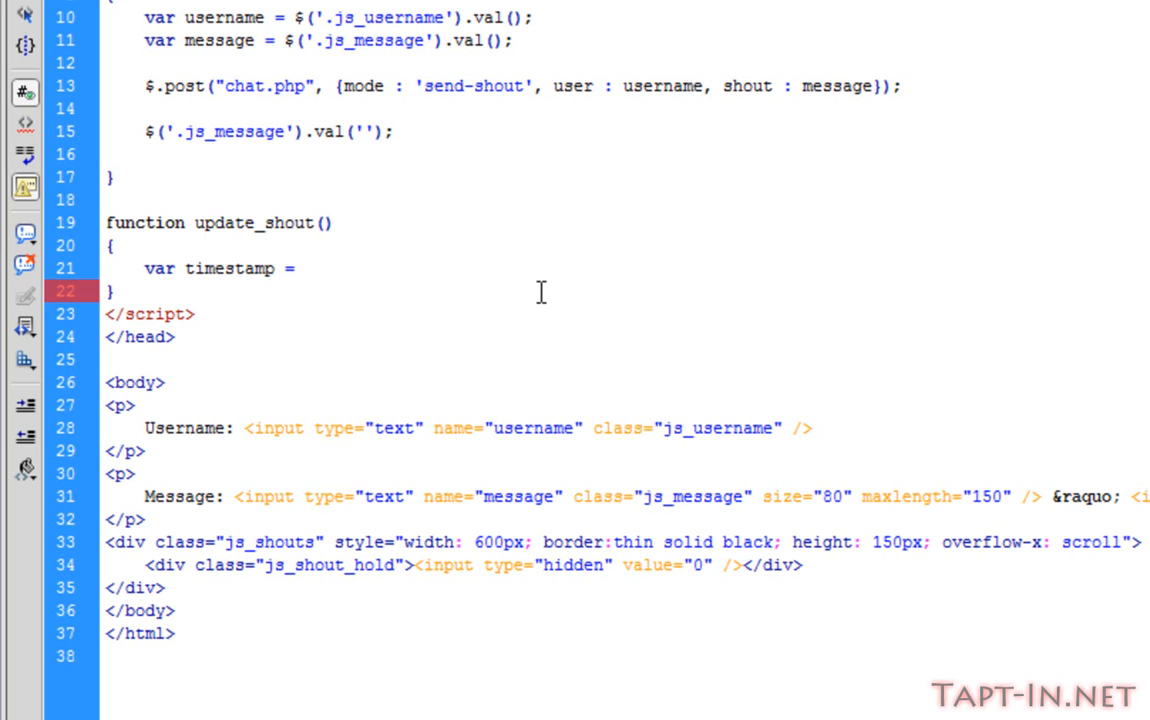
{"action": "type", "text": "$('"}
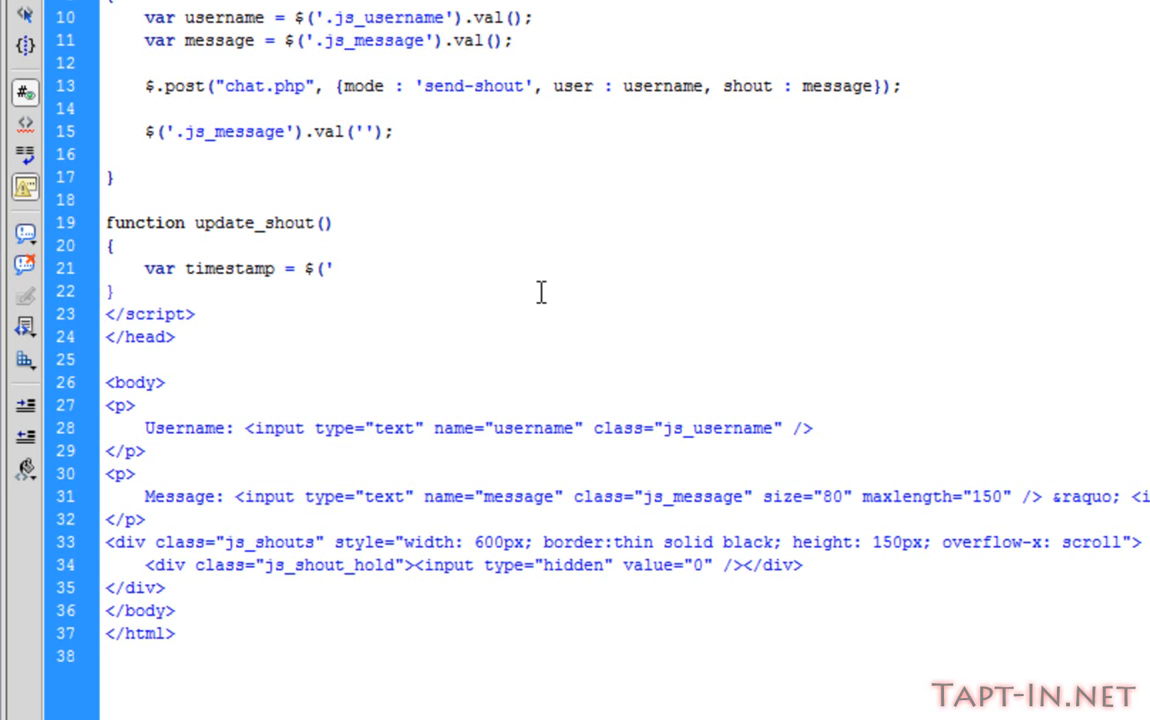
{"action": "type", "text": ".js_"}
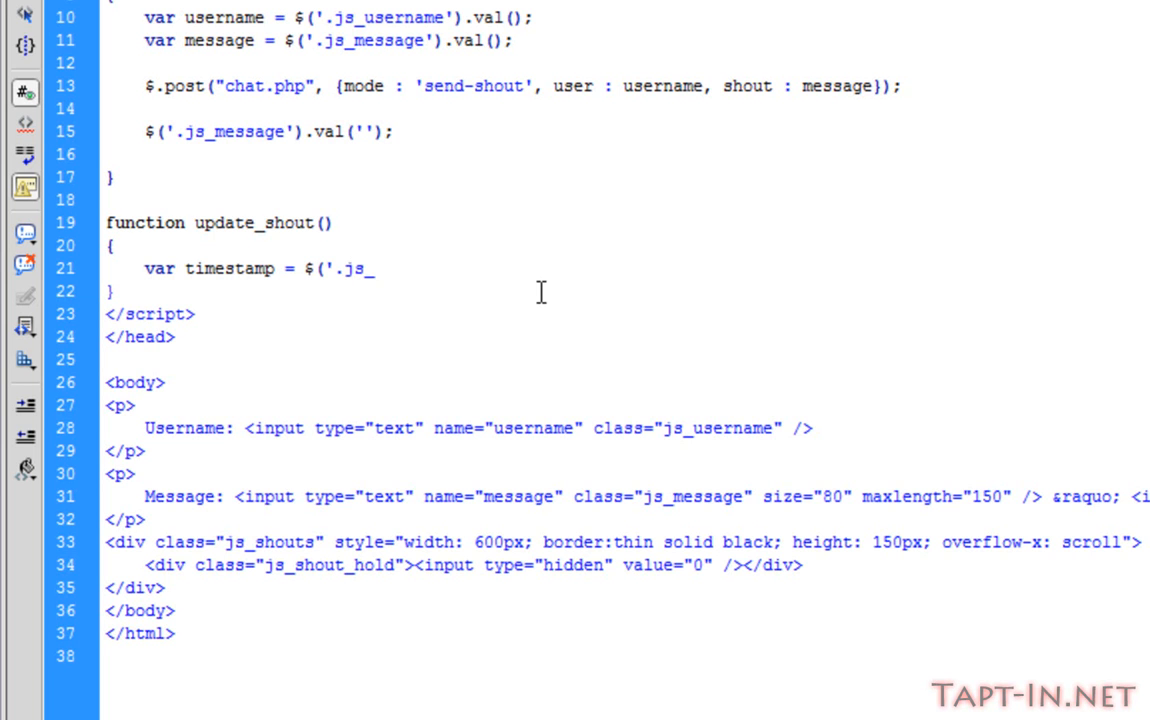
{"action": "type", "text": "_"}
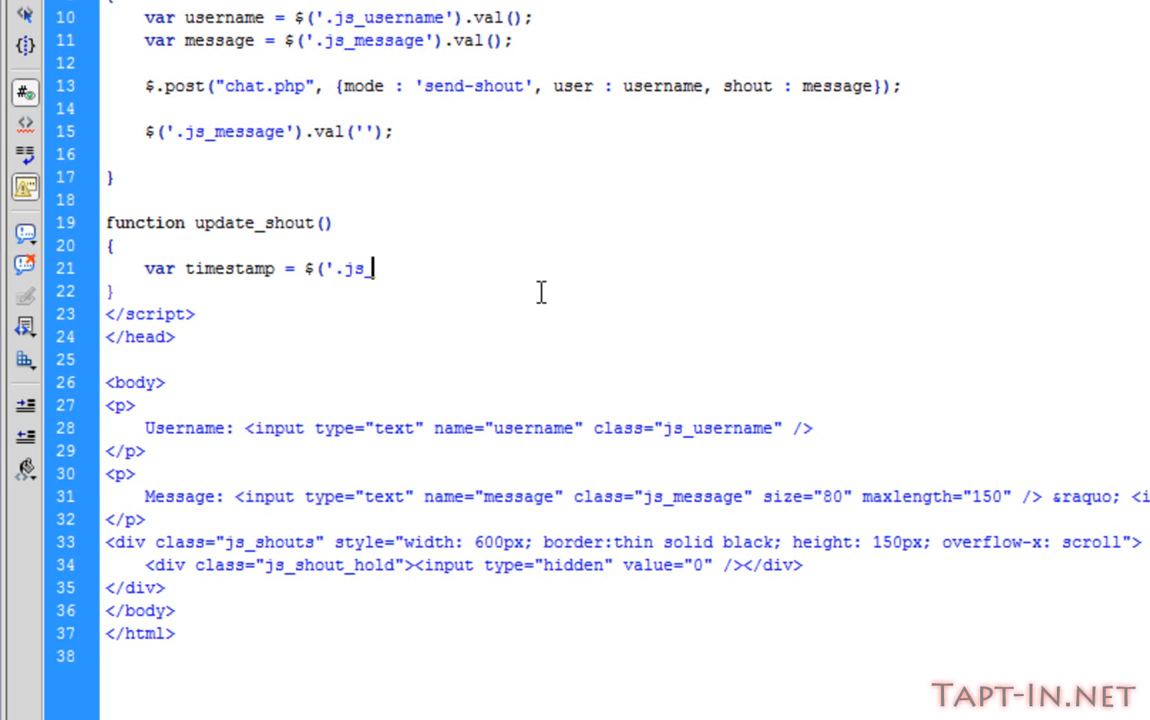
{"action": "type", "text": "shouts"}
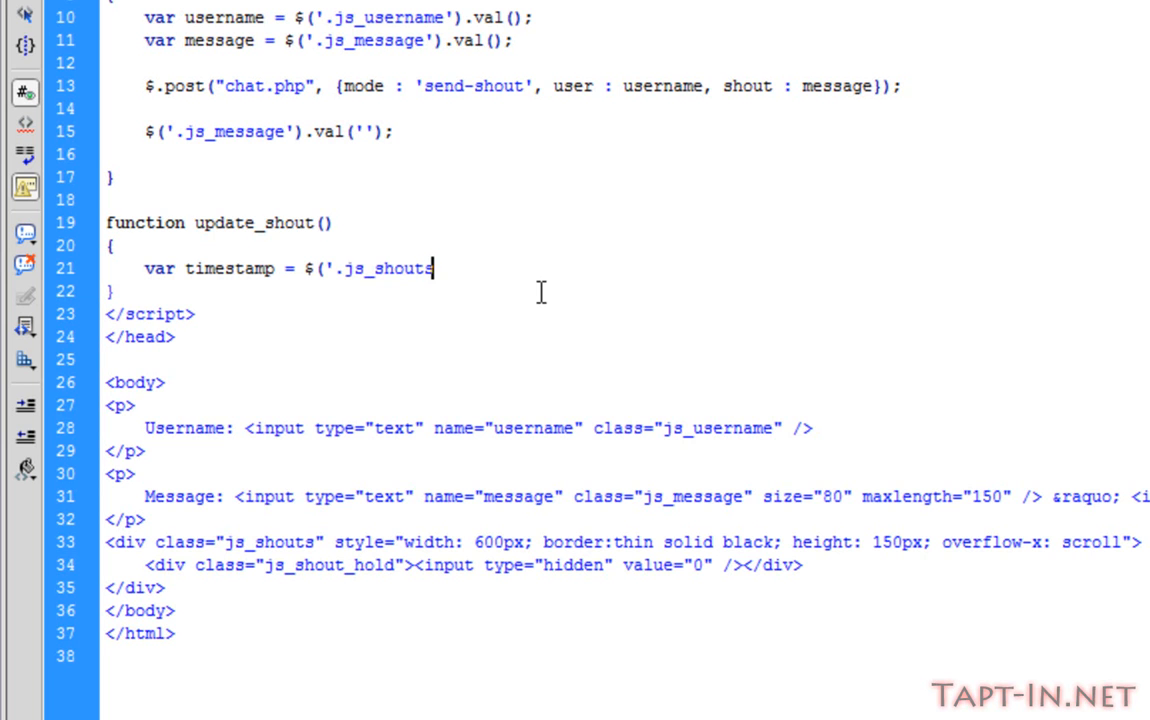
{"action": "type", "text": "s"}
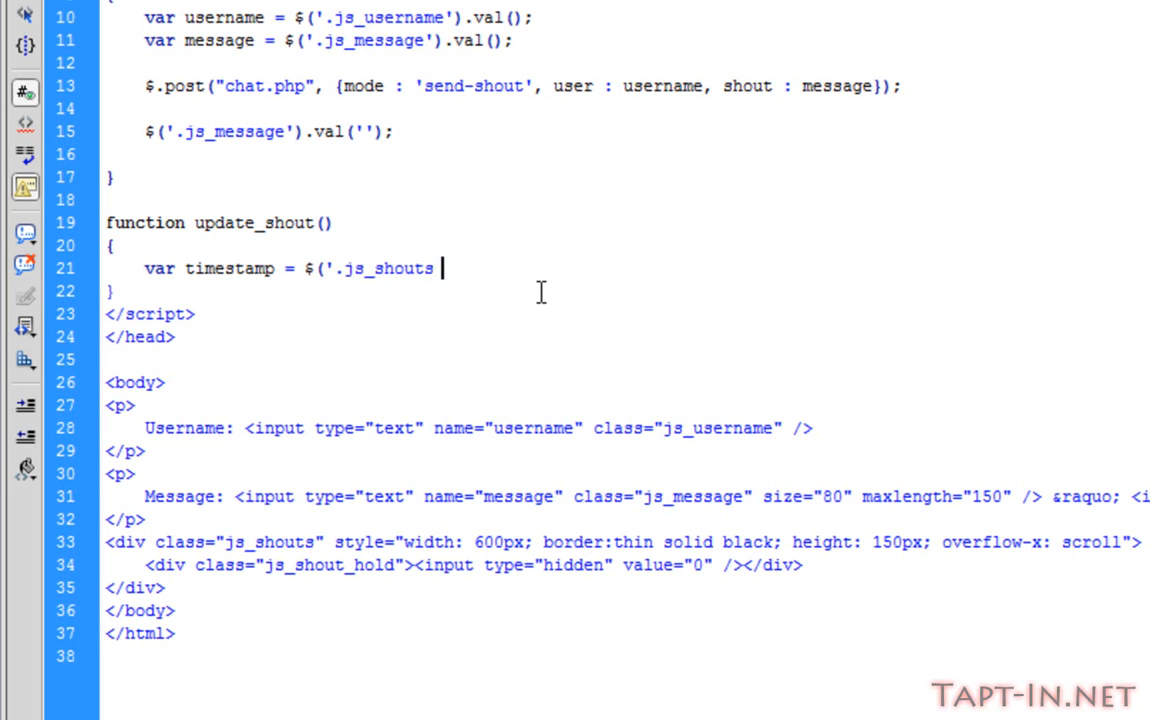
{"action": "type", "text": "."}
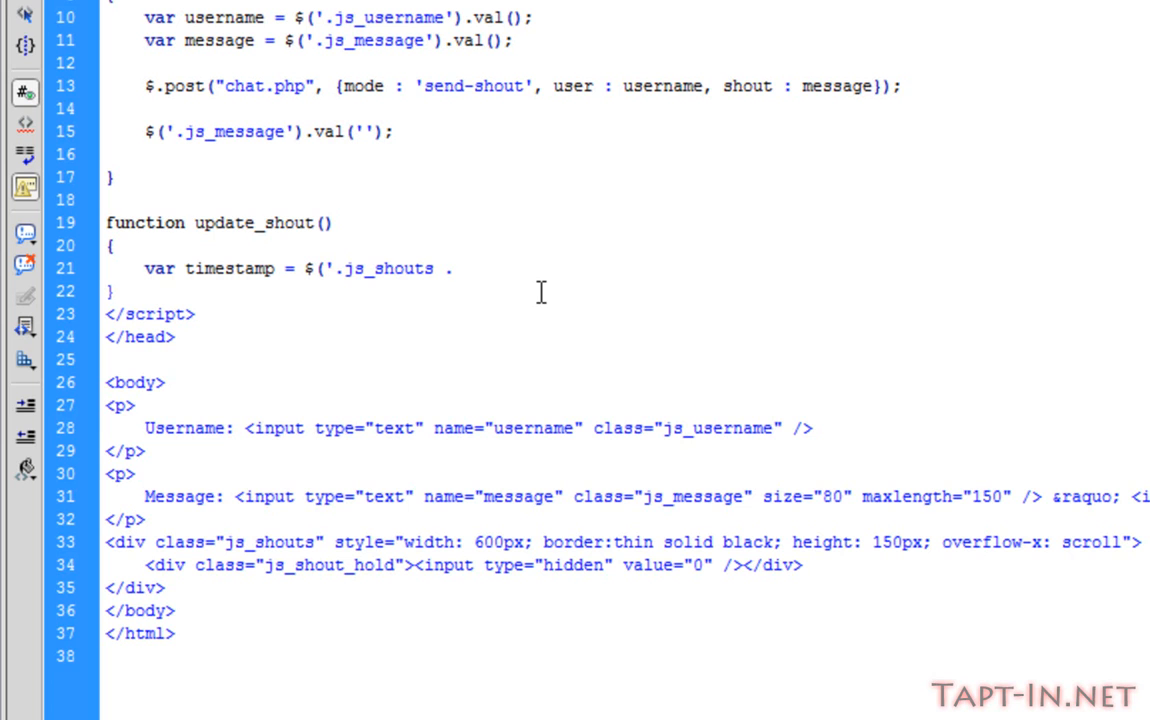
{"action": "type", "text": "js_"}
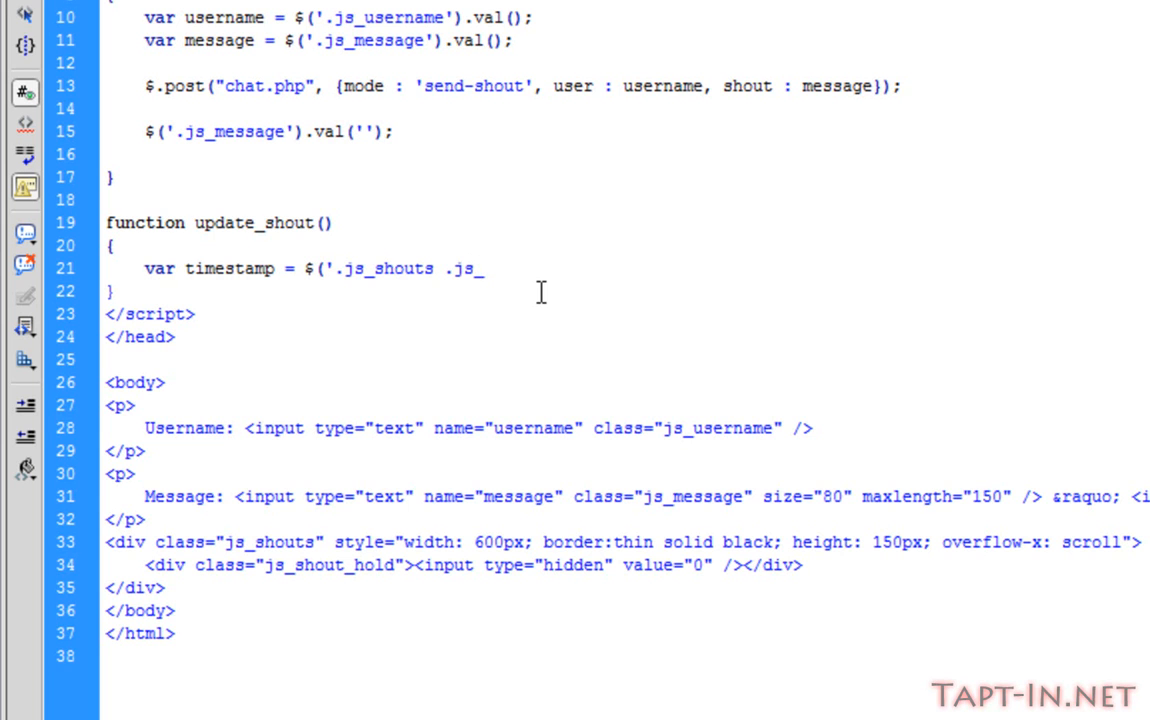
{"action": "type", "text": "shout_c"}
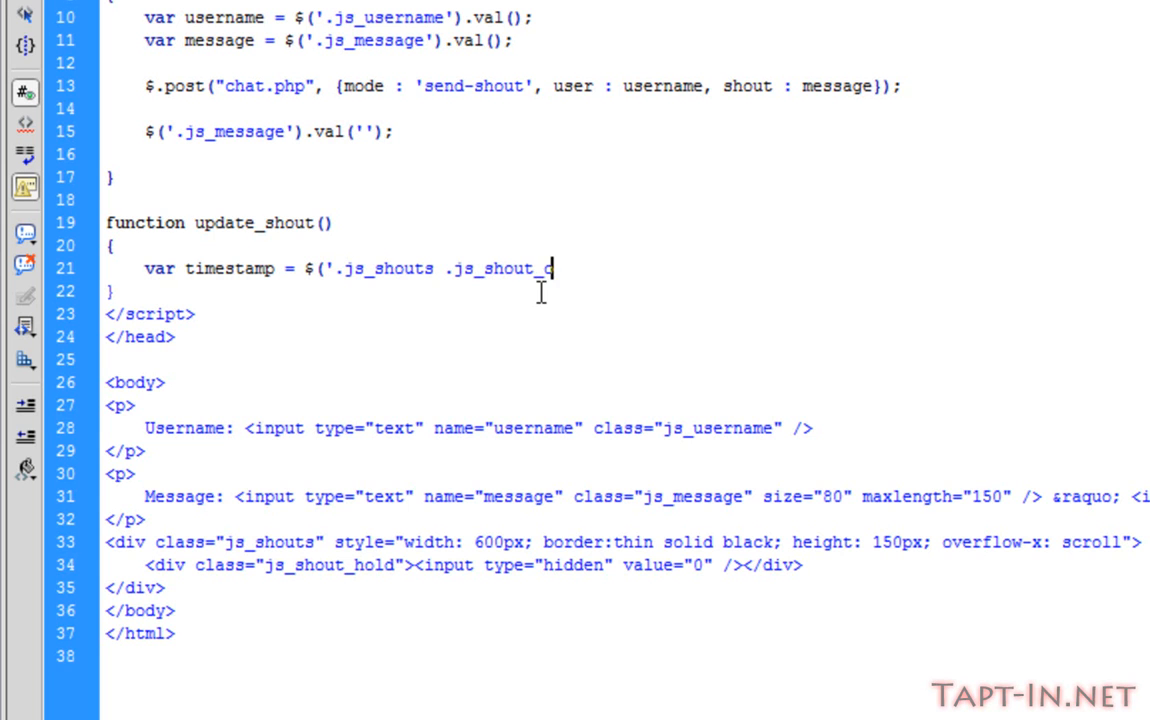
{"action": "type", "text": "hold"}
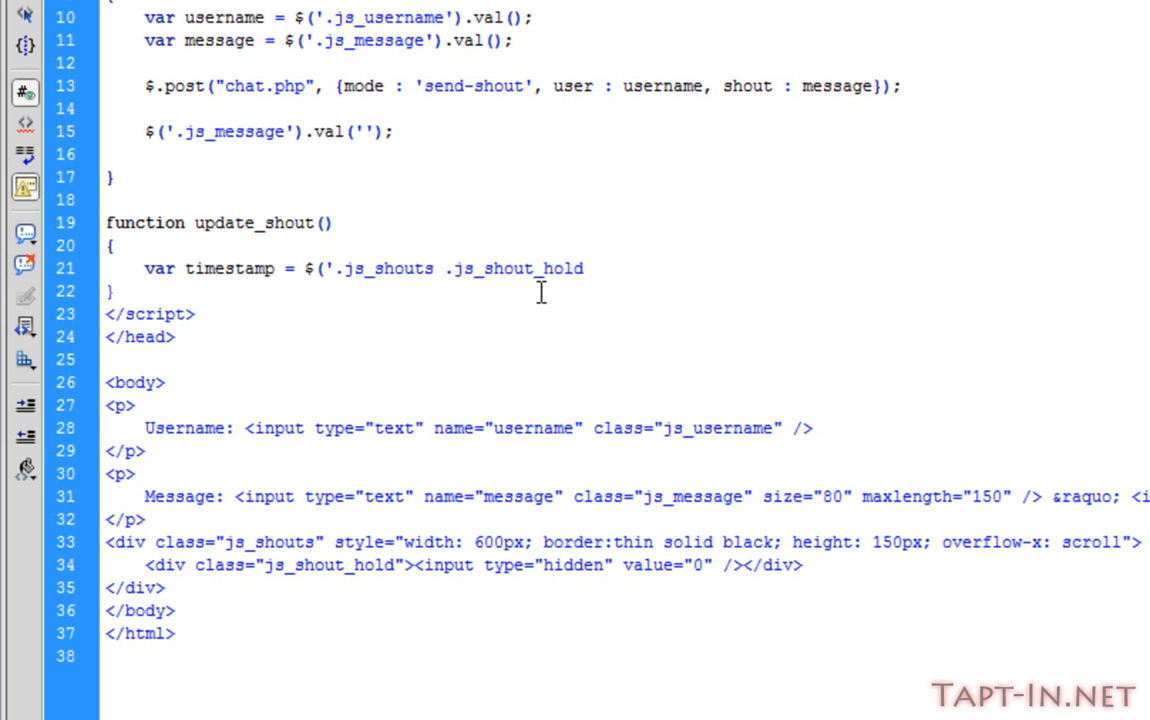
{"action": "type", "text": ":"}
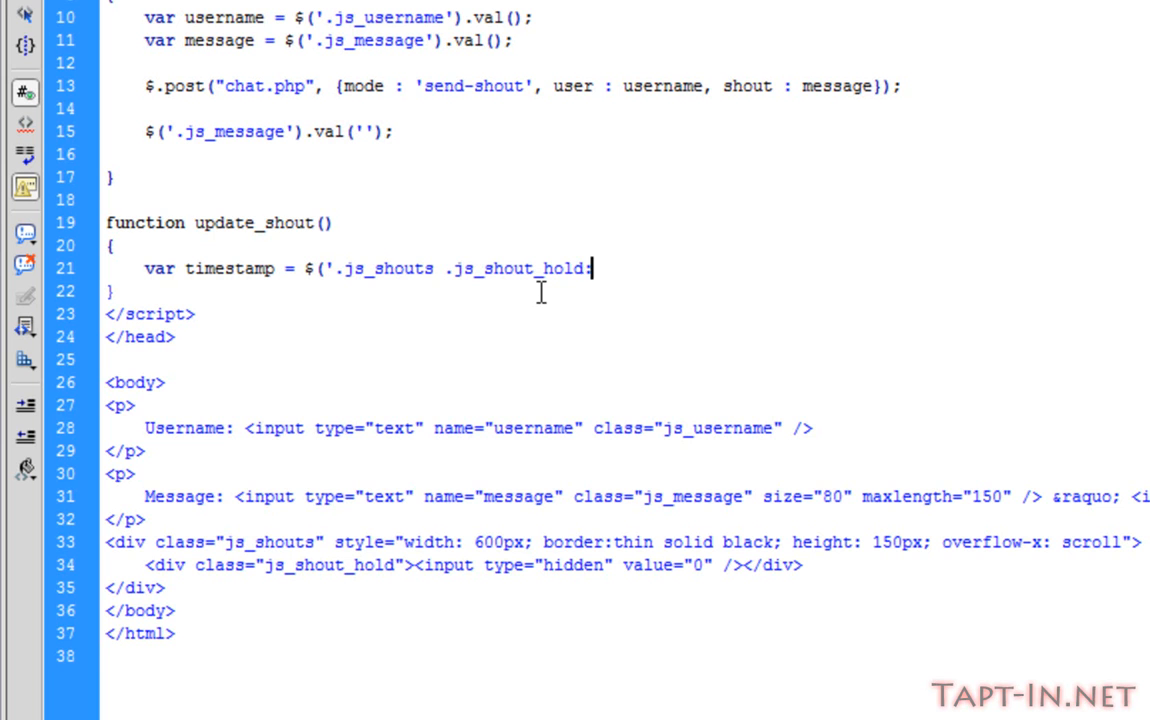
{"action": "type", "text": "first0-"}
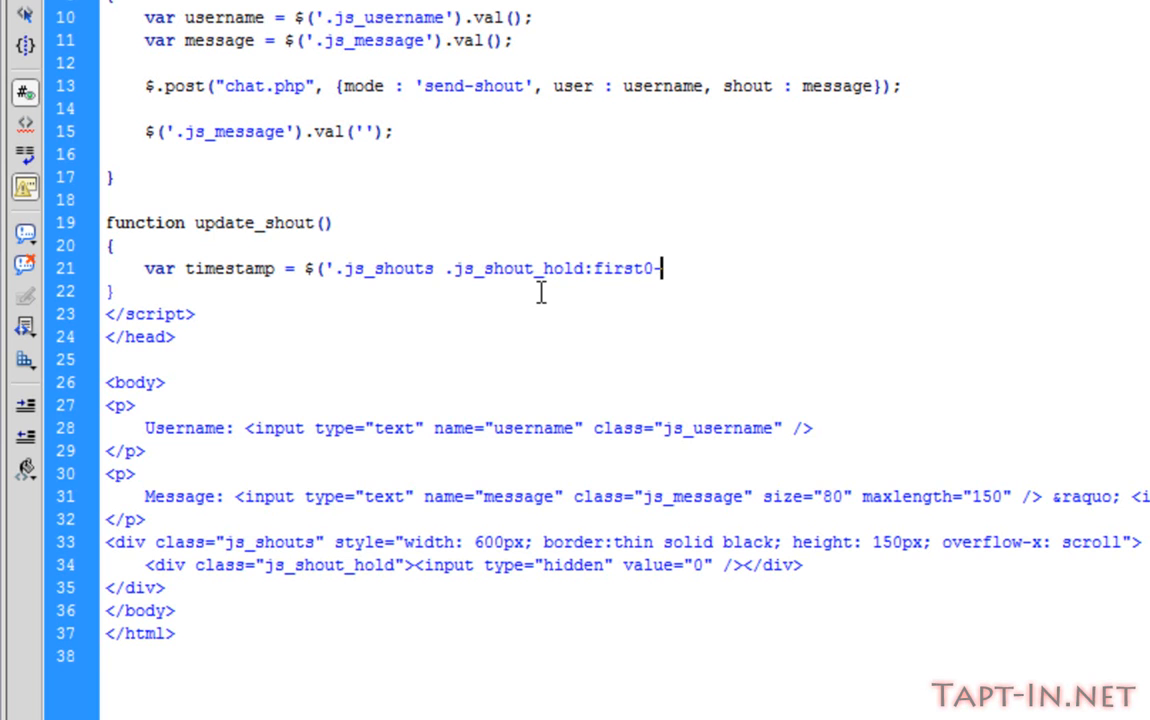
{"action": "type", "text": "ch"}
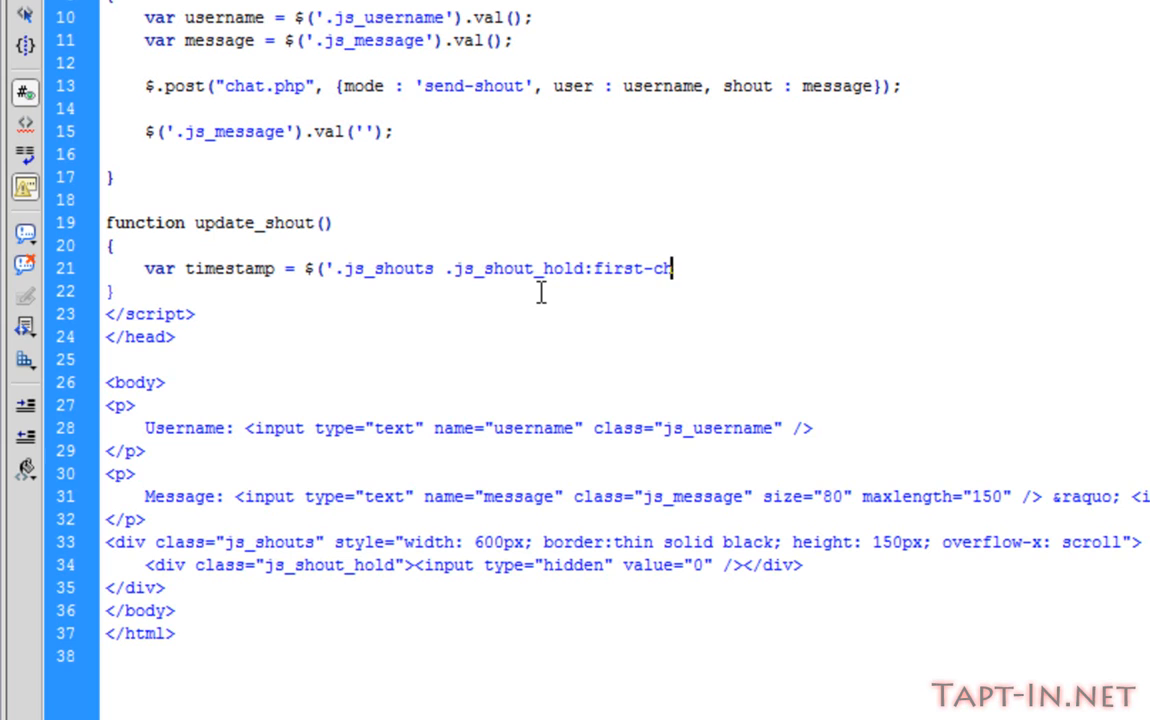
{"action": "type", "text": "ild"}
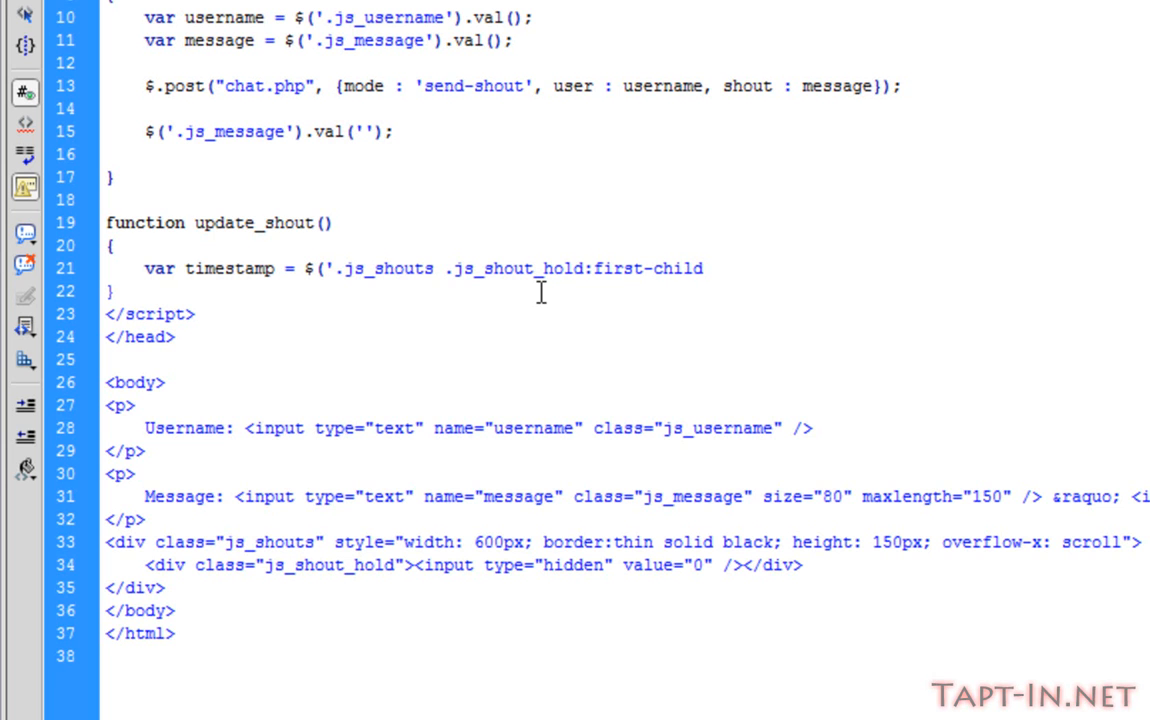
Finish the selector with input[type="hidden"] and end the statement with .val();
{"action": "type", "text": "input"}
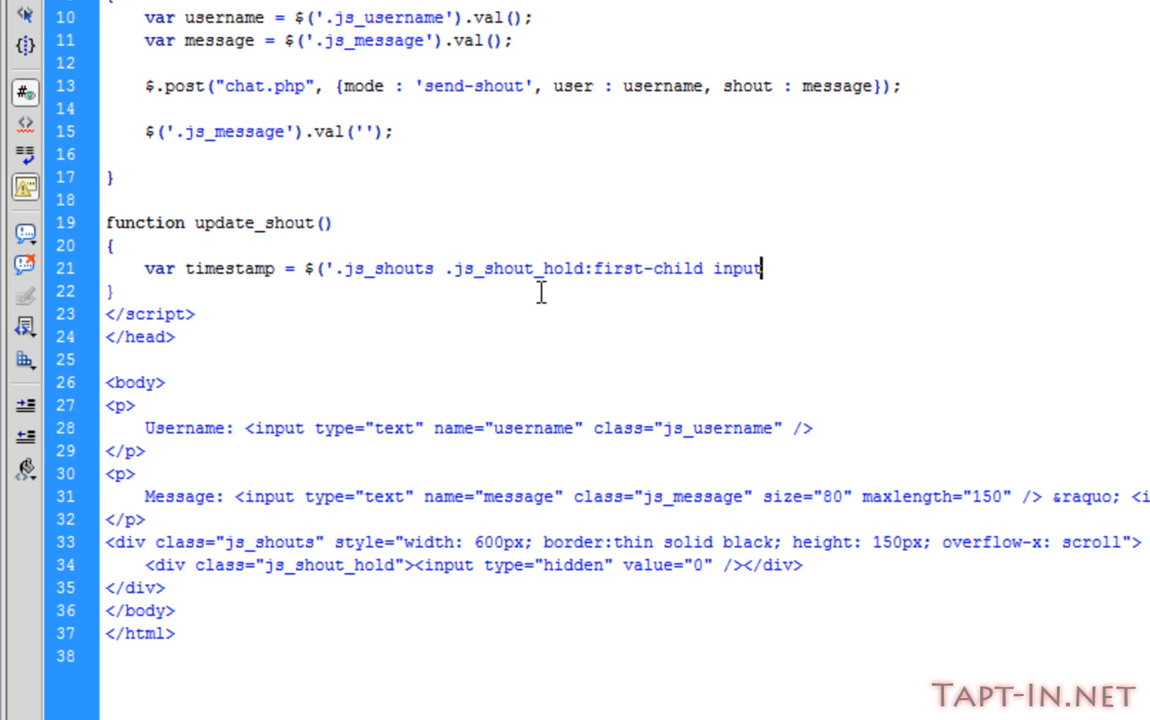
{"action": "type", "text": "[]"}
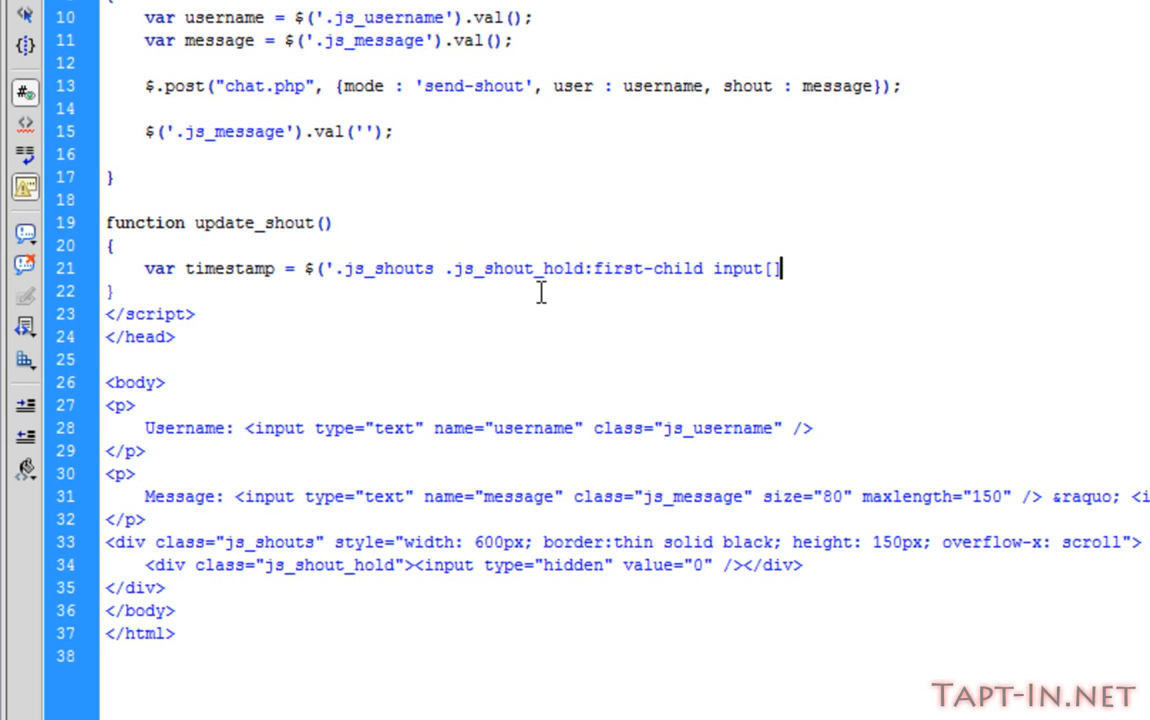
{"action": "type", "text": "t"}
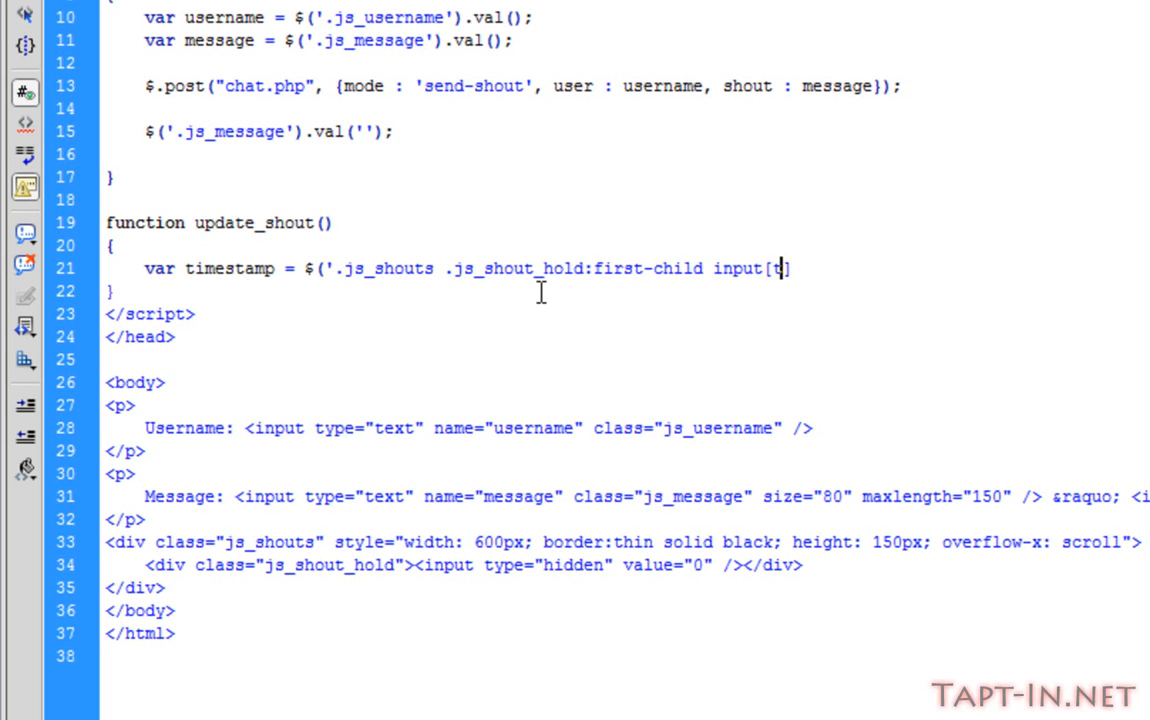
{"action": "type", "text": "ype=\"hidden"}
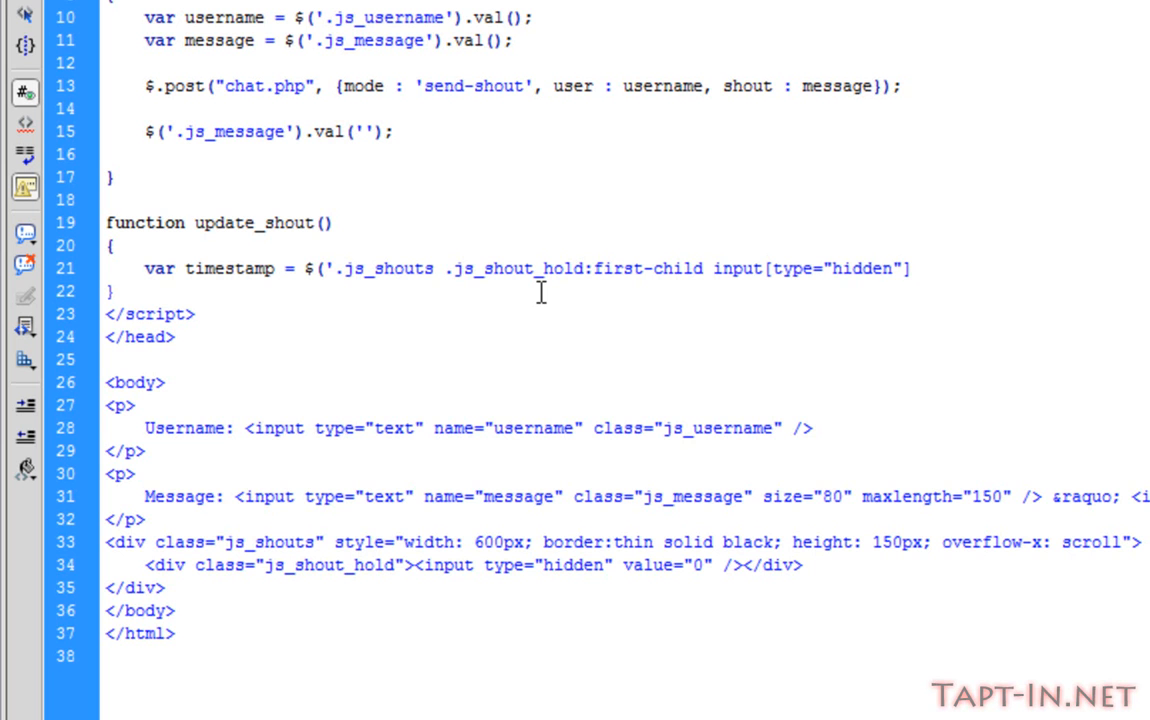
{"action": "type", "text": "').val"}
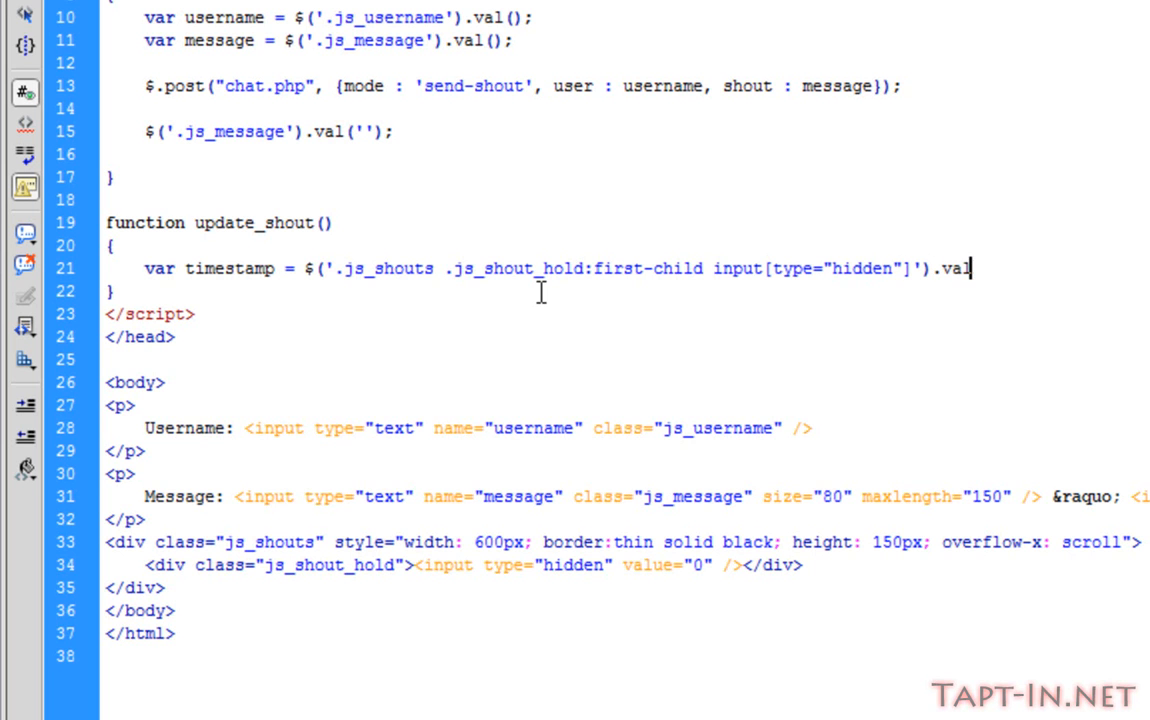
{"action": "type", "text": "();"}
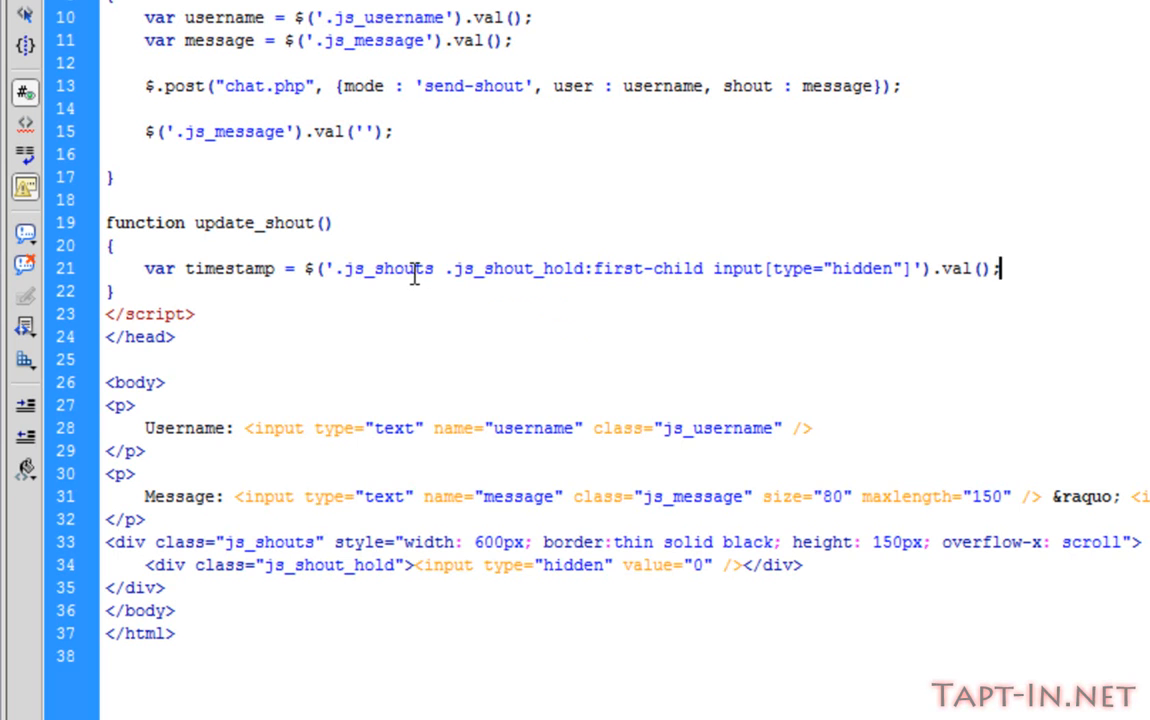
{"action": "double_click", "coordinate": [380, 268]}
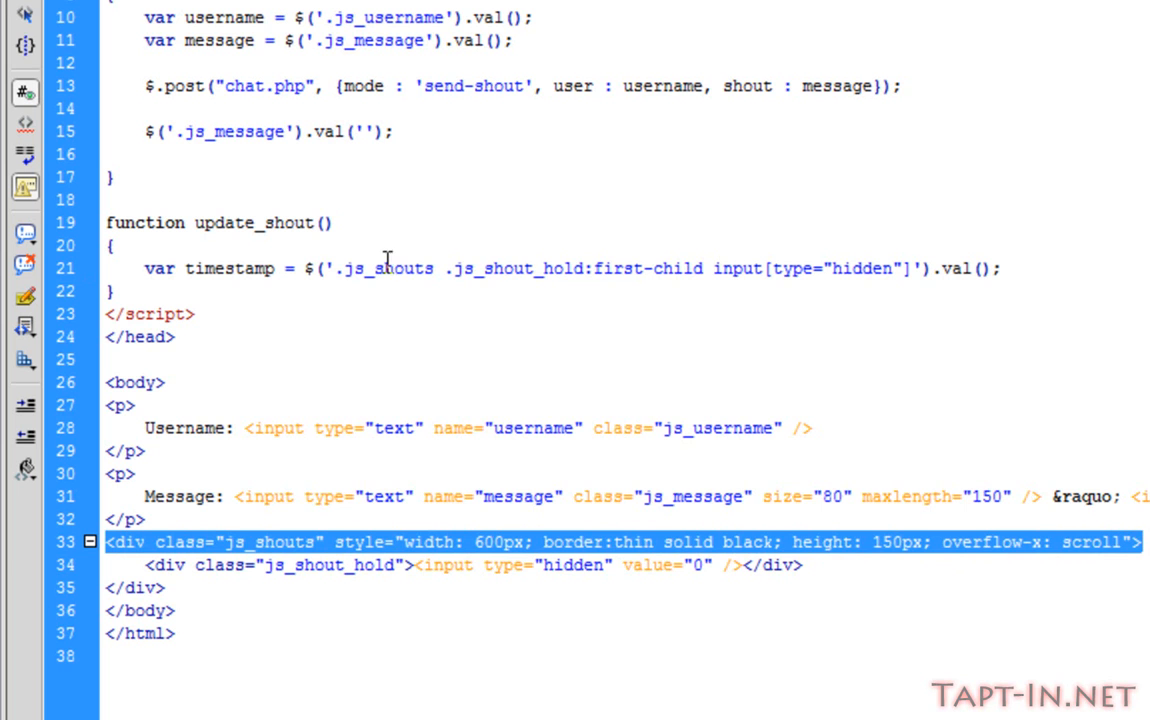
{"action": "mouse_move", "coordinate": [467, 260]}
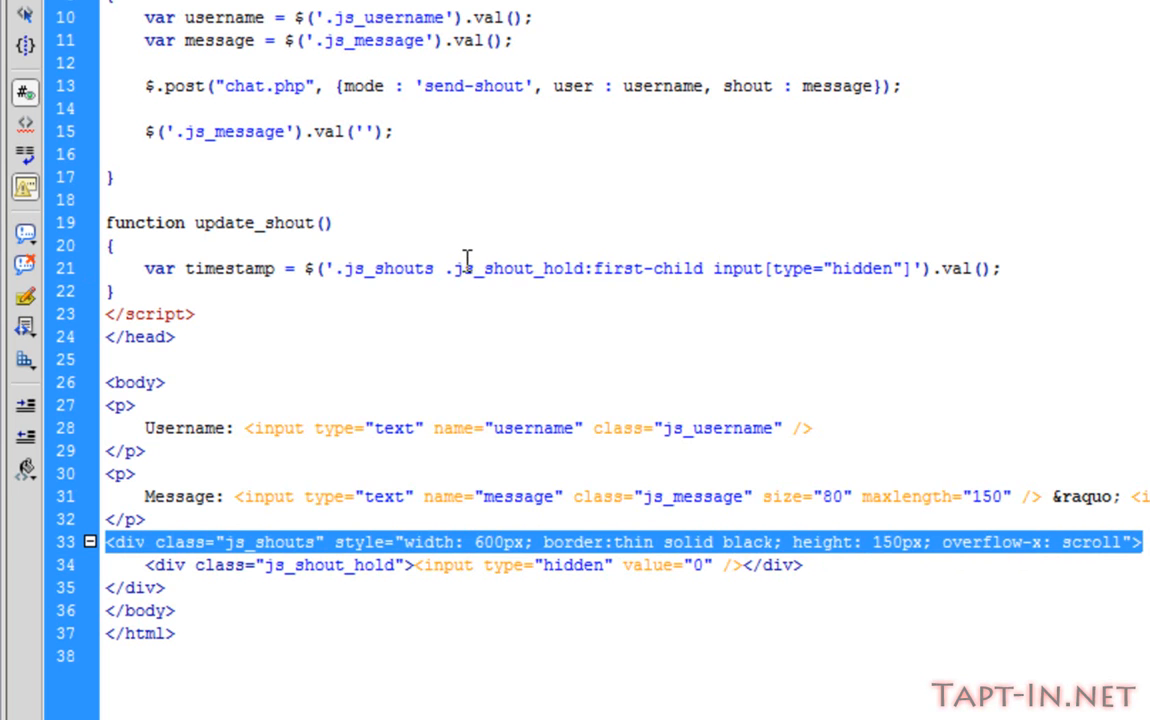
{"action": "double_click", "coordinate": [523, 268]}
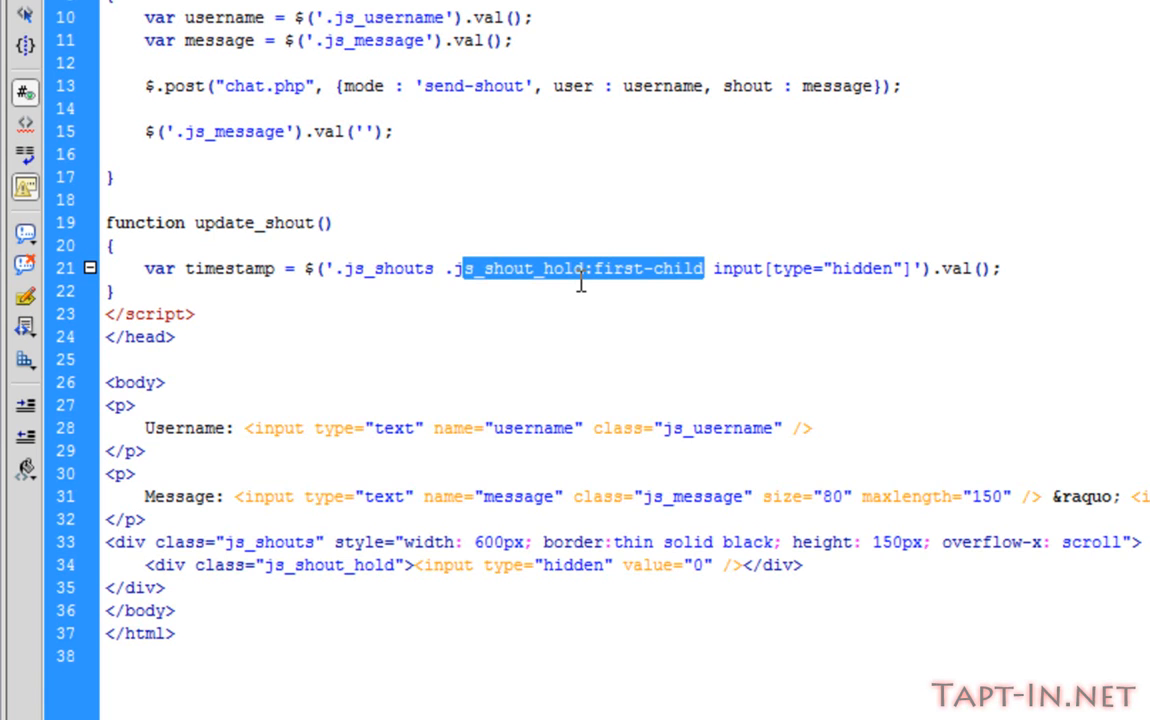
{"action": "mouse_move", "coordinate": [405, 245]}
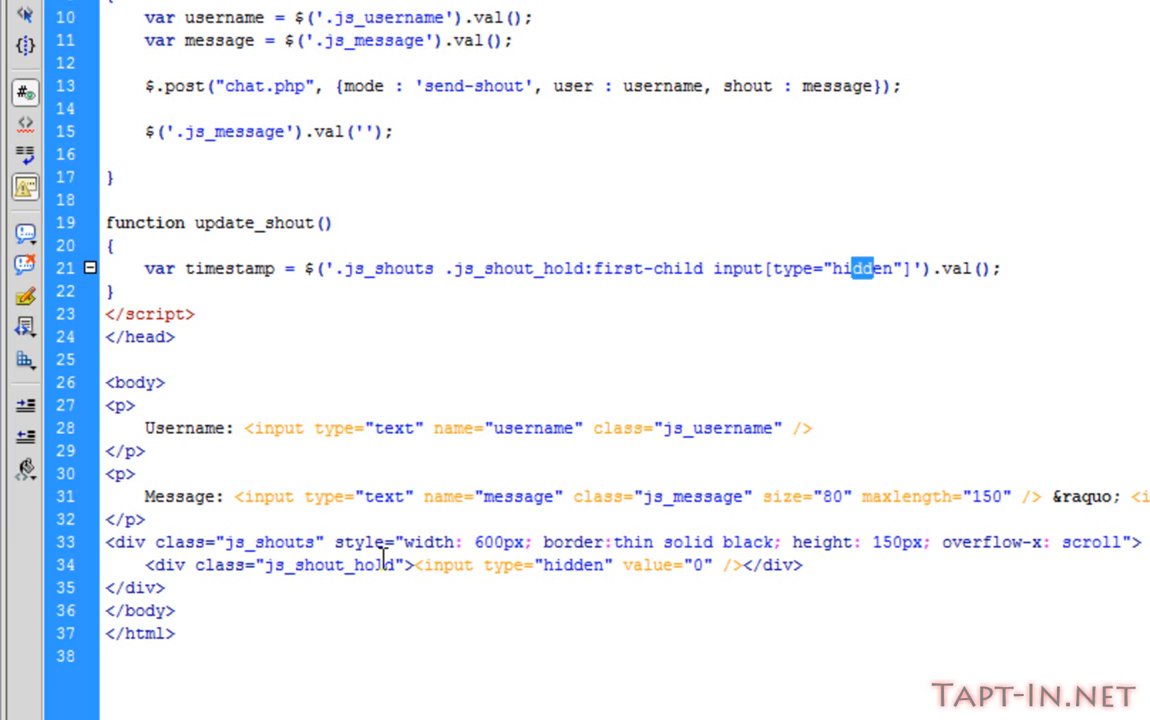
{"action": "left_click_drag", "start_coordinate": [414, 565], "coordinate": [700, 565]}
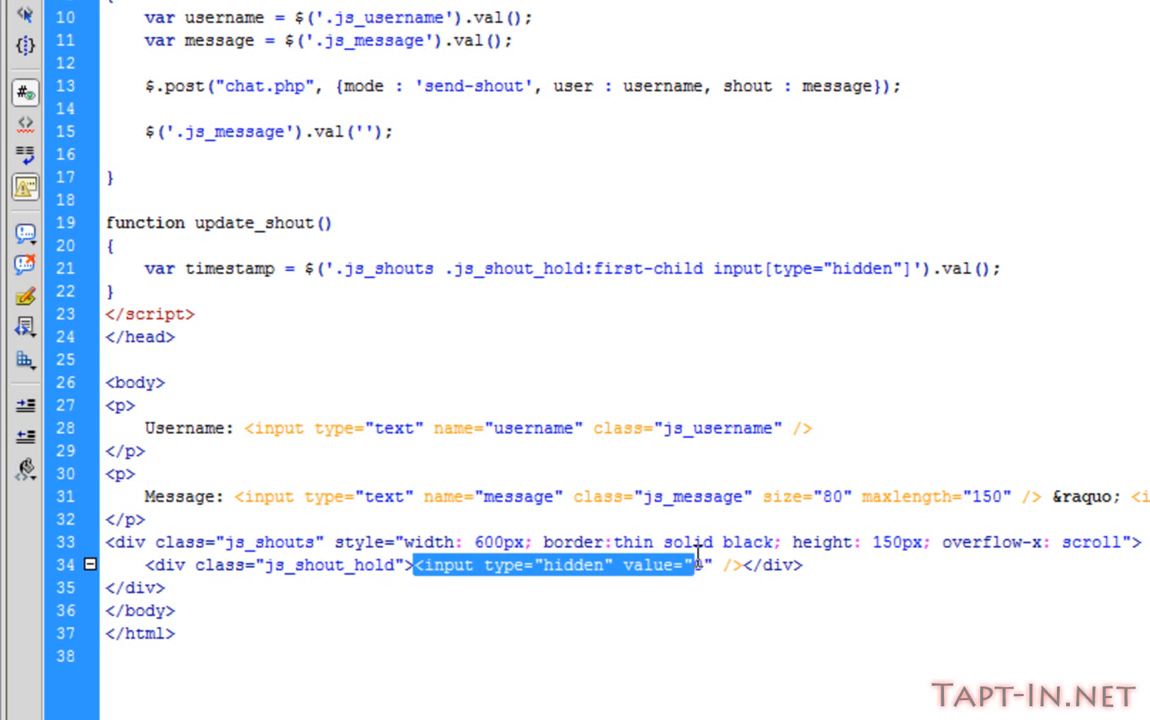
{"action": "type", "text": "0"}
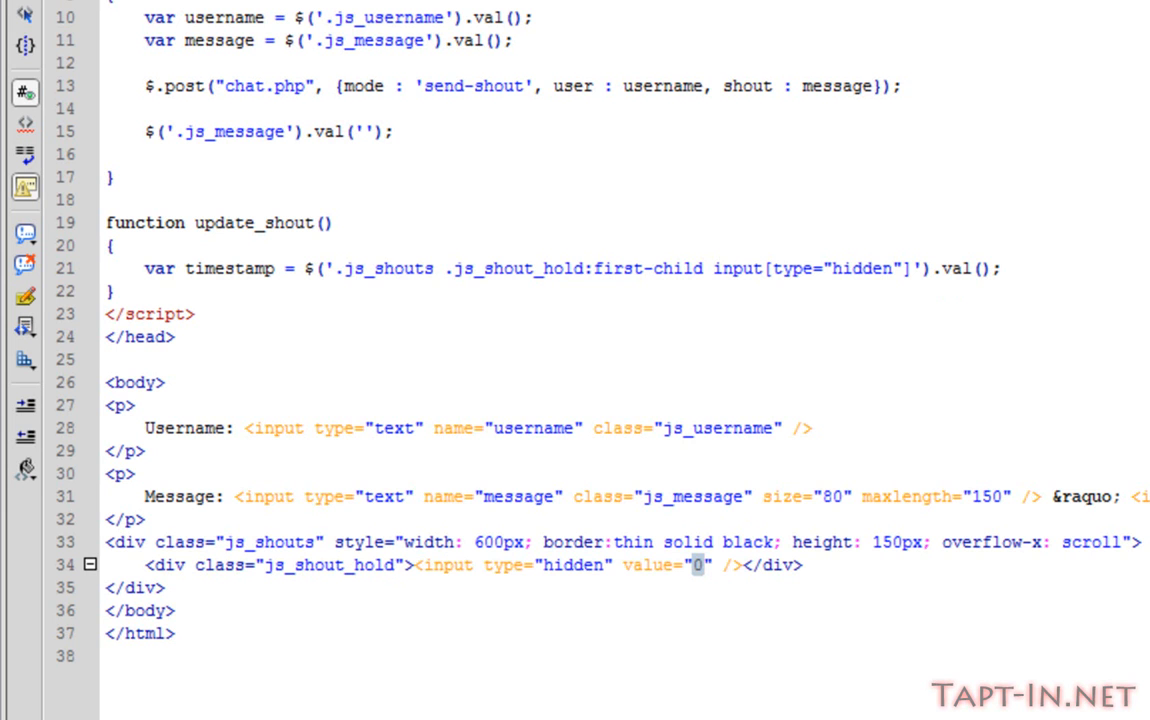
{"action": "mouse_move", "coordinate": [598, 267]}
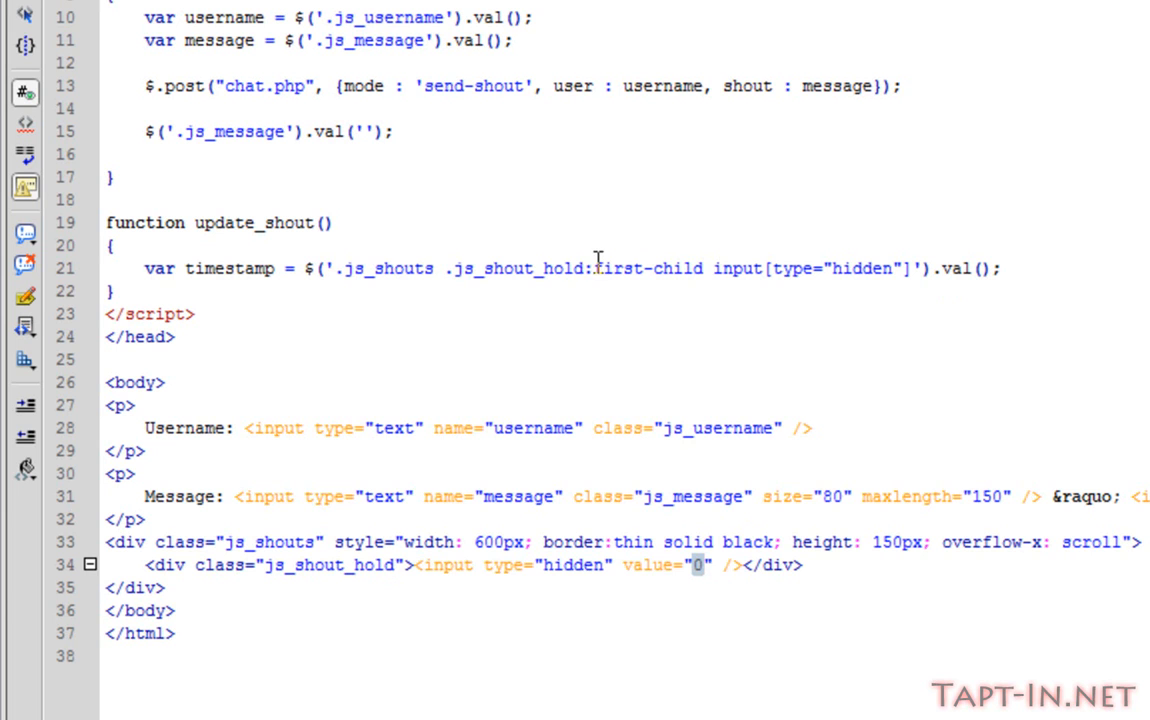